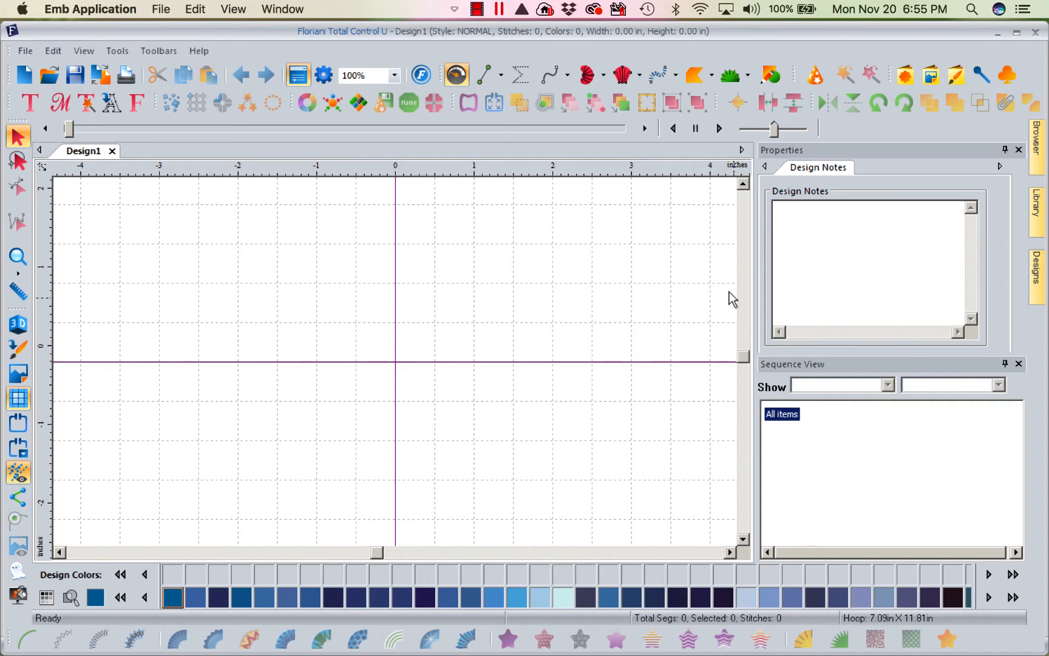
{"action": "mouse_move", "coordinate": [96, 124]}
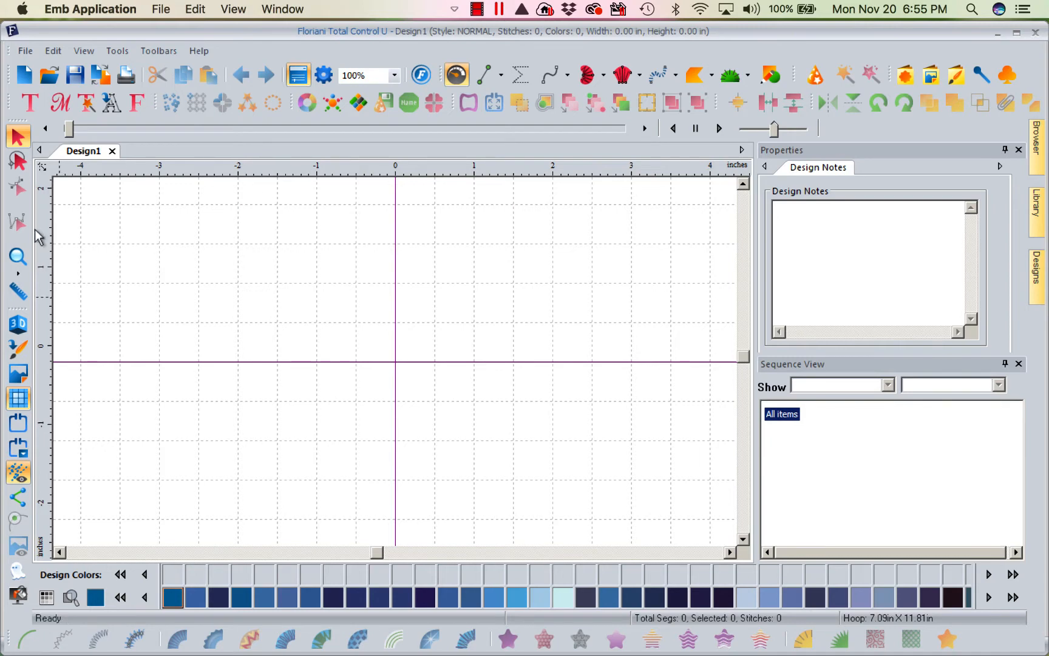
{"action": "mouse_move", "coordinate": [142, 374]}
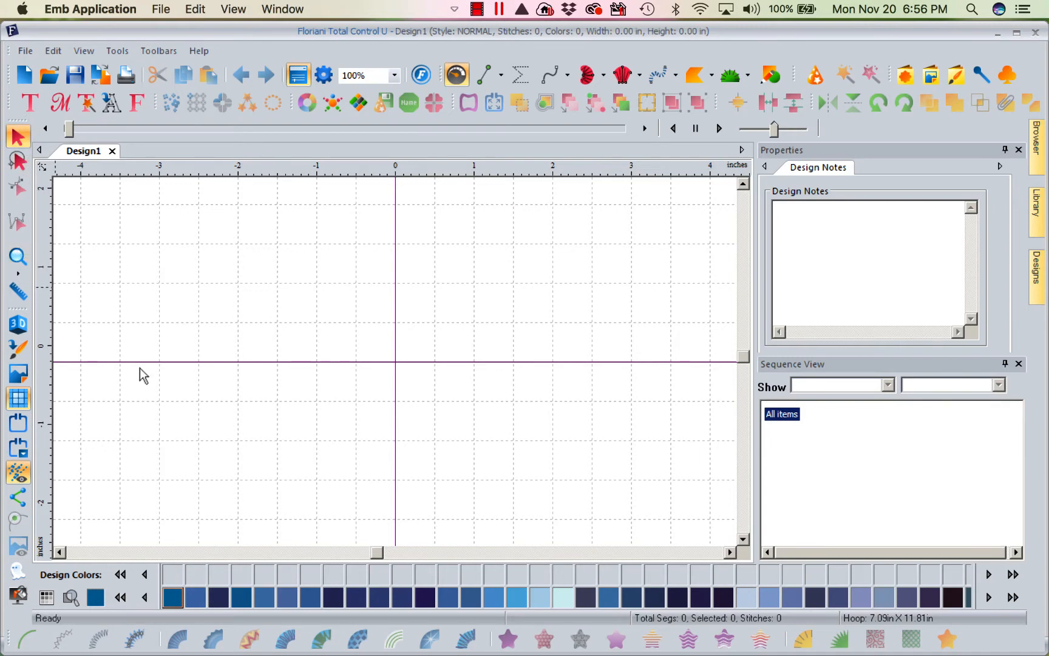
{"action": "mouse_move", "coordinate": [518, 312]}
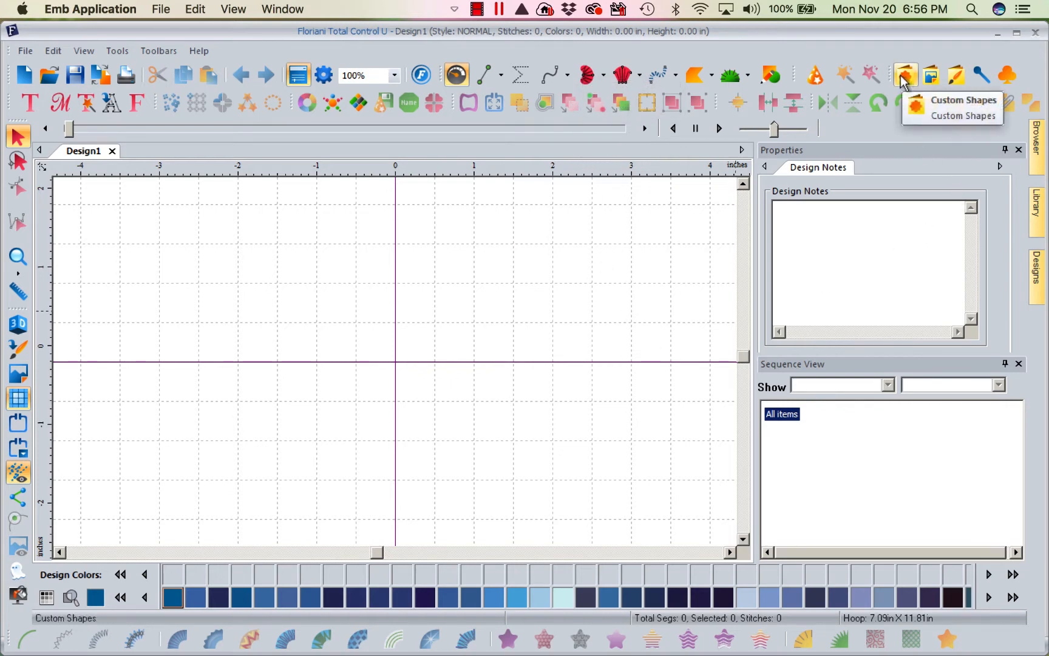
{"action": "mouse_move", "coordinate": [480, 342]}
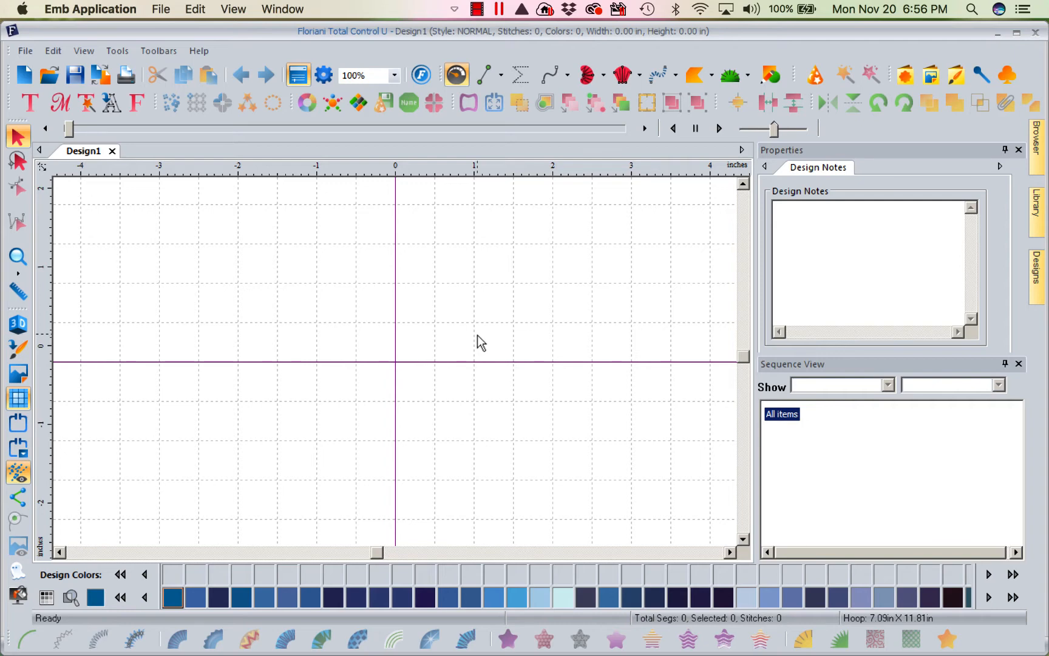
{"action": "mouse_move", "coordinate": [100, 217]}
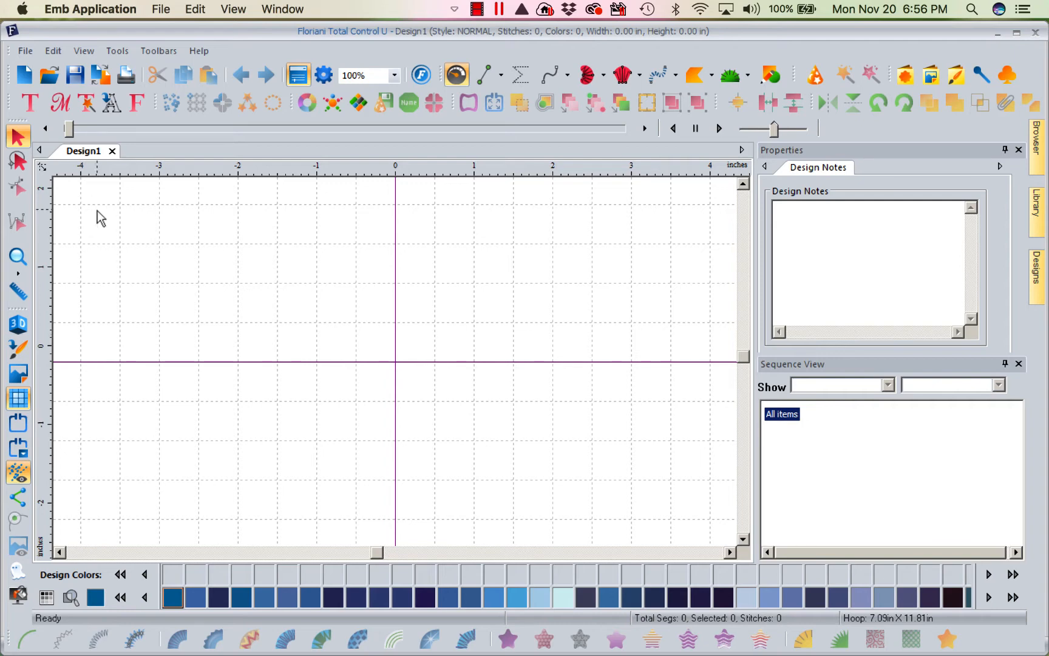
{"action": "mouse_move", "coordinate": [60, 103]}
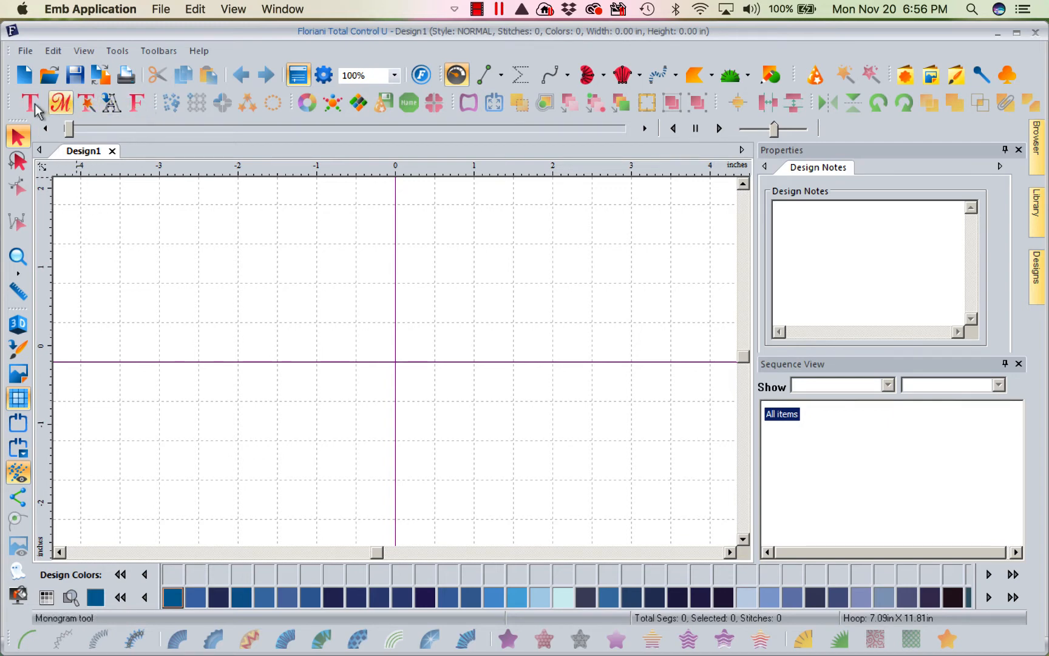
Step: Float the Text tools, then dock Text and Assets together in the second toolbar row
{"action": "left_click", "coordinate": [31, 103]}
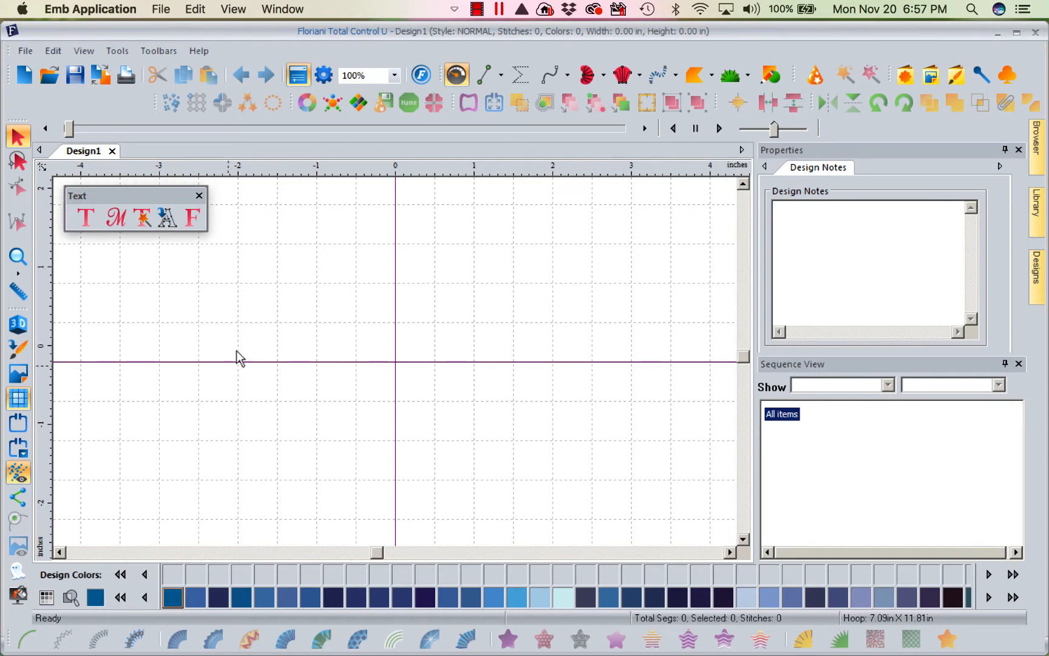
{"action": "mouse_move", "coordinate": [409, 574]}
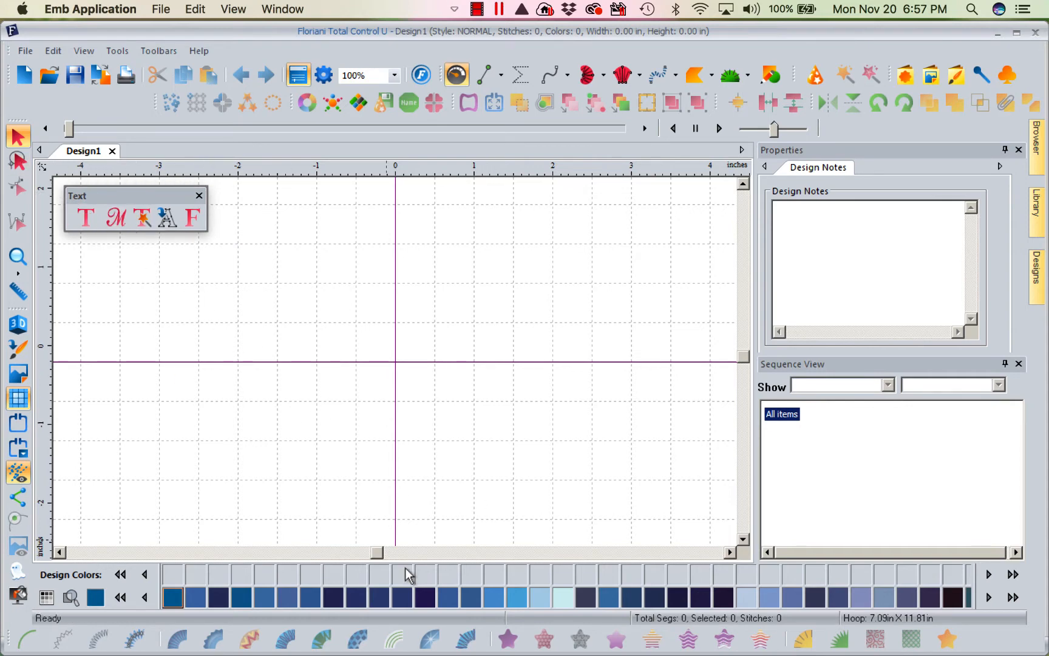
{"action": "mouse_move", "coordinate": [243, 404]}
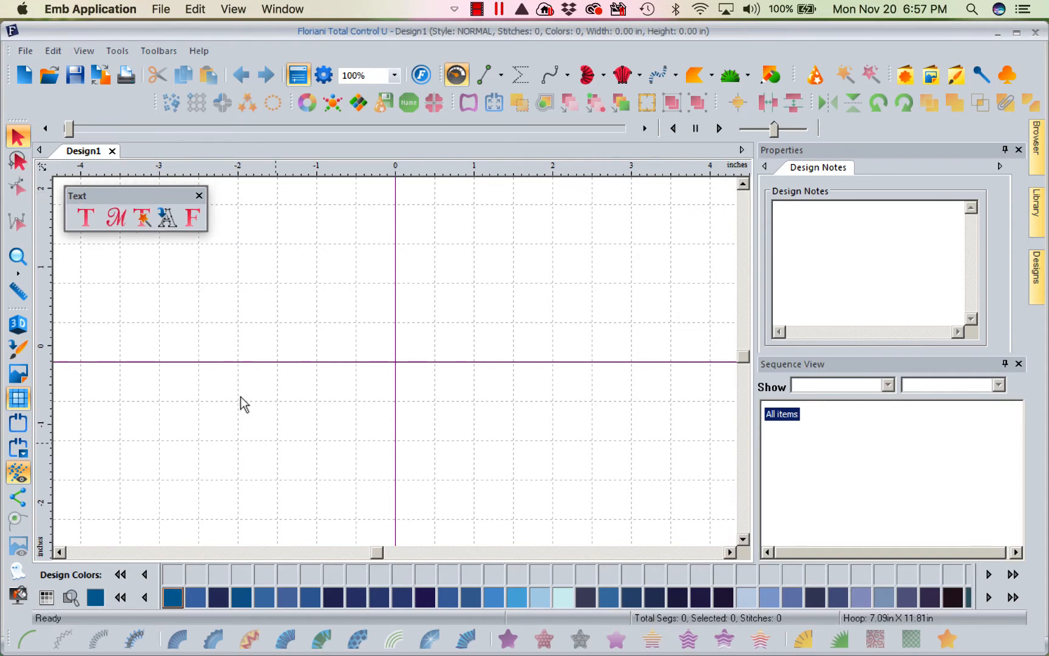
{"action": "mouse_move", "coordinate": [291, 324]}
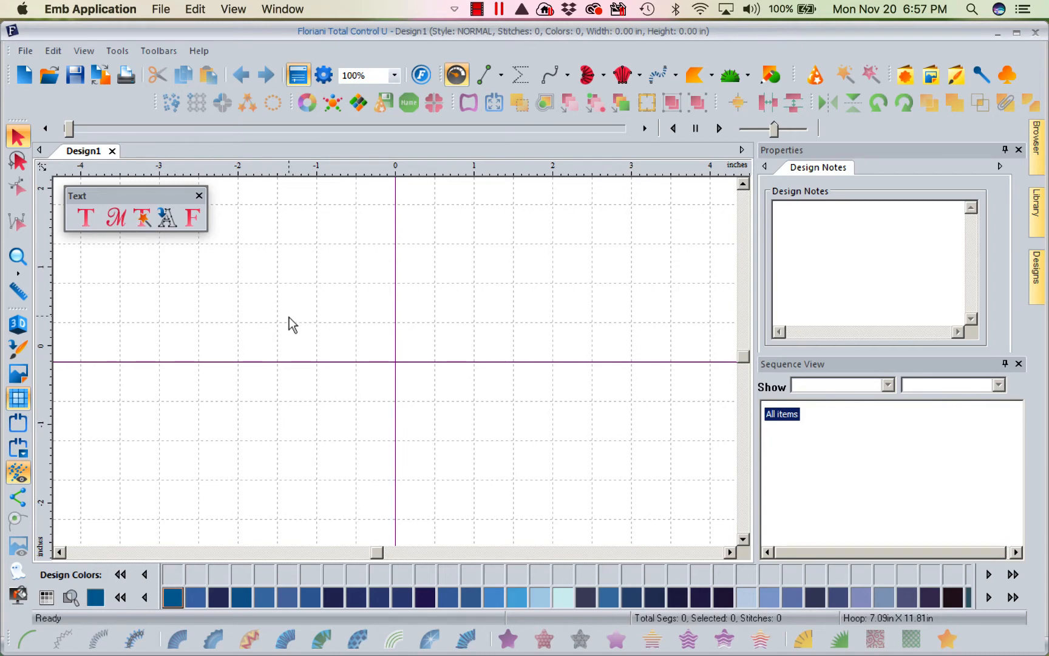
{"action": "mouse_move", "coordinate": [904, 171]}
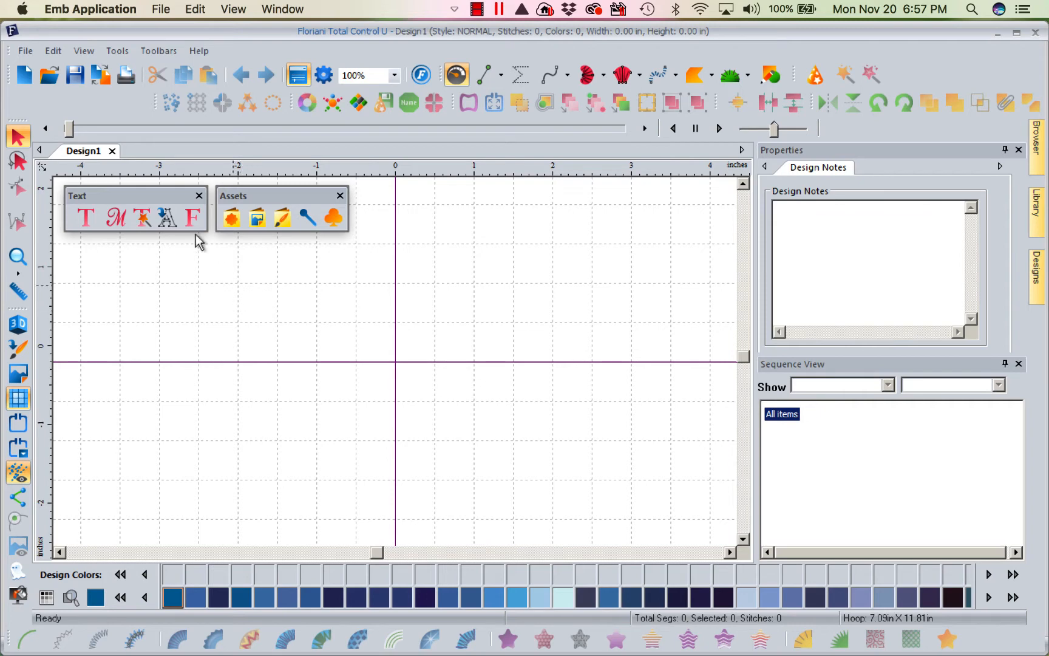
{"action": "left_click_drag", "start_coordinate": [133, 195], "coordinate": [67, 144]}
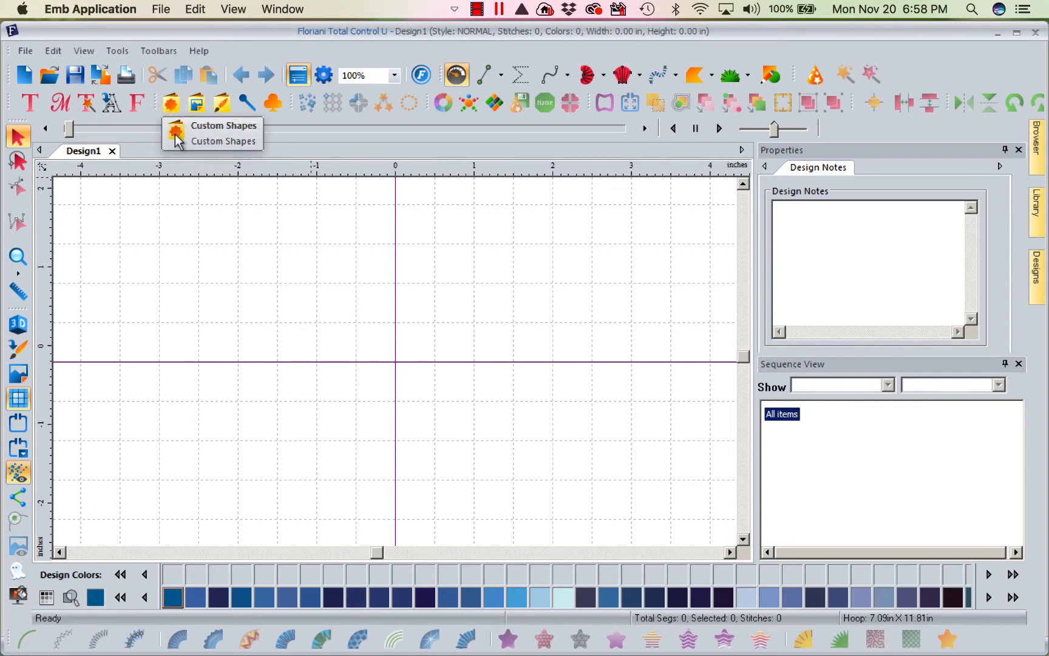
Step: Dock the Text toolbar as a vertical strip along the window's left edge
{"action": "left_click", "coordinate": [481, 75]}
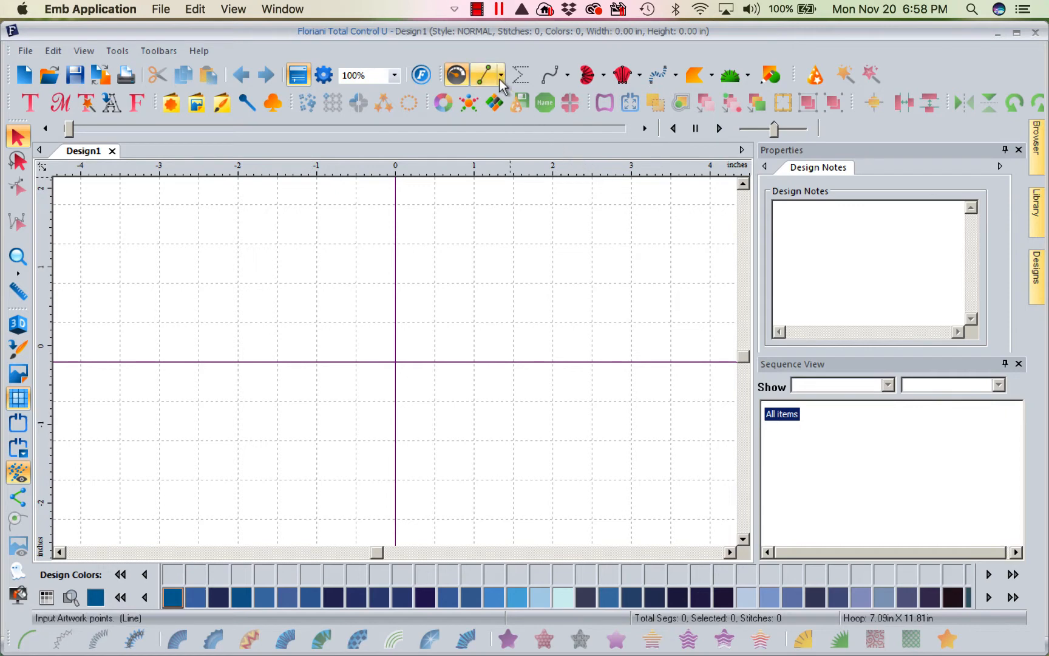
{"action": "mouse_move", "coordinate": [483, 74]}
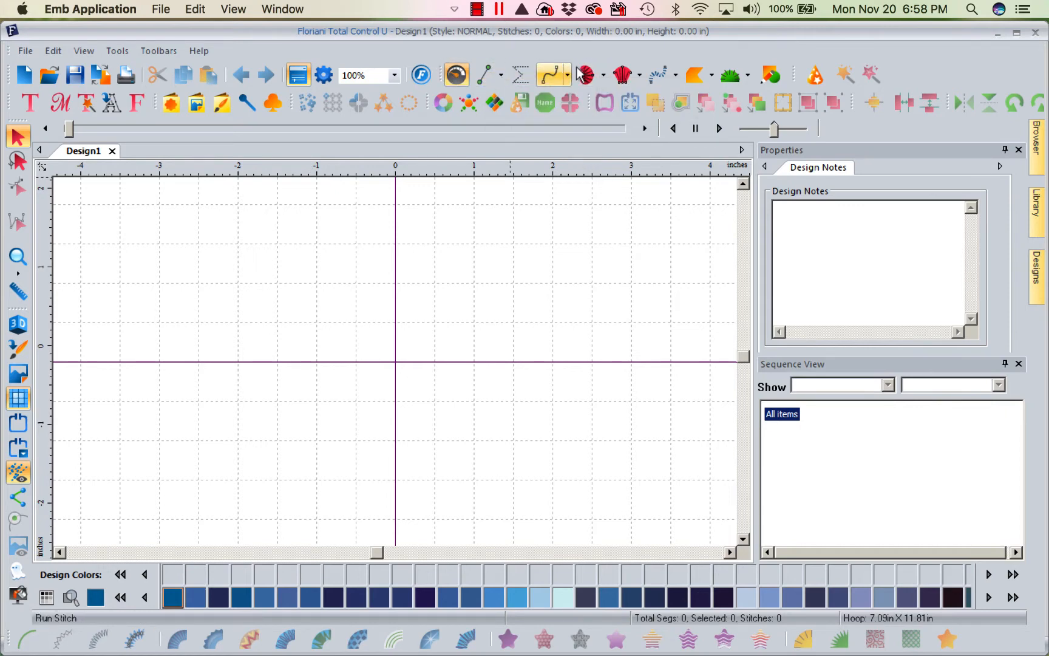
{"action": "left_click", "coordinate": [481, 74]}
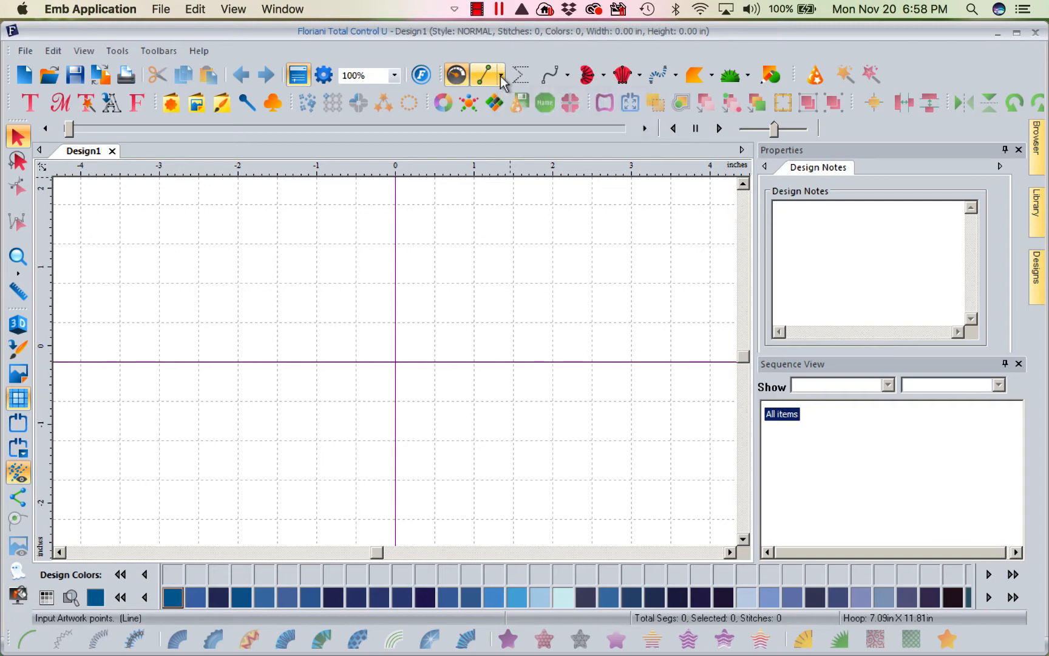
{"action": "left_click", "coordinate": [478, 74]}
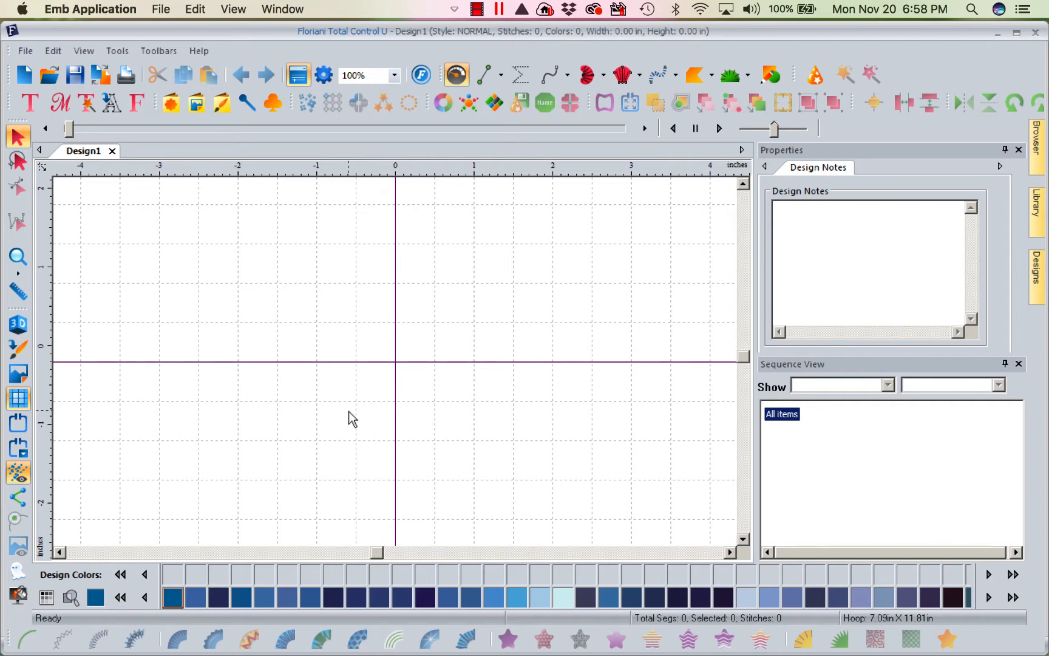
{"action": "left_click", "coordinate": [29, 103]}
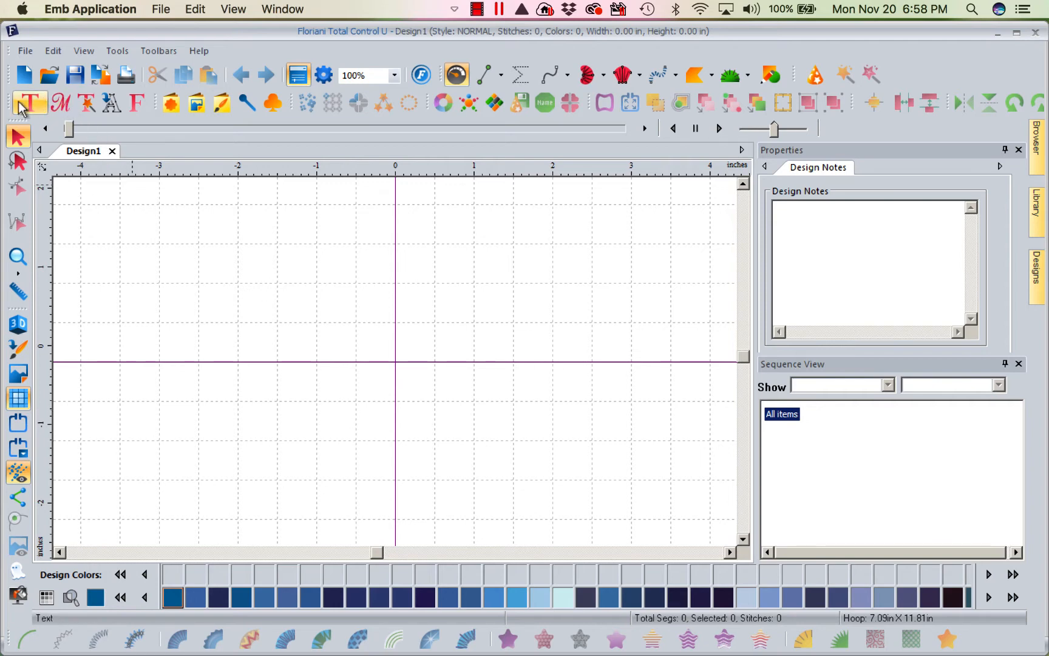
{"action": "left_click", "coordinate": [29, 103]}
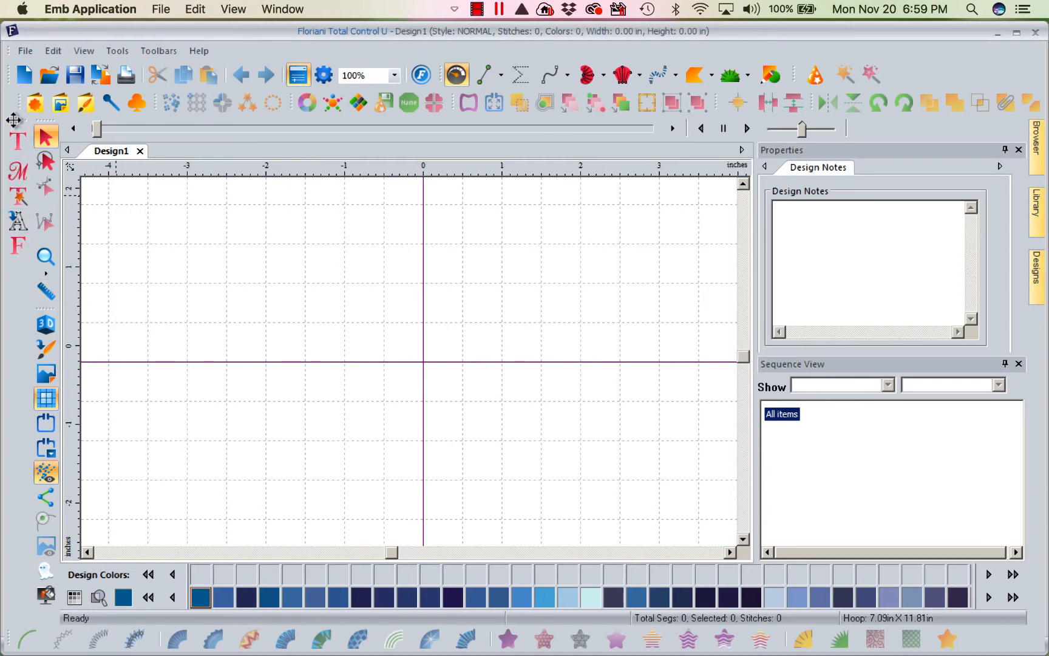
Step: Float the Text and Align and Distribute toolbars as separate panels over Design1
{"action": "left_click", "coordinate": [17, 140]}
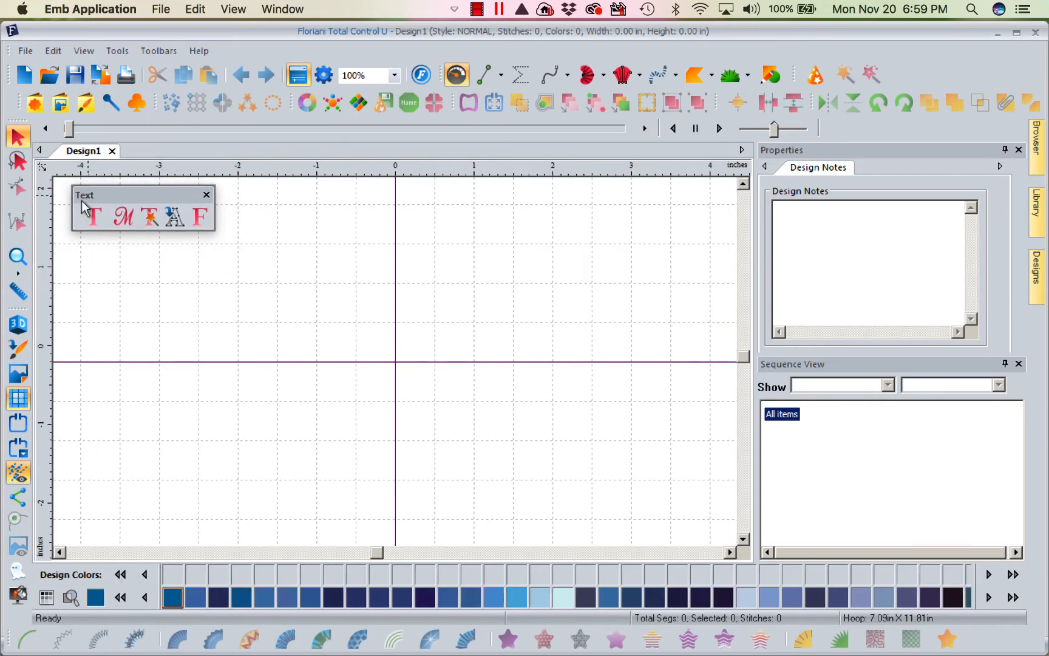
{"action": "mouse_move", "coordinate": [252, 448]}
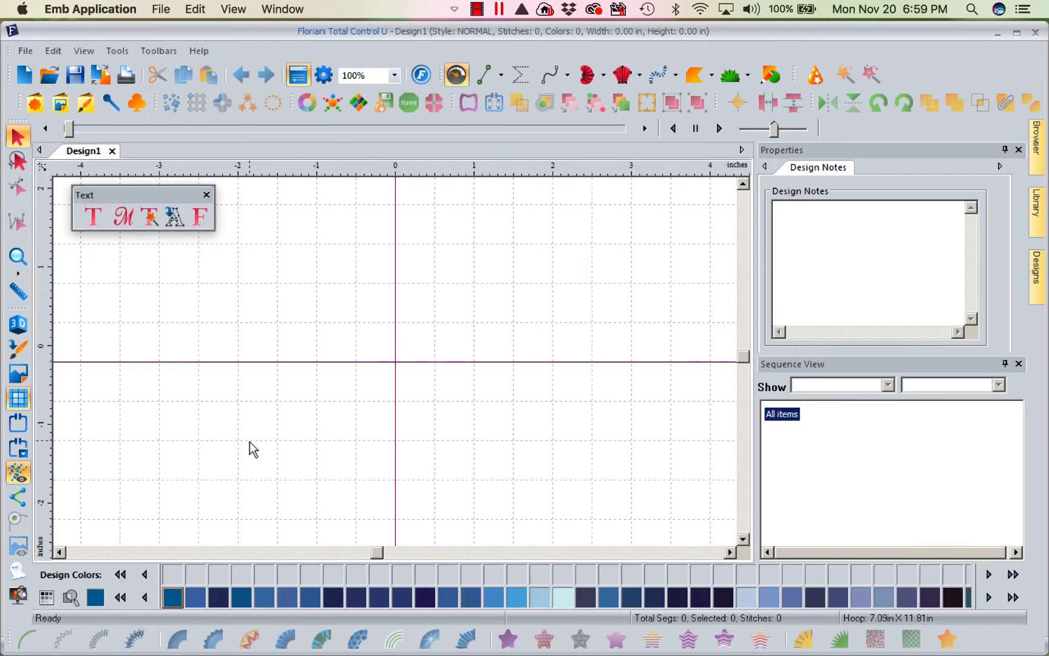
{"action": "mouse_move", "coordinate": [453, 392]}
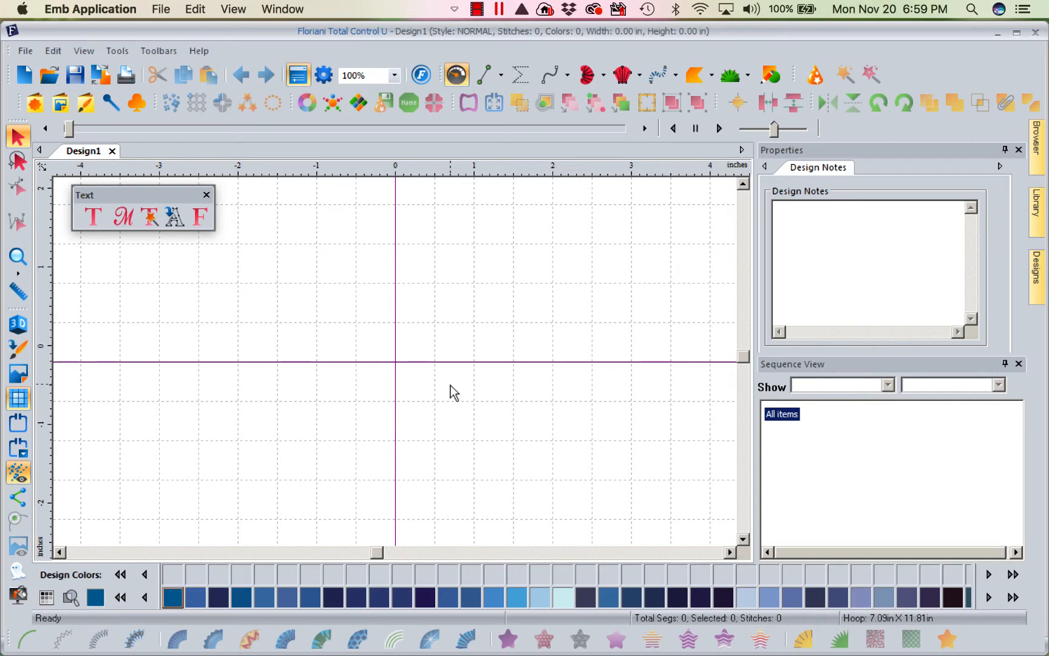
{"action": "mouse_move", "coordinate": [746, 268]}
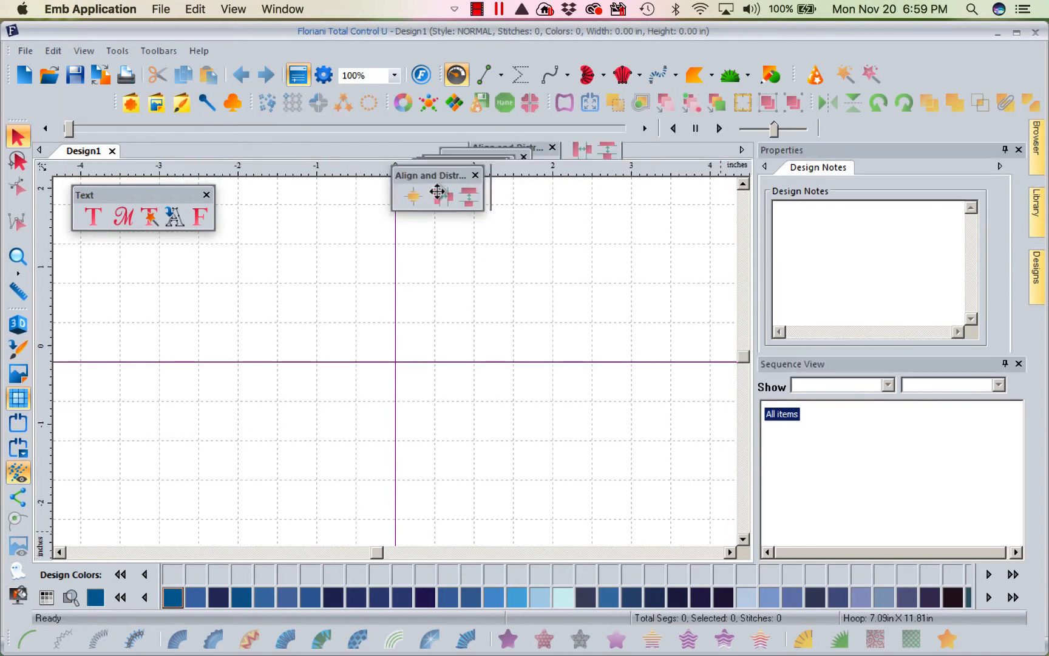
{"action": "left_click_drag", "start_coordinate": [437, 175], "coordinate": [291, 196]}
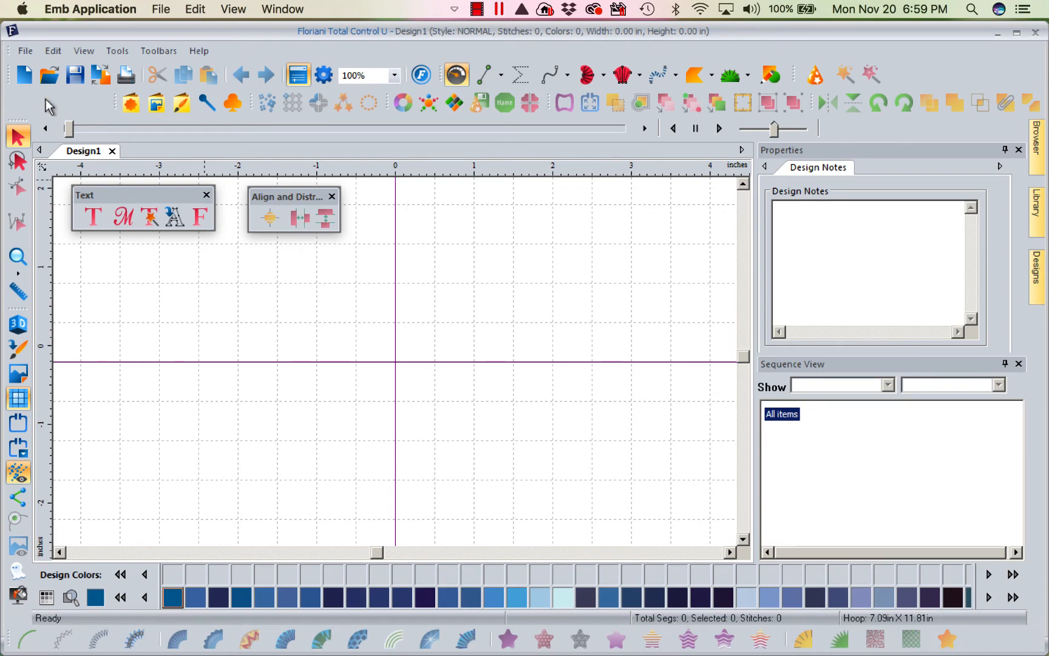
{"action": "mouse_move", "coordinate": [158, 193]}
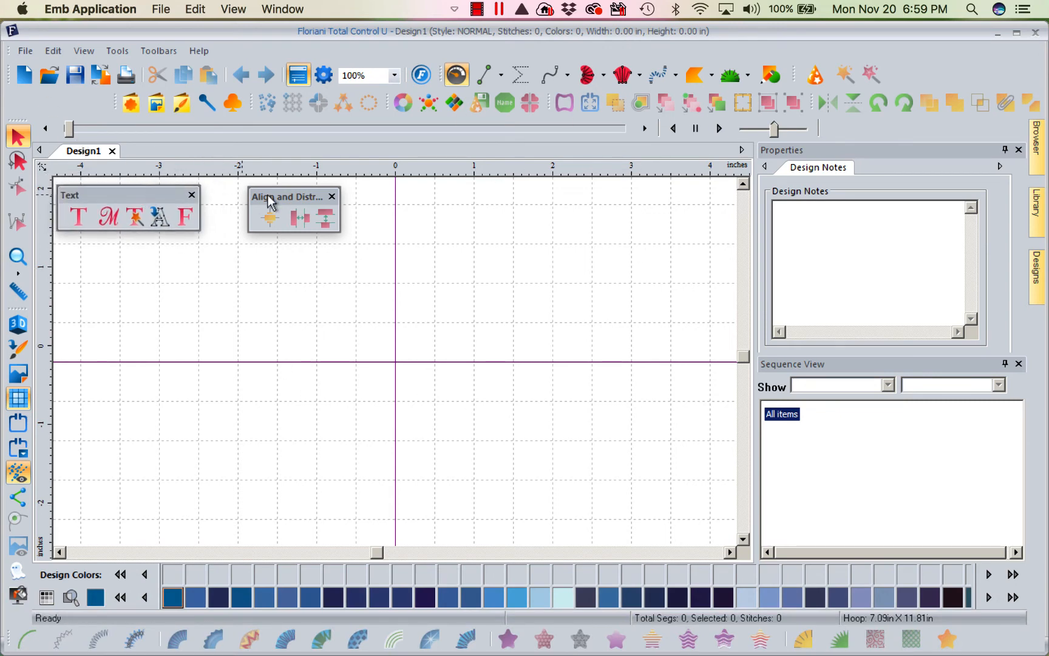
{"action": "left_click_drag", "start_coordinate": [289, 196], "coordinate": [260, 194]}
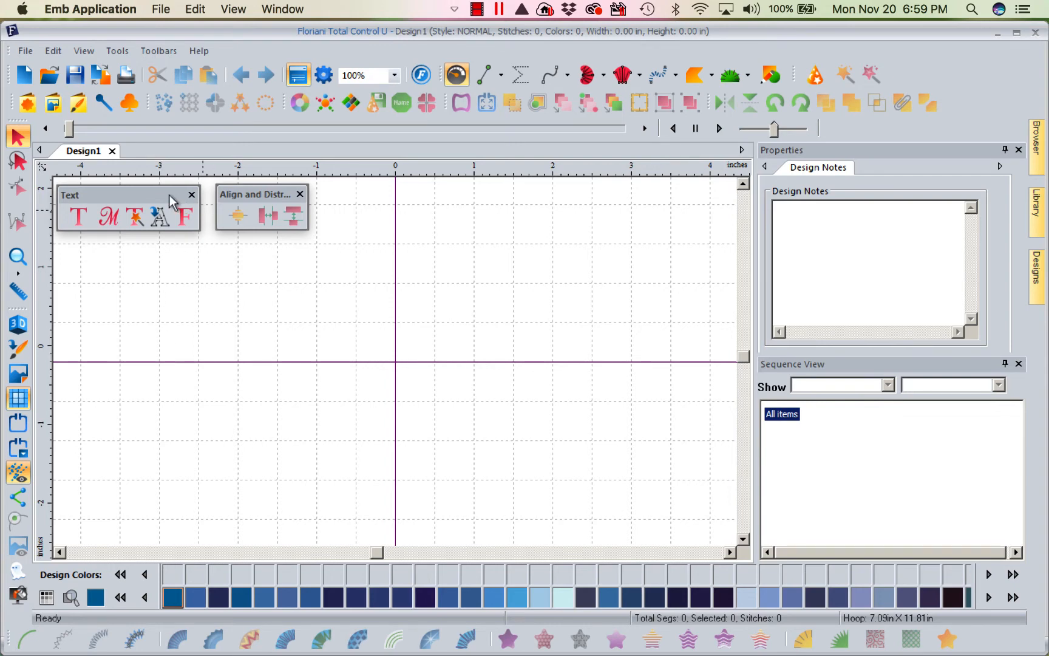
{"action": "mouse_move", "coordinate": [119, 232]}
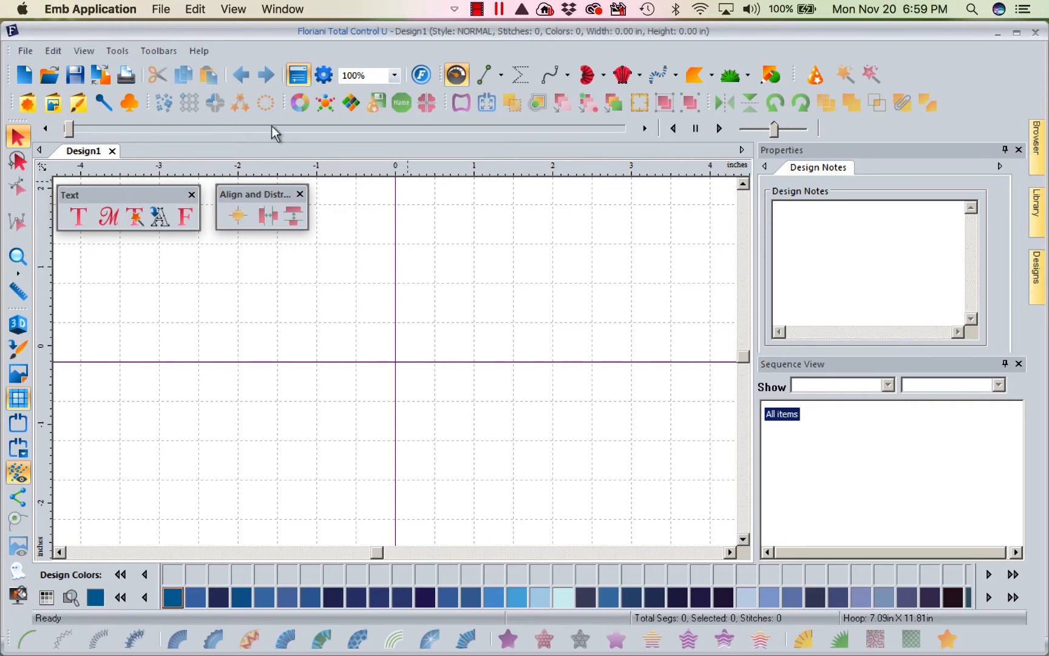
Step: Save the floating-panel layout via Toolbars > Workspaces as 'Lettering'
{"action": "left_click", "coordinate": [158, 50]}
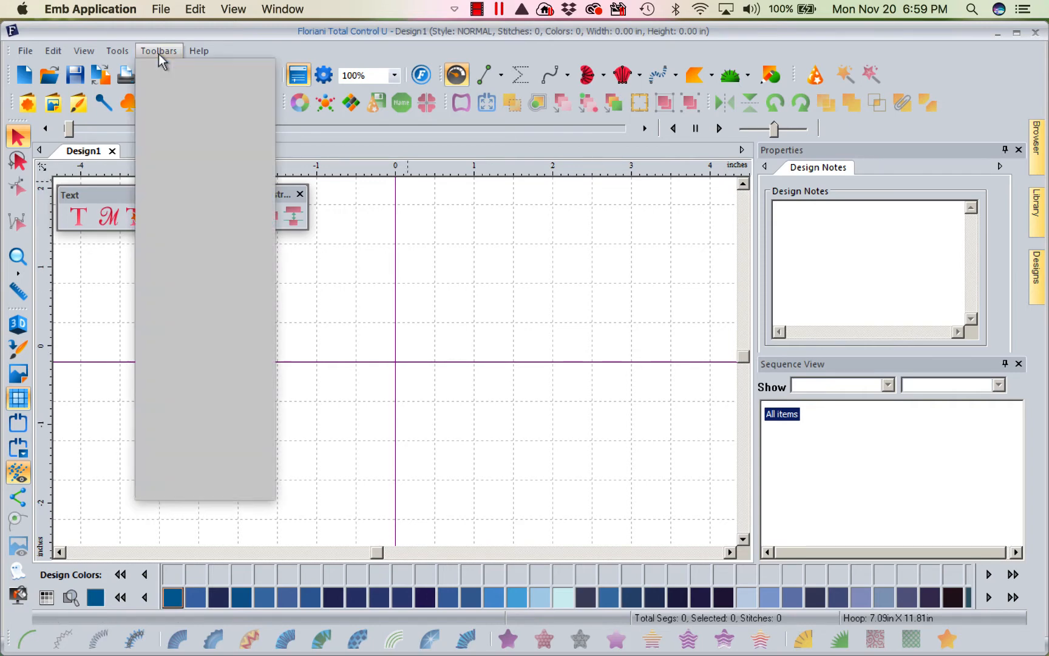
{"action": "left_click", "coordinate": [159, 50]}
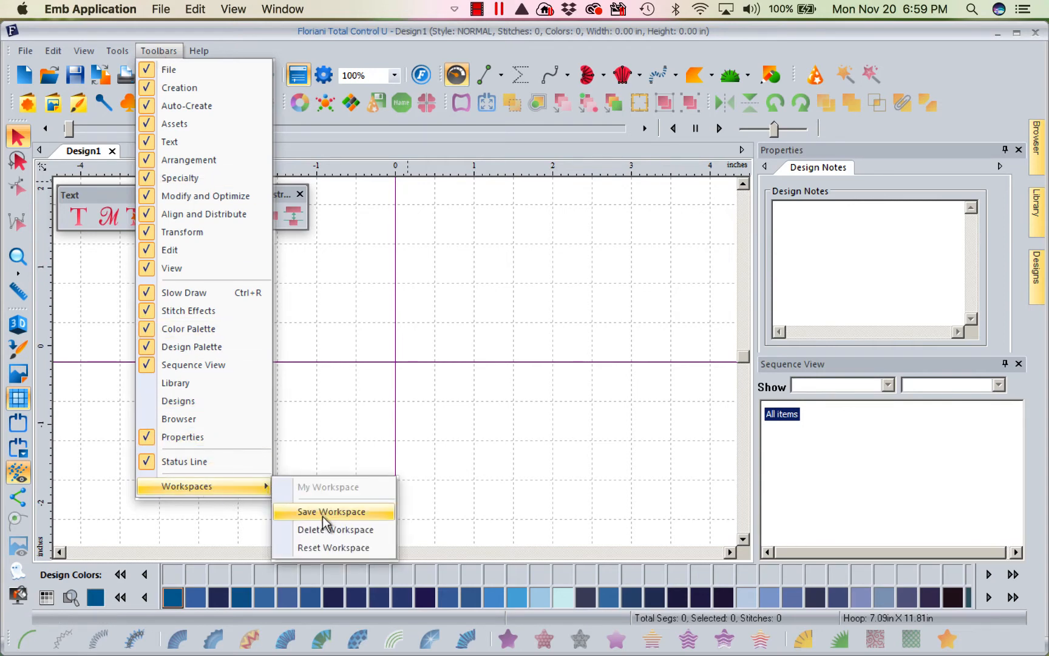
{"action": "left_click", "coordinate": [331, 511]}
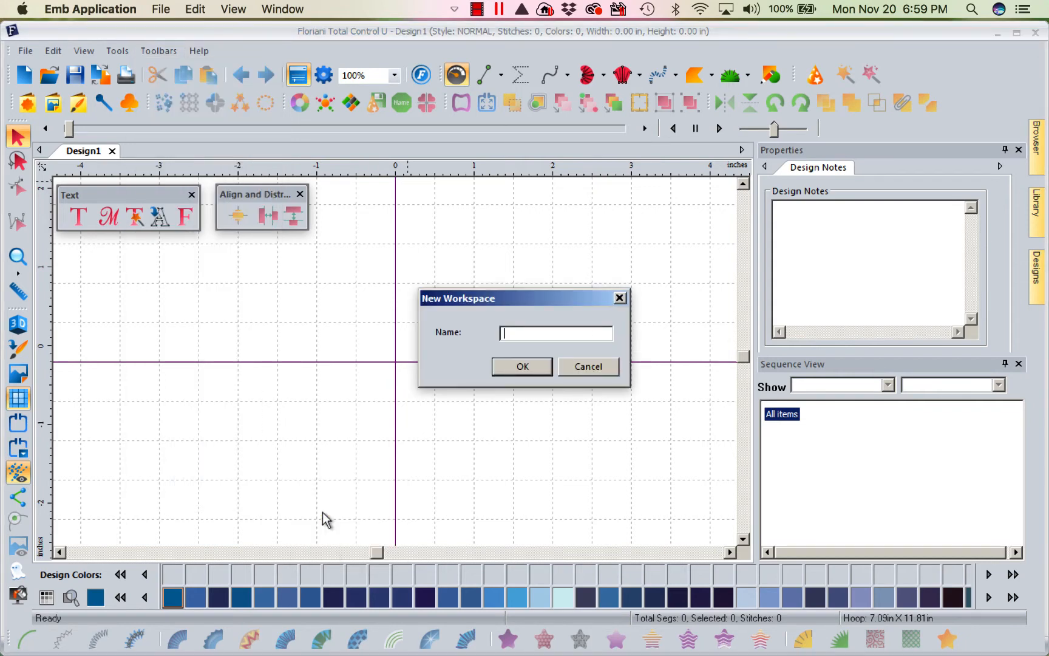
{"action": "type", "text": "Lettering"}
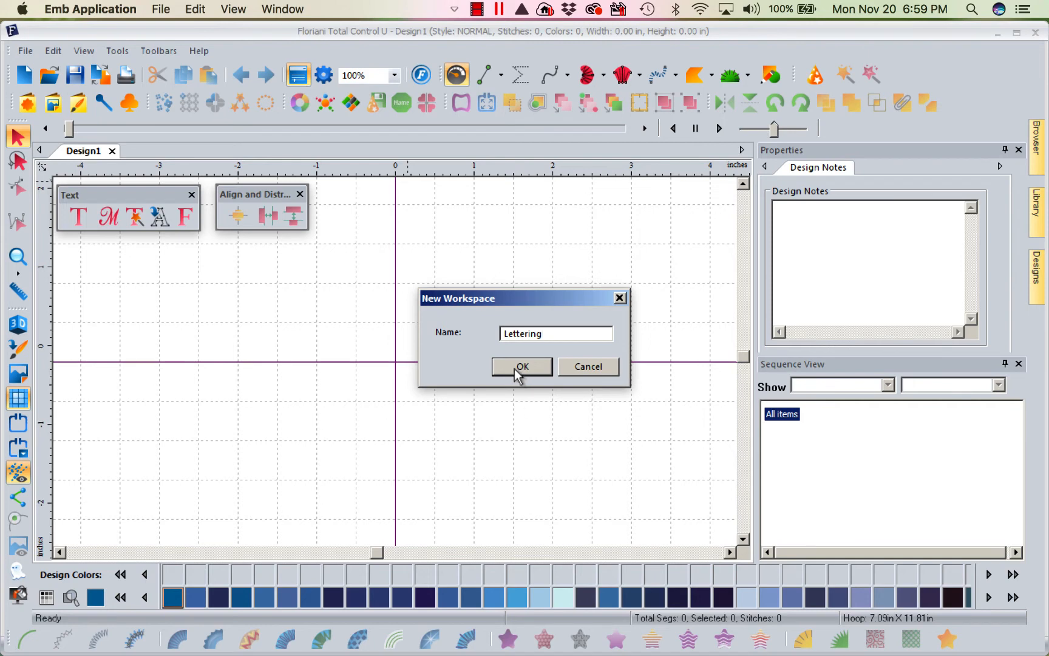
{"action": "left_click", "coordinate": [521, 367]}
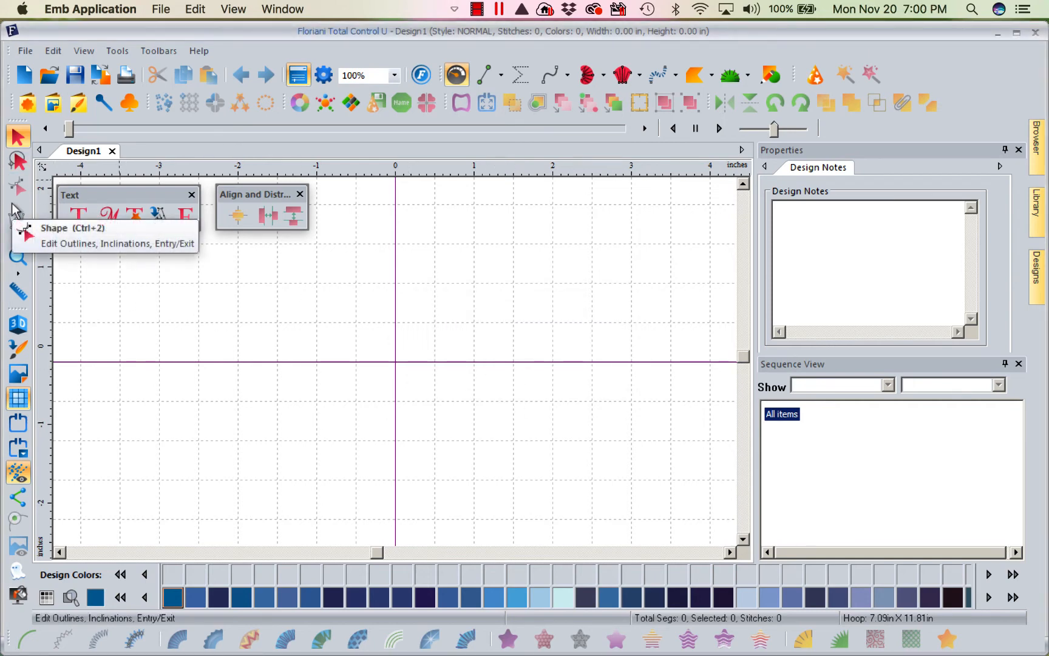
{"action": "mouse_move", "coordinate": [304, 169]}
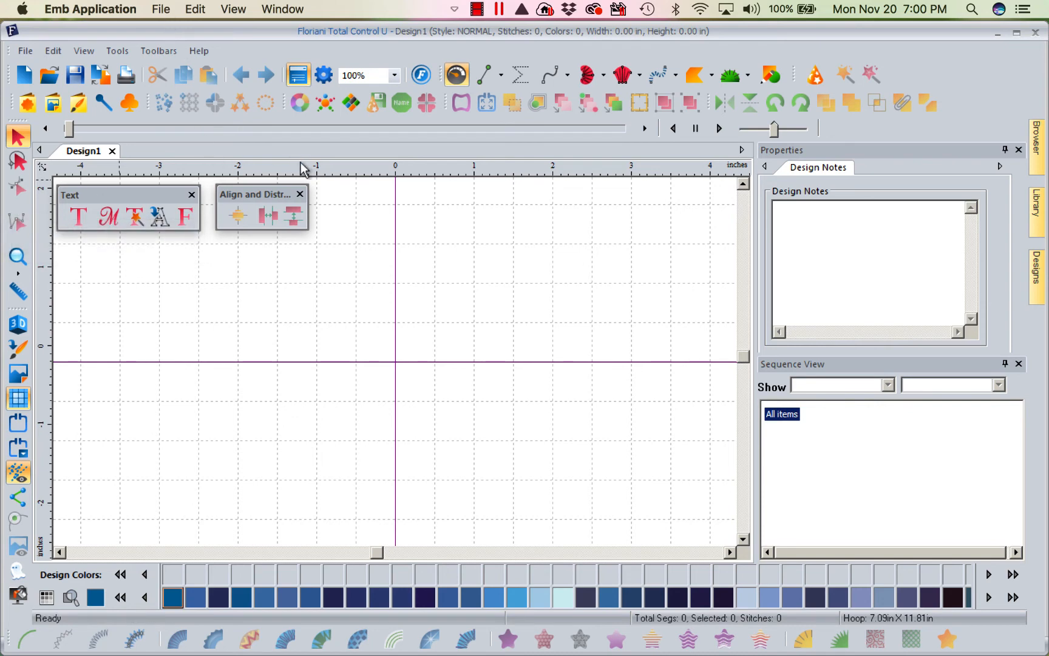
{"action": "mouse_move", "coordinate": [351, 103]}
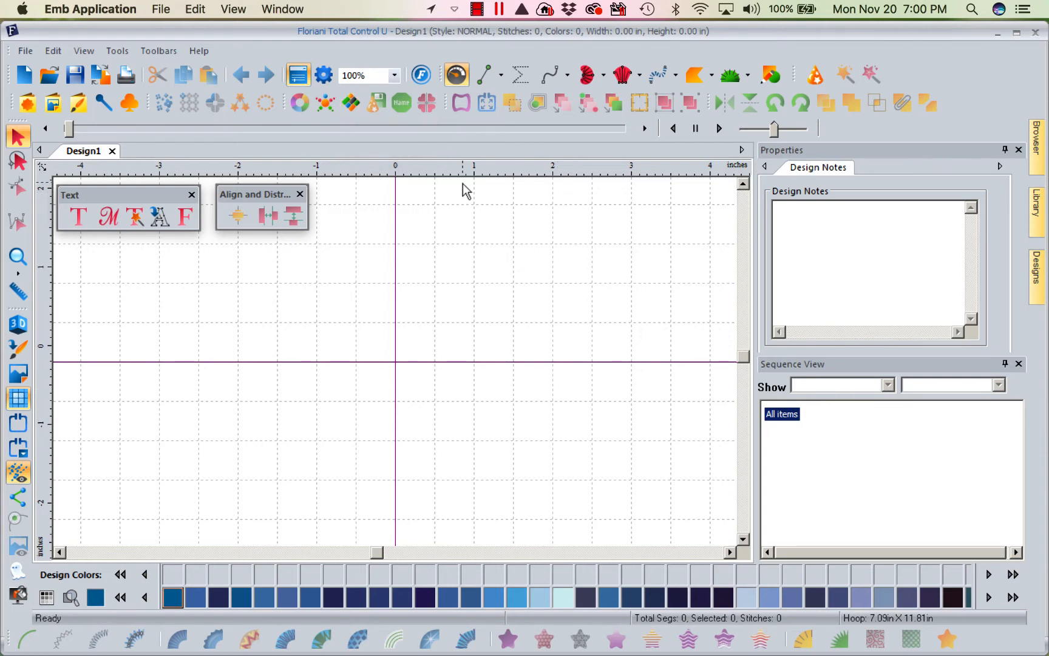
{"action": "mouse_move", "coordinate": [192, 116]}
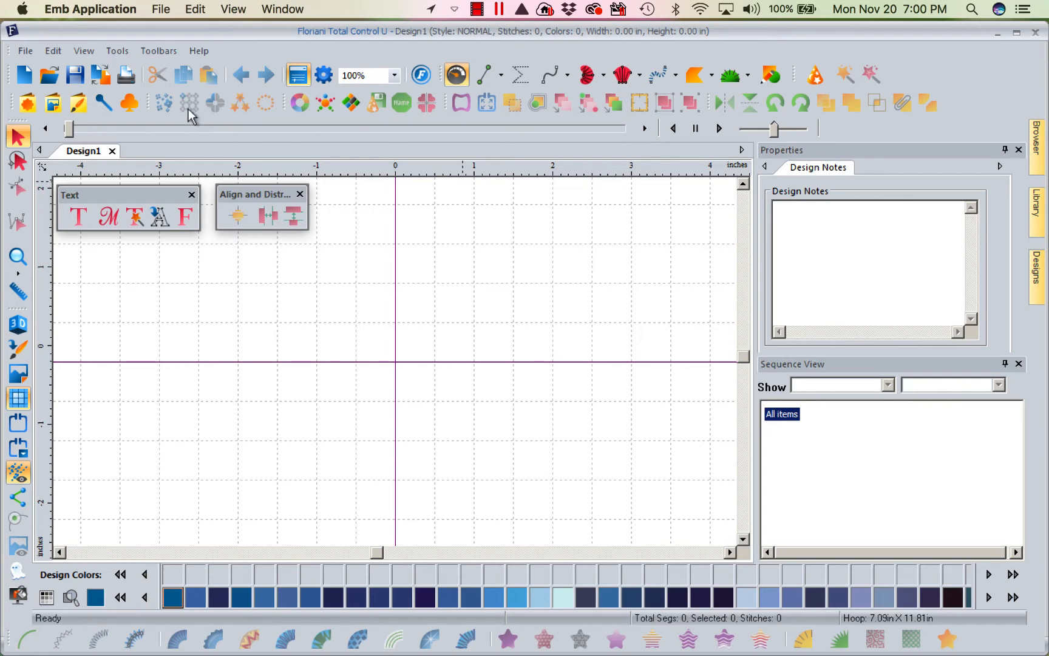
{"action": "mouse_move", "coordinate": [152, 104]}
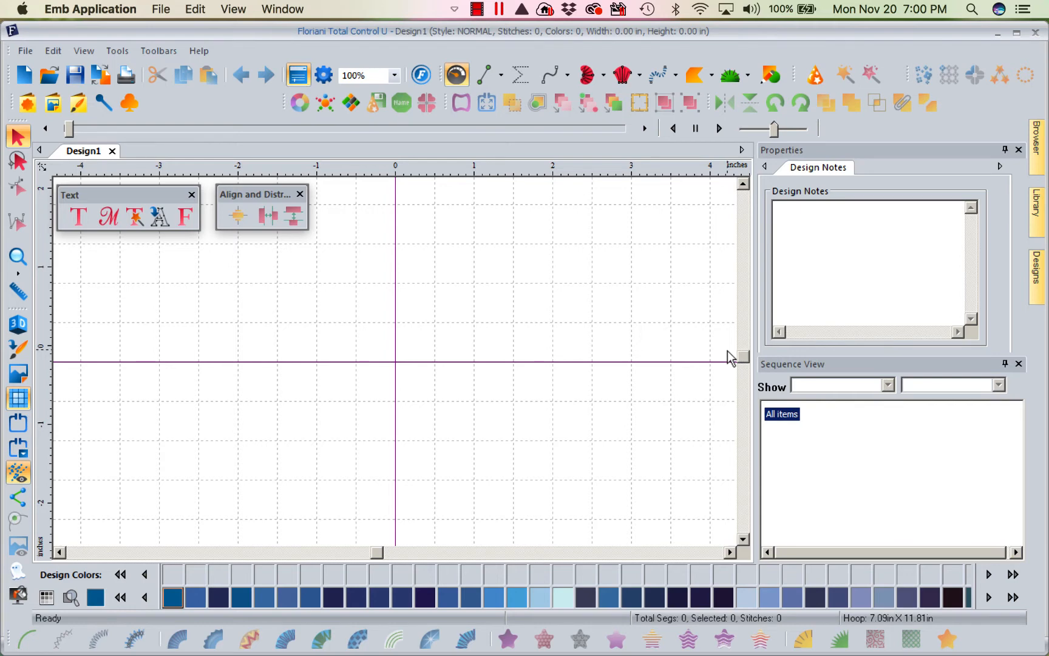
{"action": "mouse_move", "coordinate": [273, 322]}
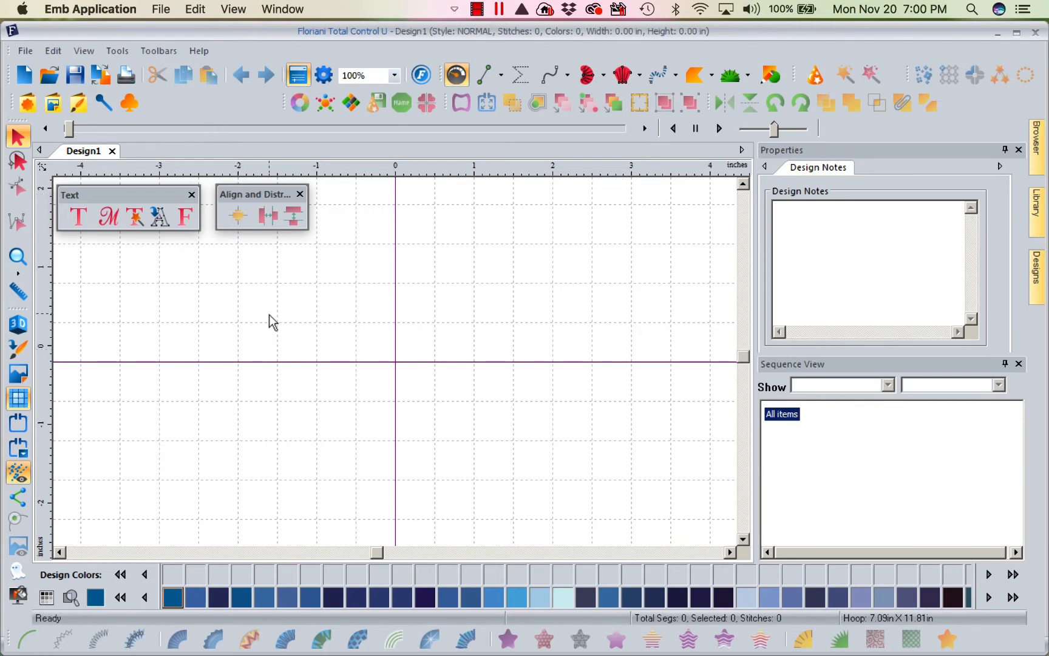
{"action": "mouse_move", "coordinate": [243, 192]}
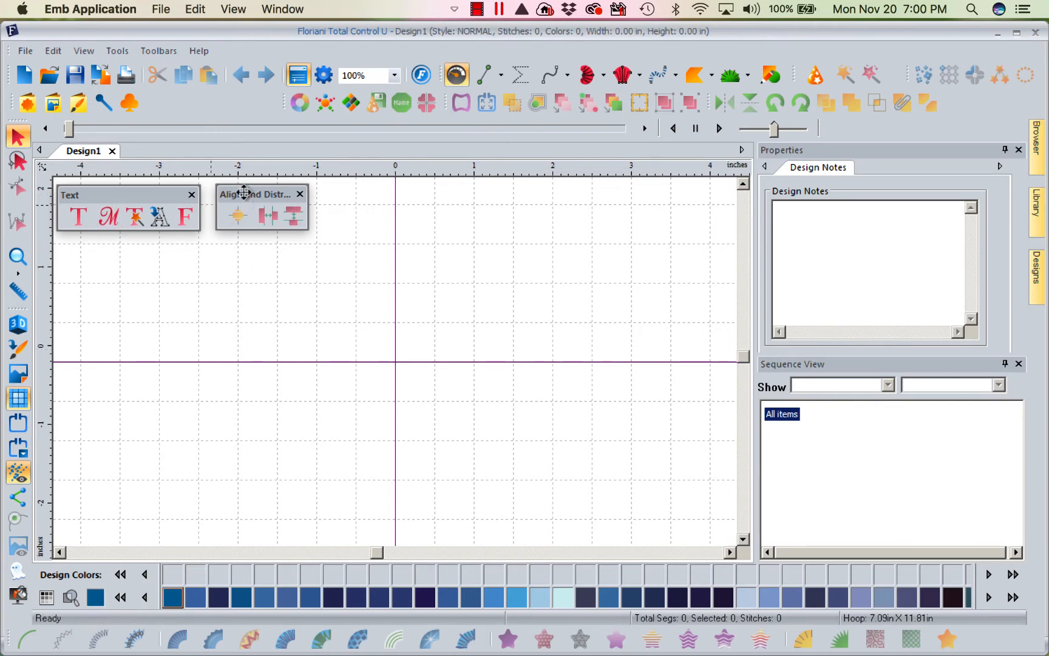
Step: Dock the floating Align and Distribute panel back into the toolbar row
{"action": "left_click_drag", "start_coordinate": [261, 193], "coordinate": [370, 268]}
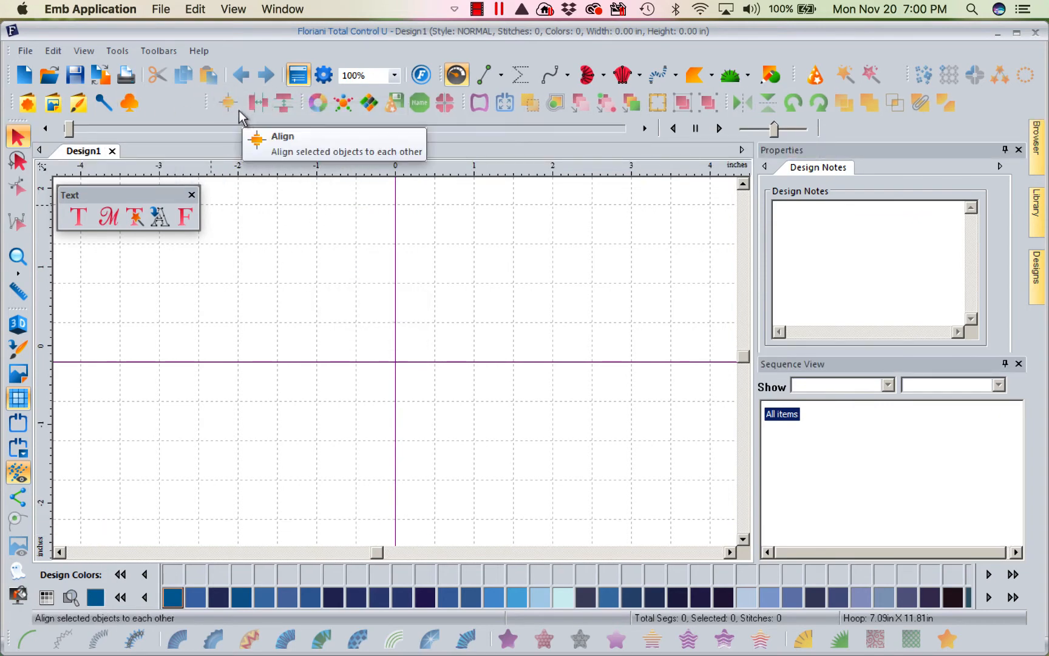
{"action": "mouse_move", "coordinate": [361, 355]}
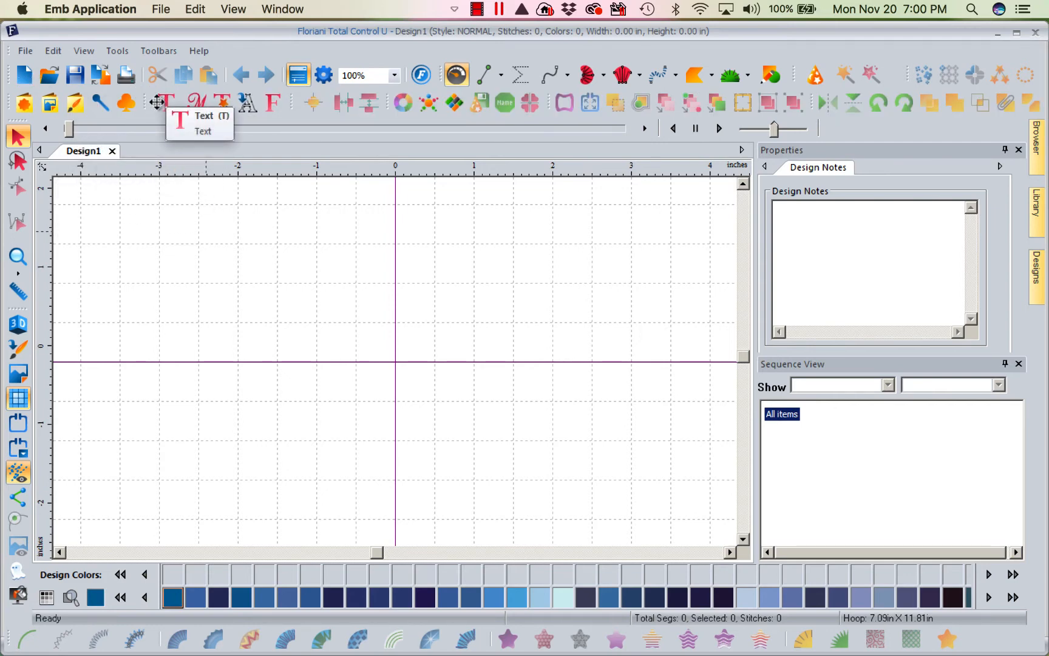
{"action": "mouse_move", "coordinate": [173, 179]}
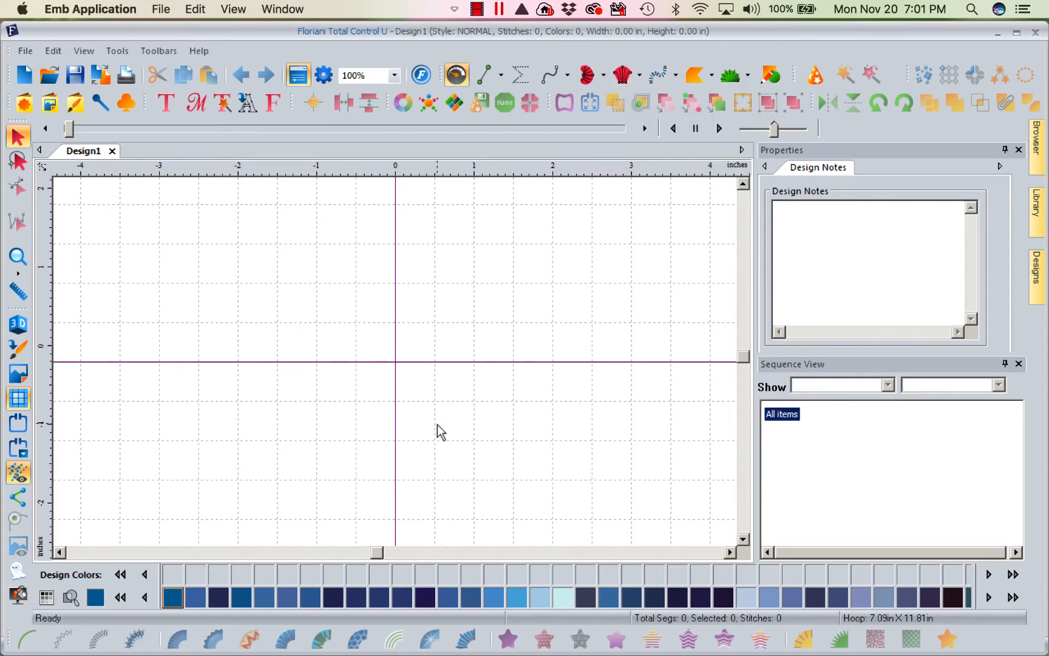
{"action": "mouse_move", "coordinate": [434, 425]}
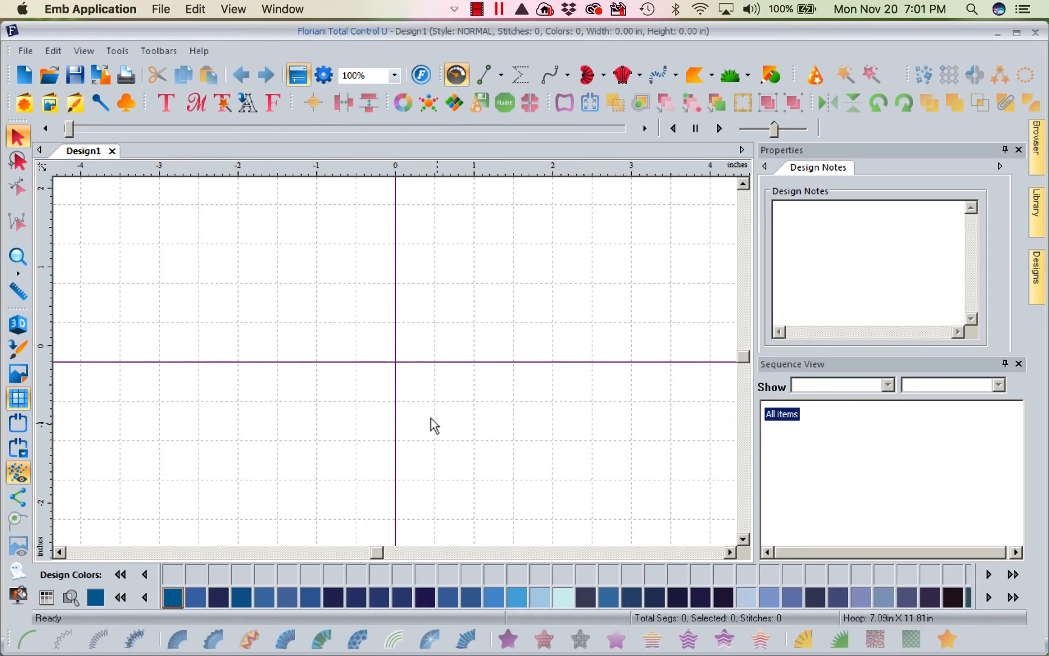
{"action": "mouse_move", "coordinate": [159, 189]}
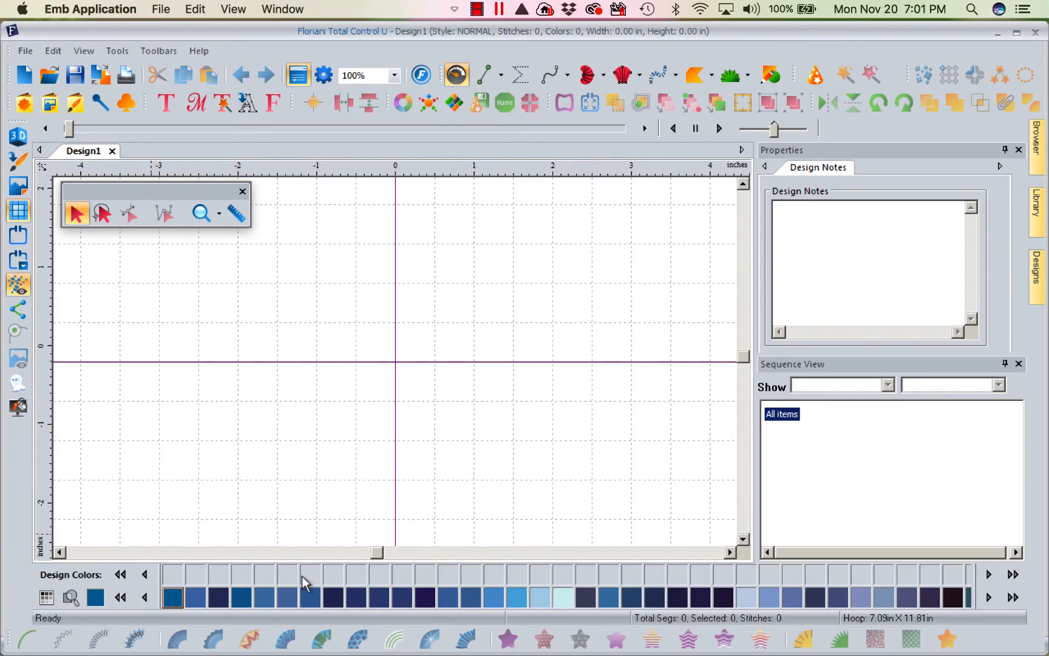
{"action": "mouse_move", "coordinate": [583, 301]}
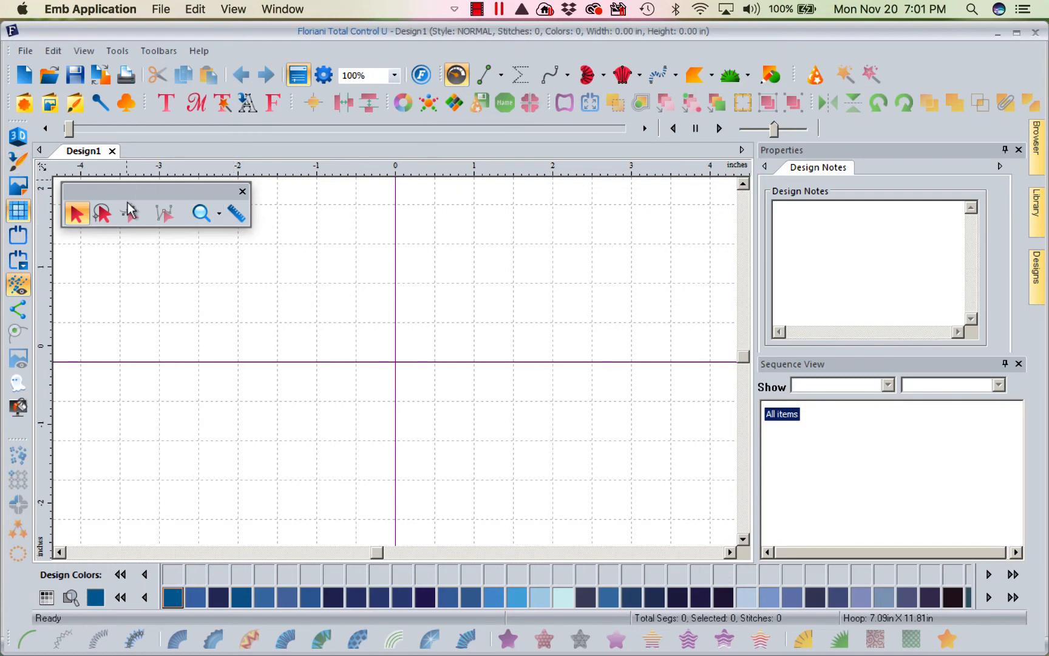
{"action": "mouse_move", "coordinate": [136, 189]}
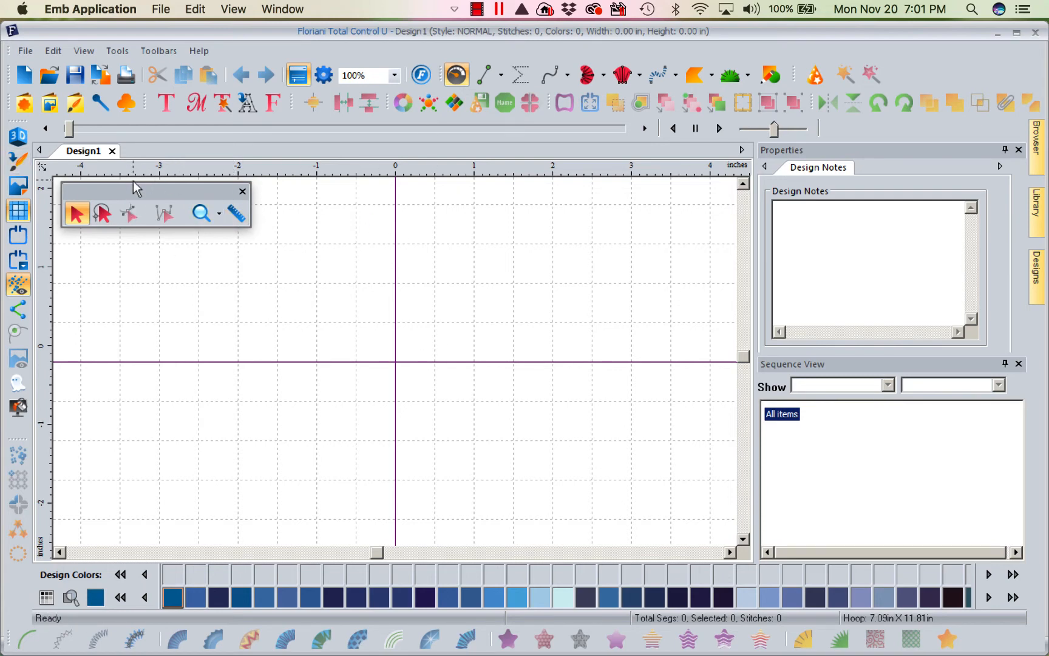
{"action": "mouse_move", "coordinate": [243, 238]}
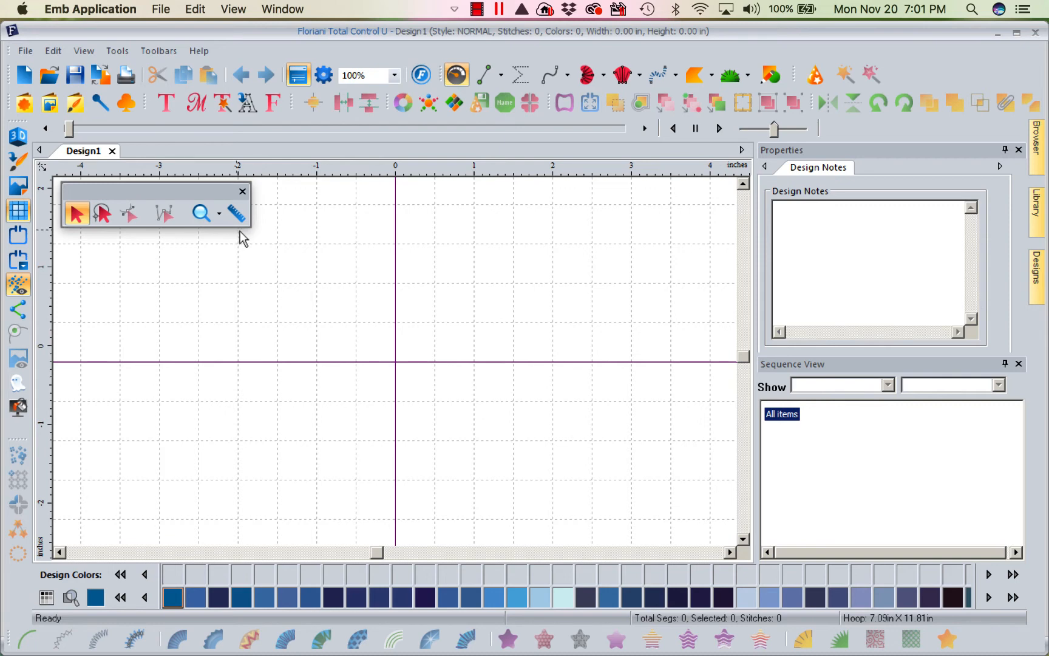
{"action": "mouse_move", "coordinate": [313, 103]}
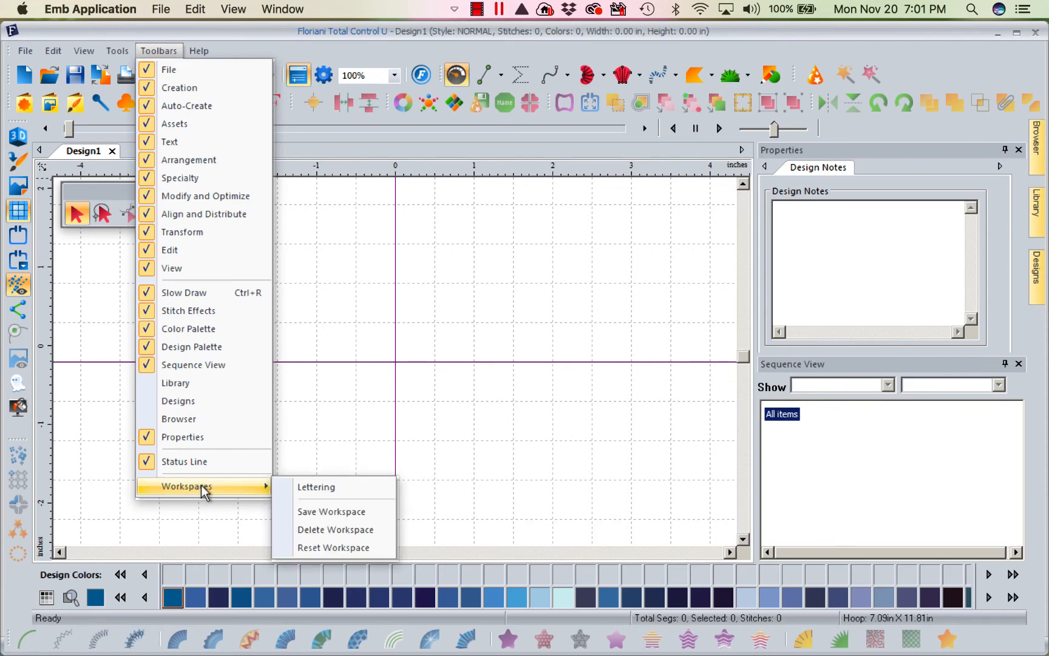
Step: Store the current floating selection-tools layout as the workspace 'Editing'
{"action": "left_click", "coordinate": [330, 511]}
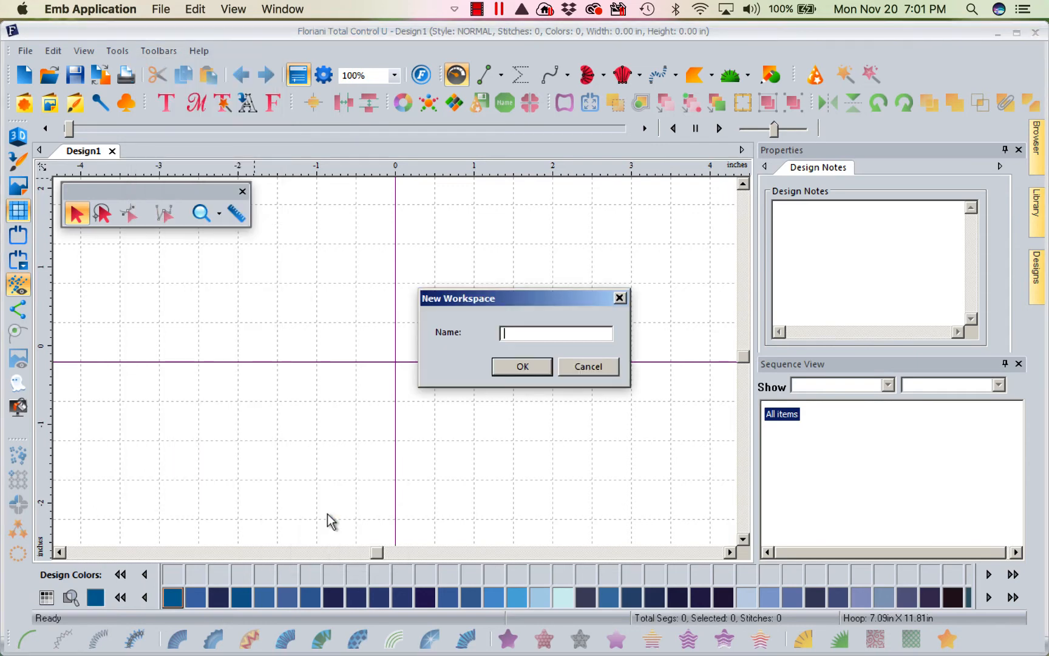
{"action": "type", "text": "R"}
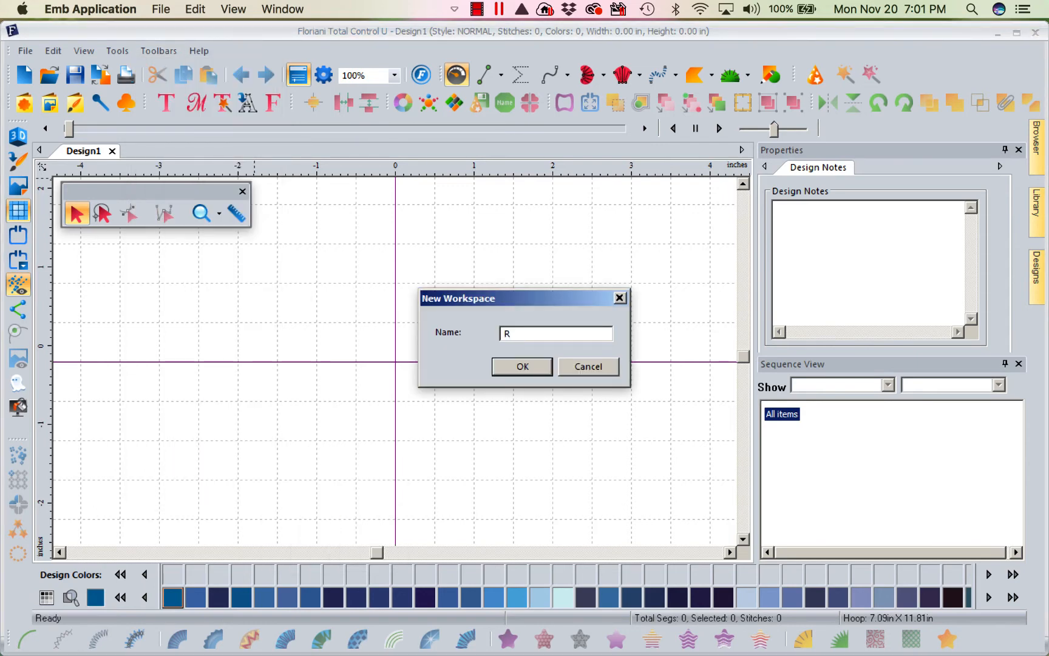
{"action": "type", "text": "Editing"}
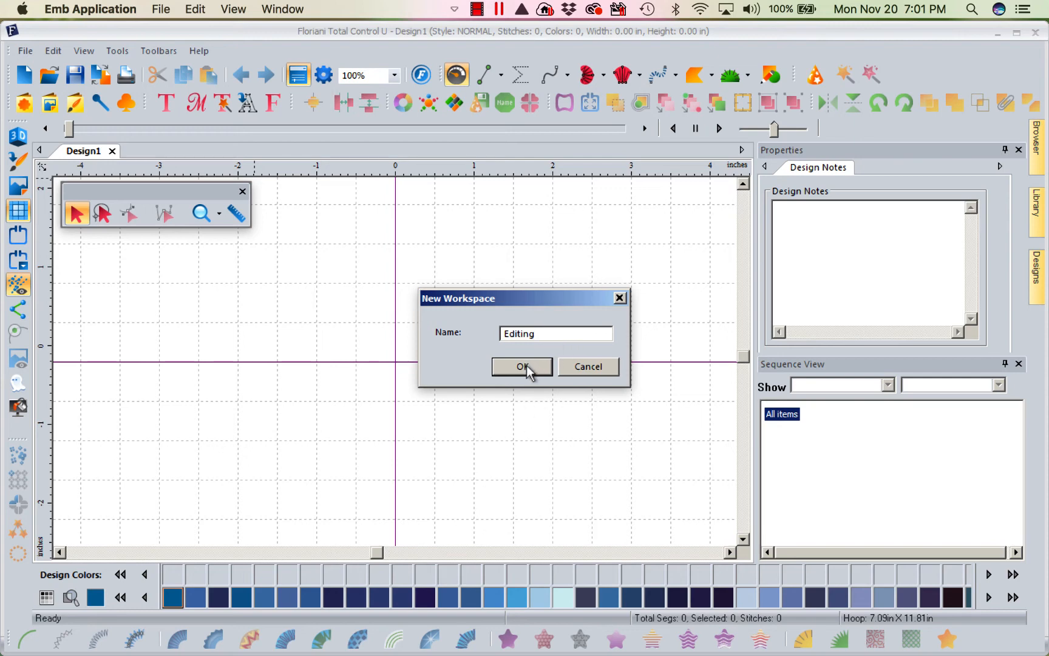
{"action": "left_click", "coordinate": [521, 367]}
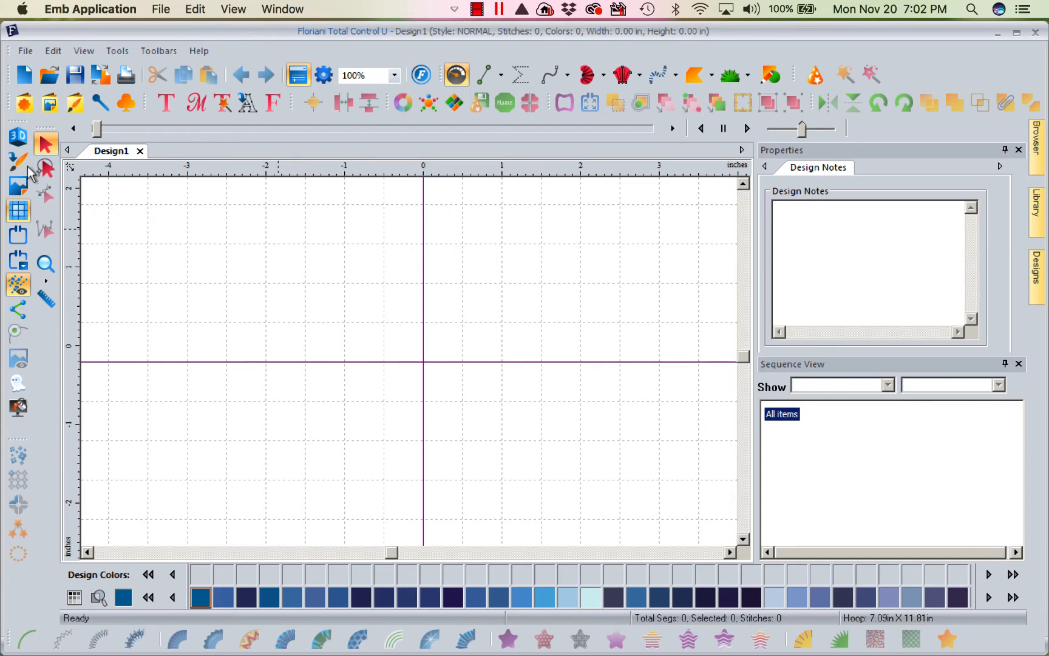
{"action": "mouse_move", "coordinate": [515, 239]}
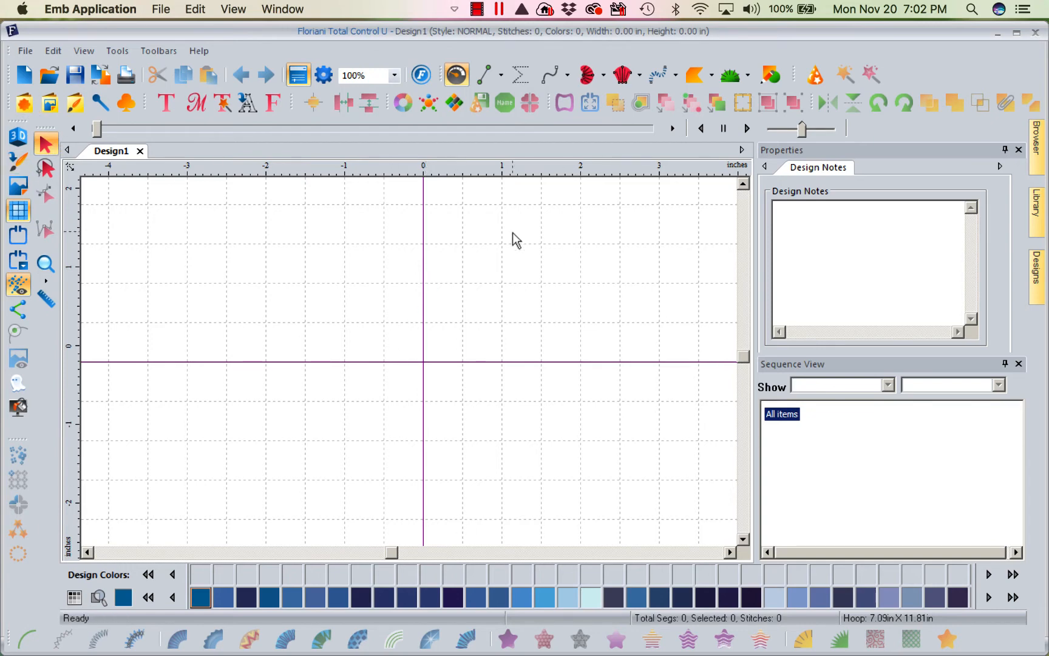
{"action": "mouse_move", "coordinate": [489, 222]}
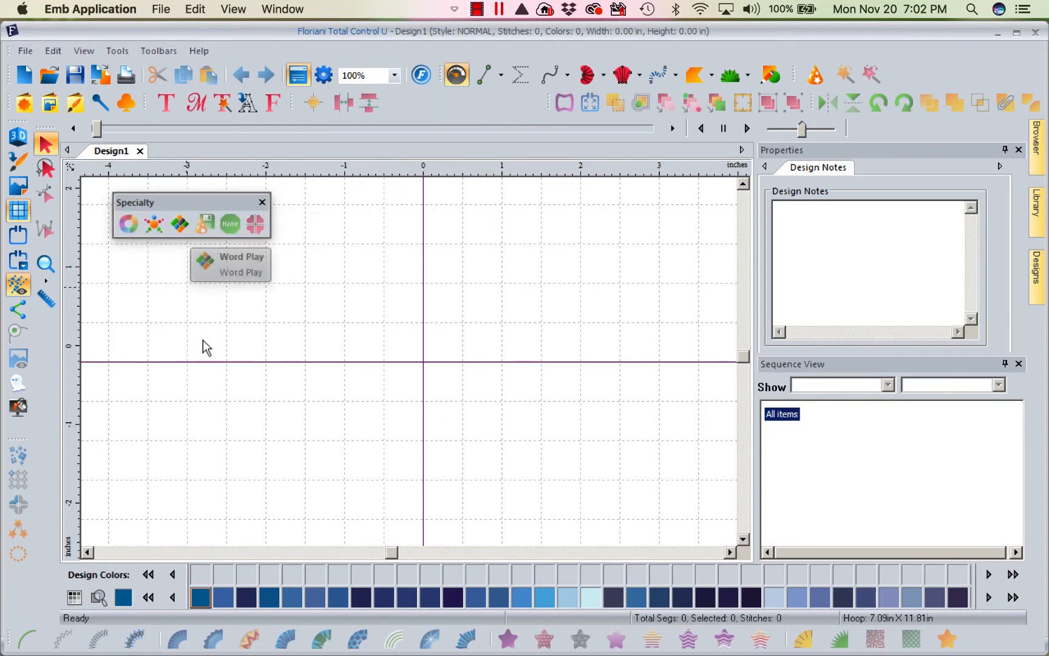
{"action": "mouse_move", "coordinate": [153, 223]}
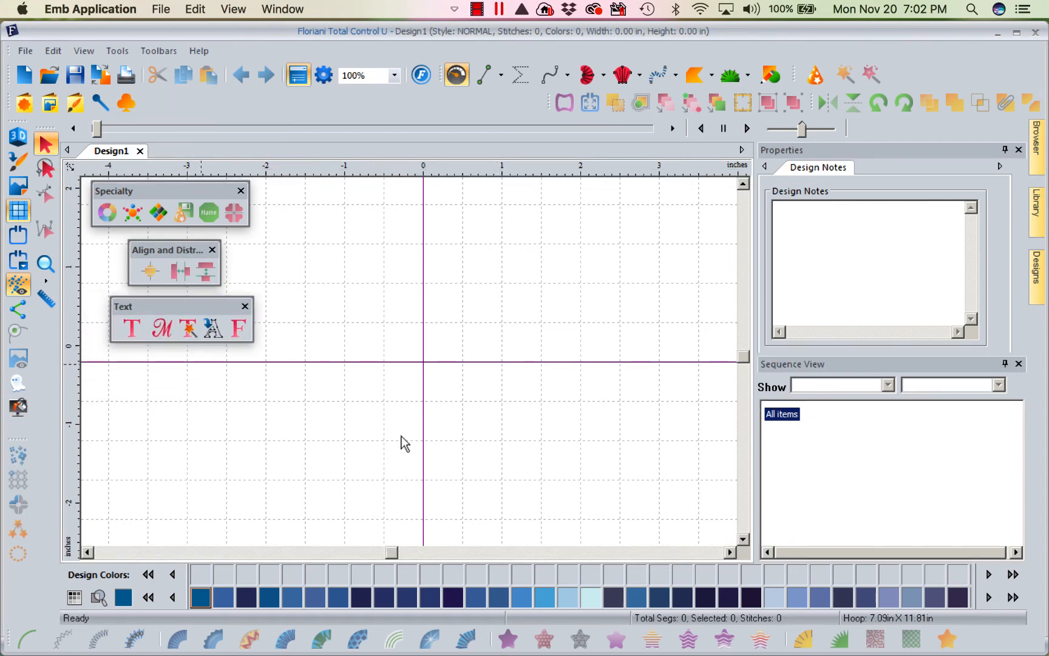
{"action": "mouse_move", "coordinate": [531, 227]}
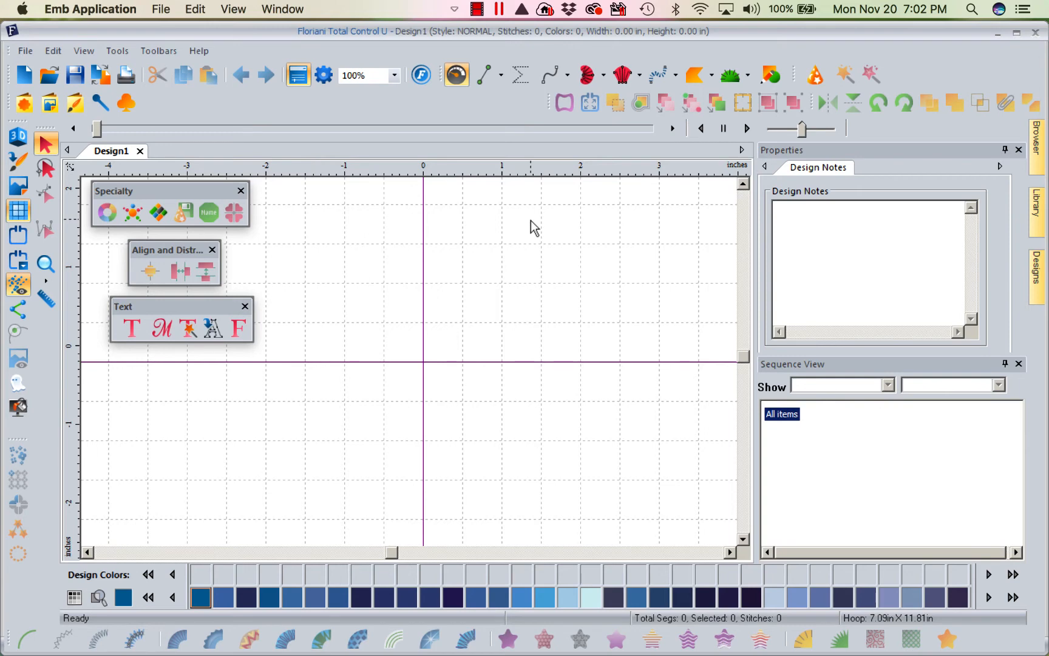
{"action": "mouse_move", "coordinate": [568, 121]}
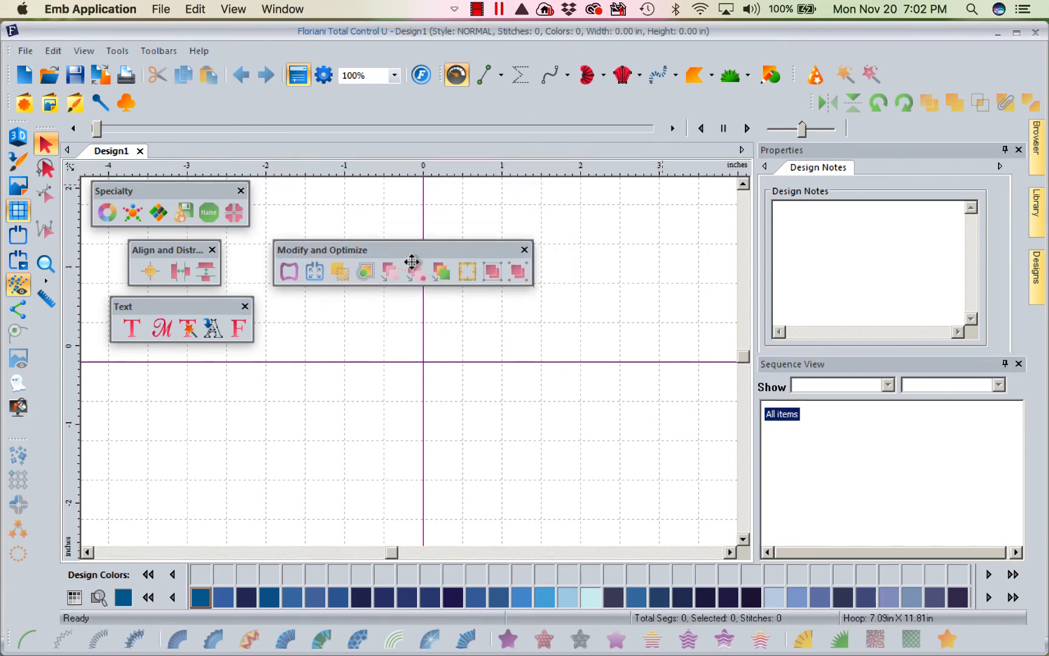
Step: Drag the Modify and Optimize toolbar out onto the canvas beside the other panels
{"action": "left_click_drag", "start_coordinate": [412, 249], "coordinate": [411, 214]}
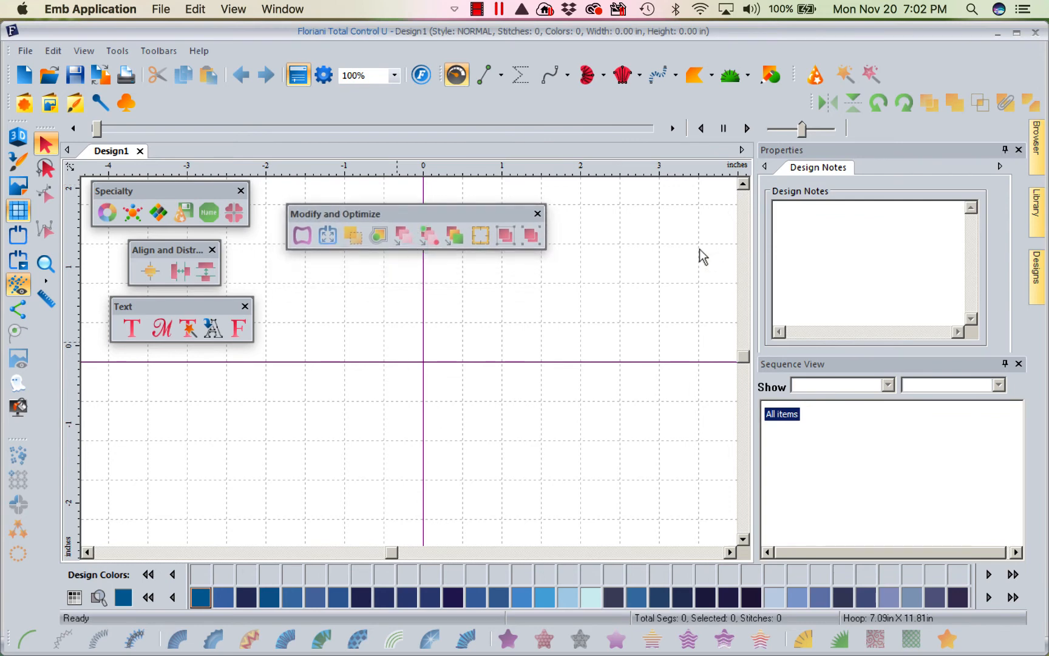
{"action": "mouse_move", "coordinate": [301, 235]}
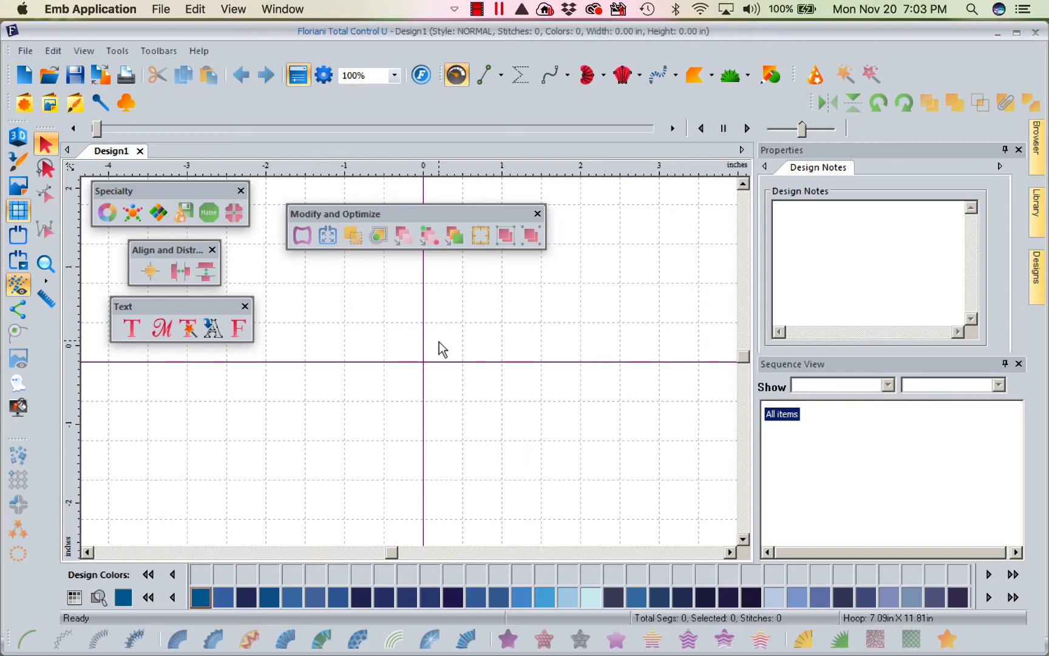
{"action": "mouse_move", "coordinate": [380, 252]}
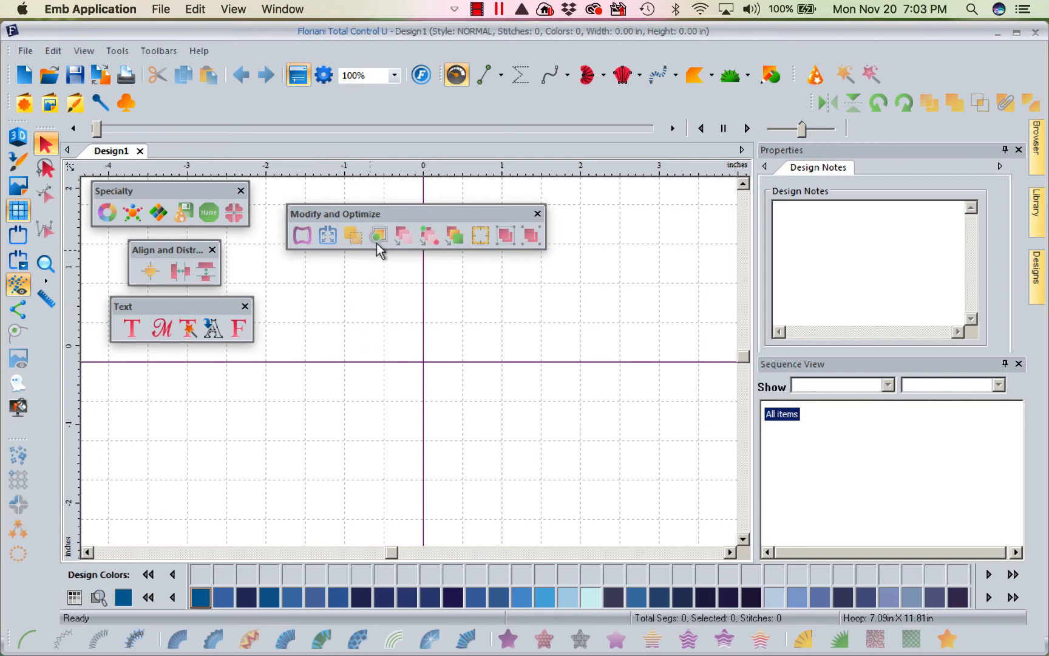
{"action": "mouse_move", "coordinate": [377, 235]}
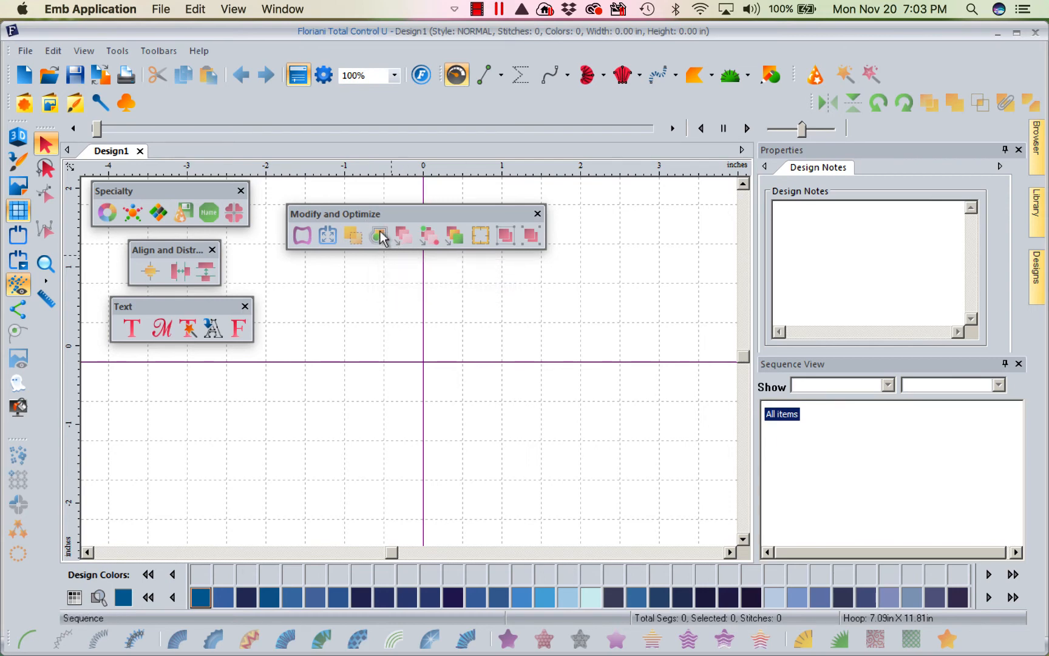
{"action": "mouse_move", "coordinate": [379, 235]}
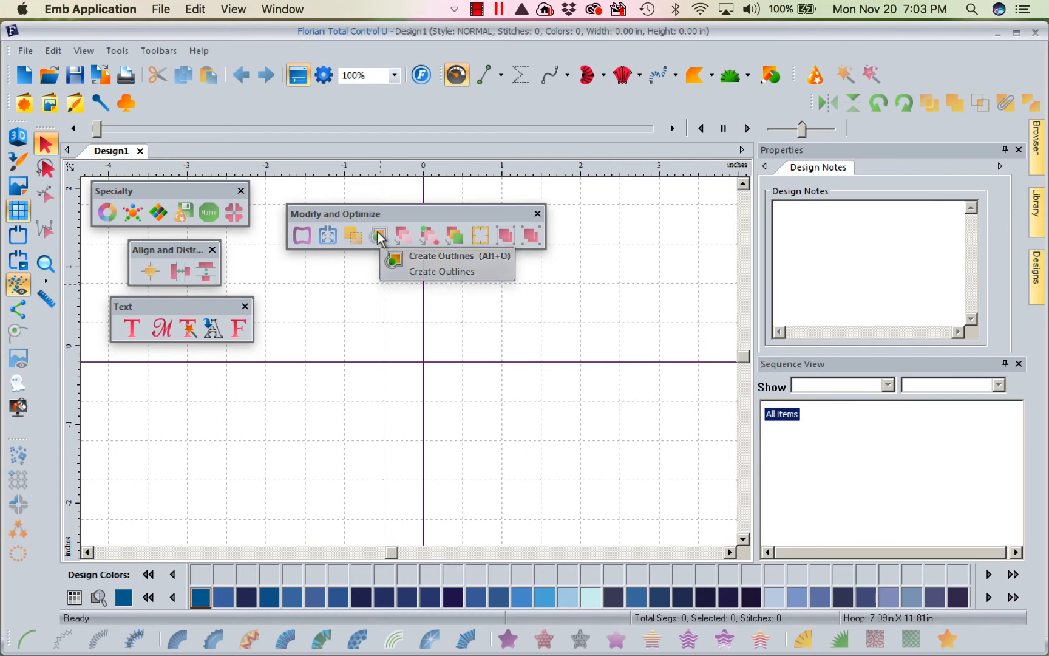
{"action": "mouse_move", "coordinate": [415, 215]}
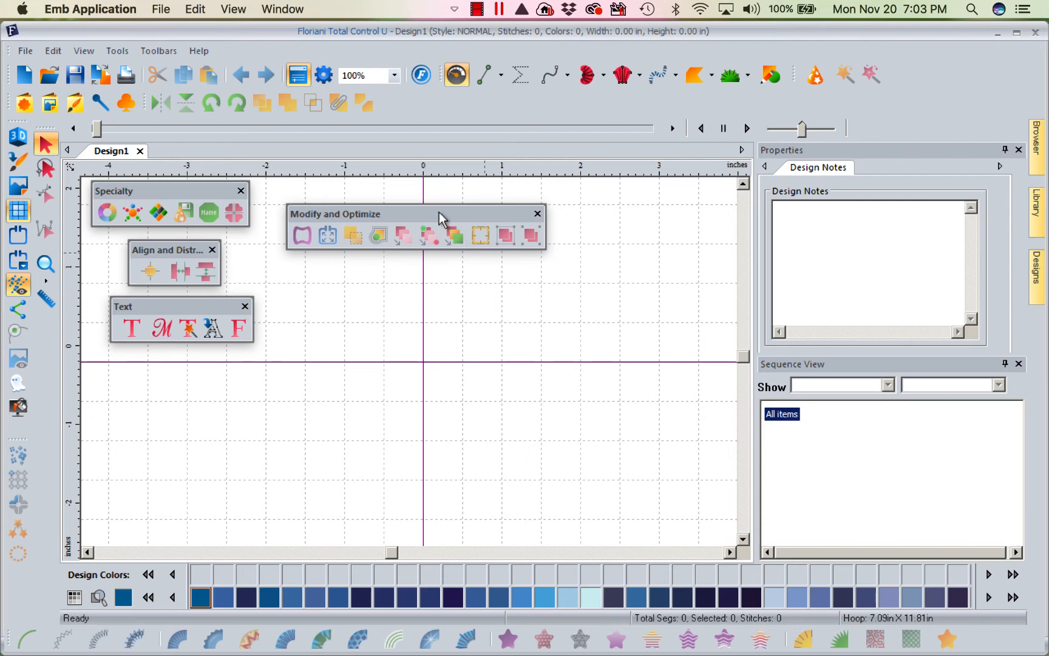
{"action": "mouse_move", "coordinate": [612, 398]}
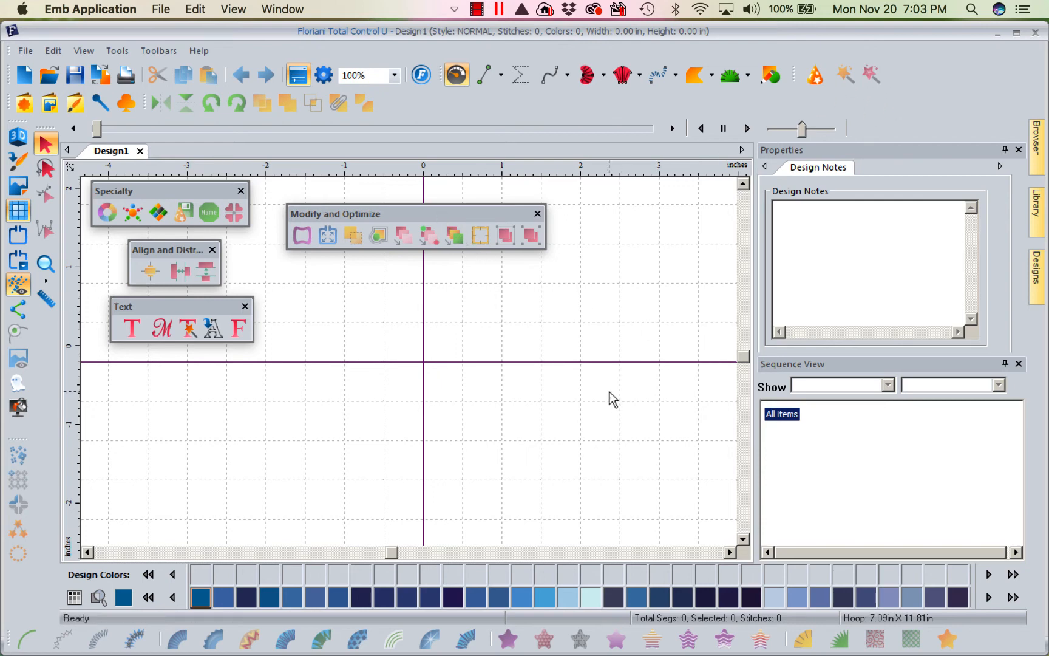
{"action": "mouse_move", "coordinate": [369, 356]}
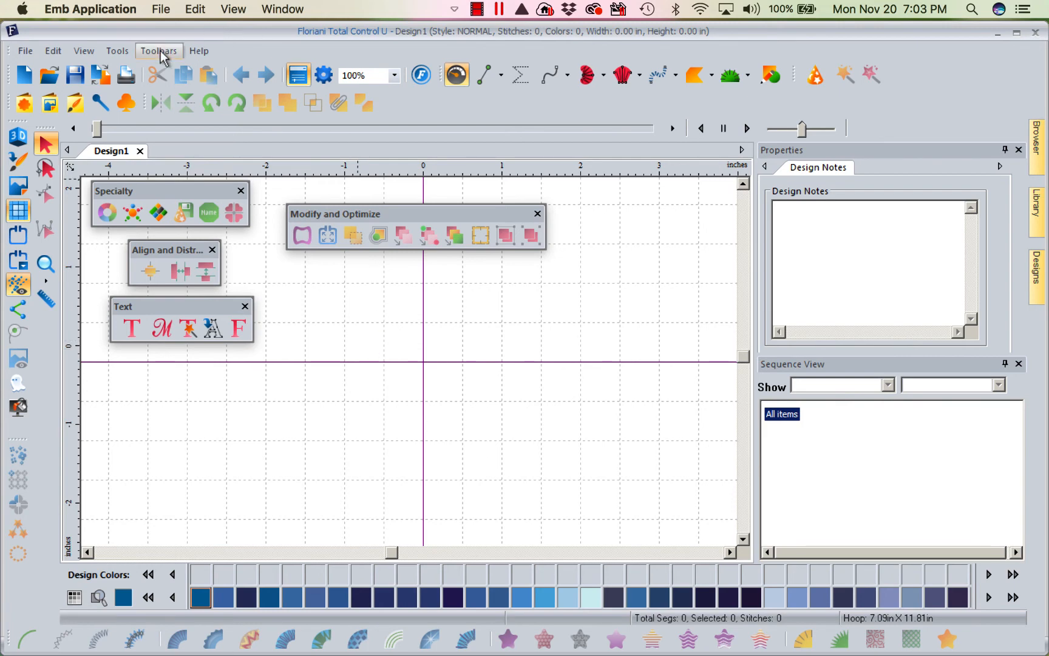
Step: Open the Toolbars menu to apply a fully docked default workspace
{"action": "left_click", "coordinate": [159, 50]}
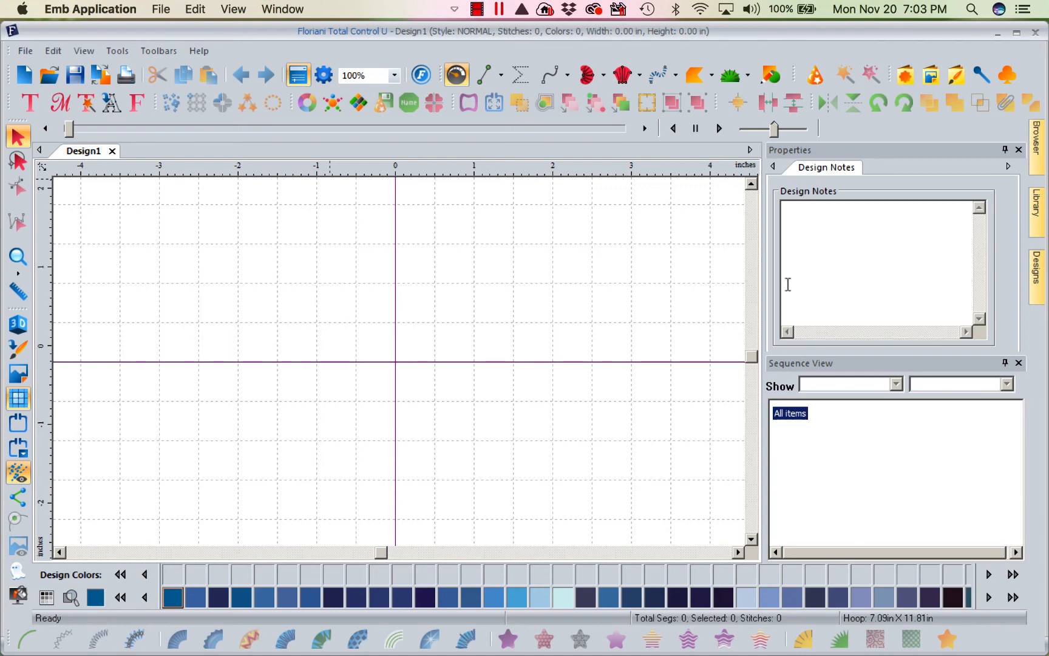
{"action": "mouse_move", "coordinate": [636, 293]}
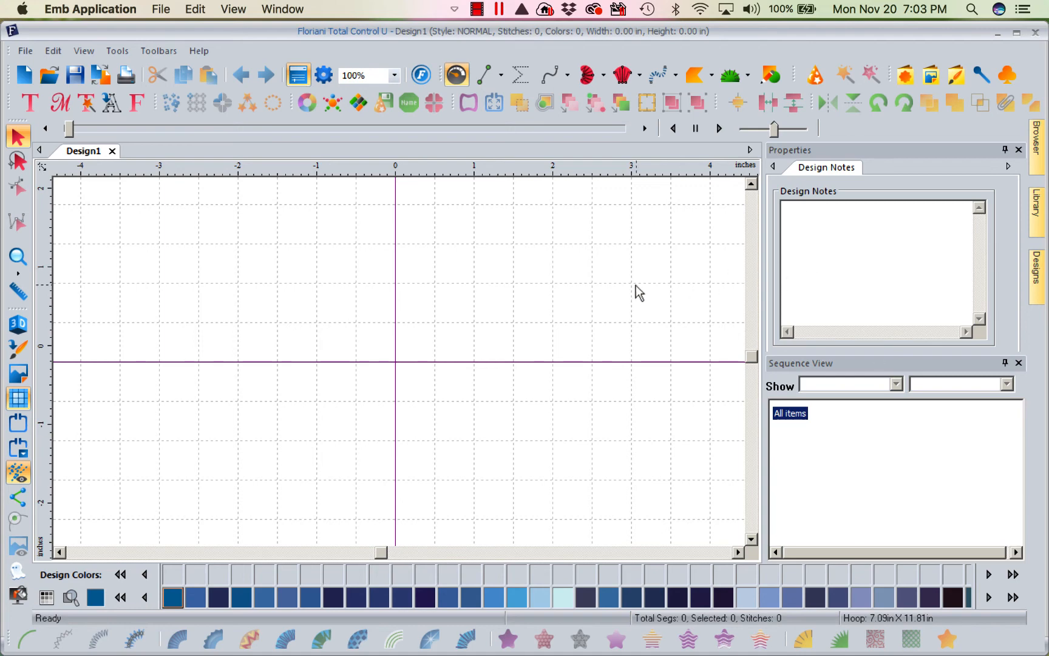
{"action": "mouse_move", "coordinate": [814, 75]}
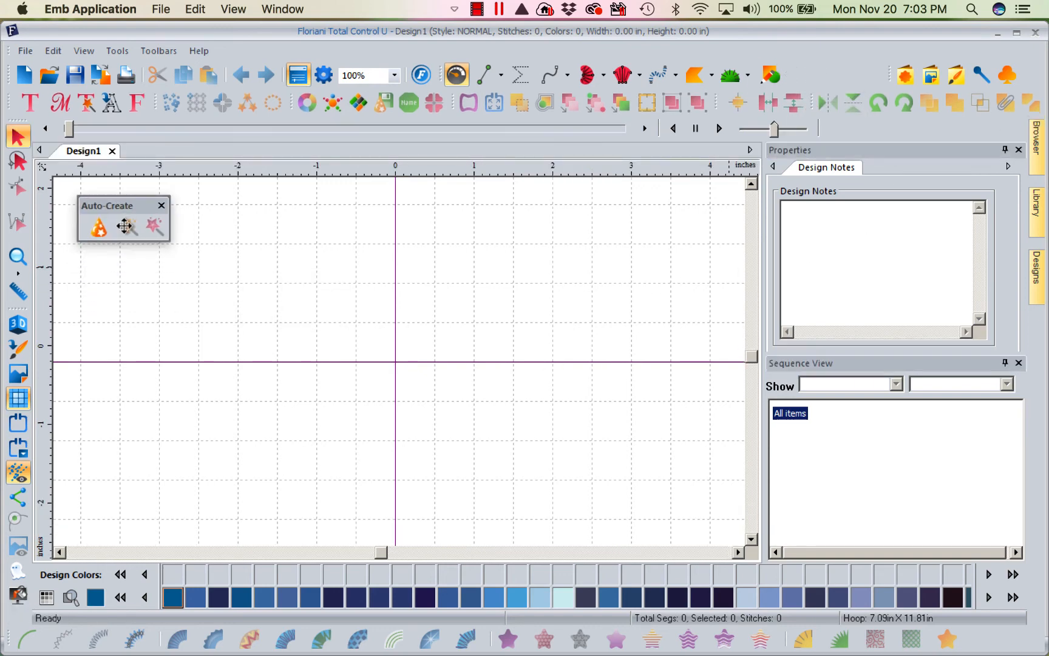
{"action": "mouse_move", "coordinate": [291, 323]}
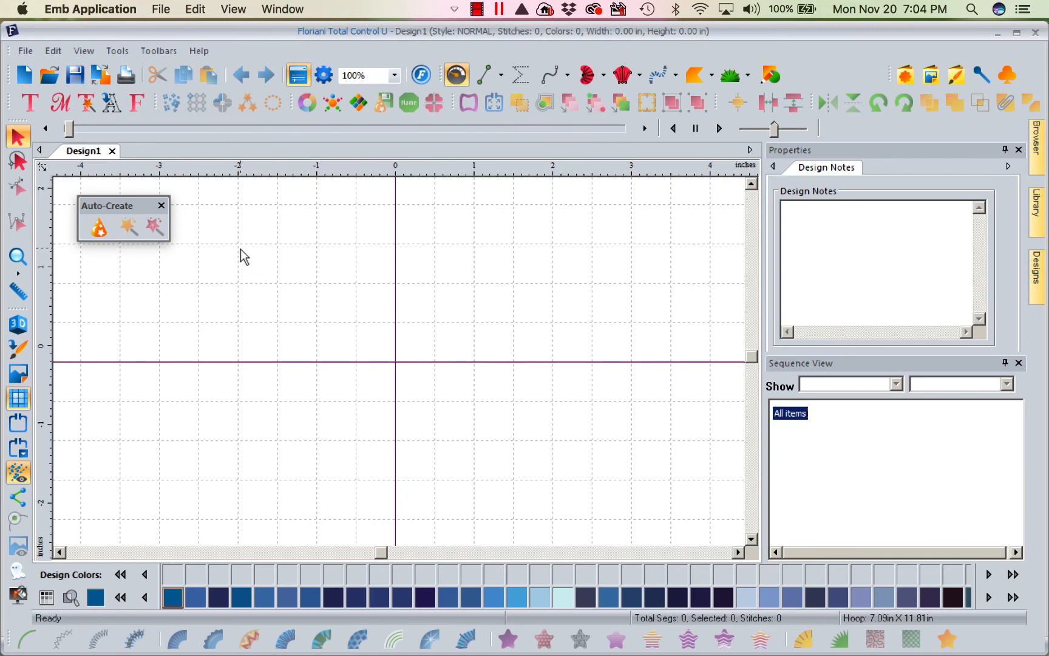
{"action": "mouse_move", "coordinate": [187, 210]}
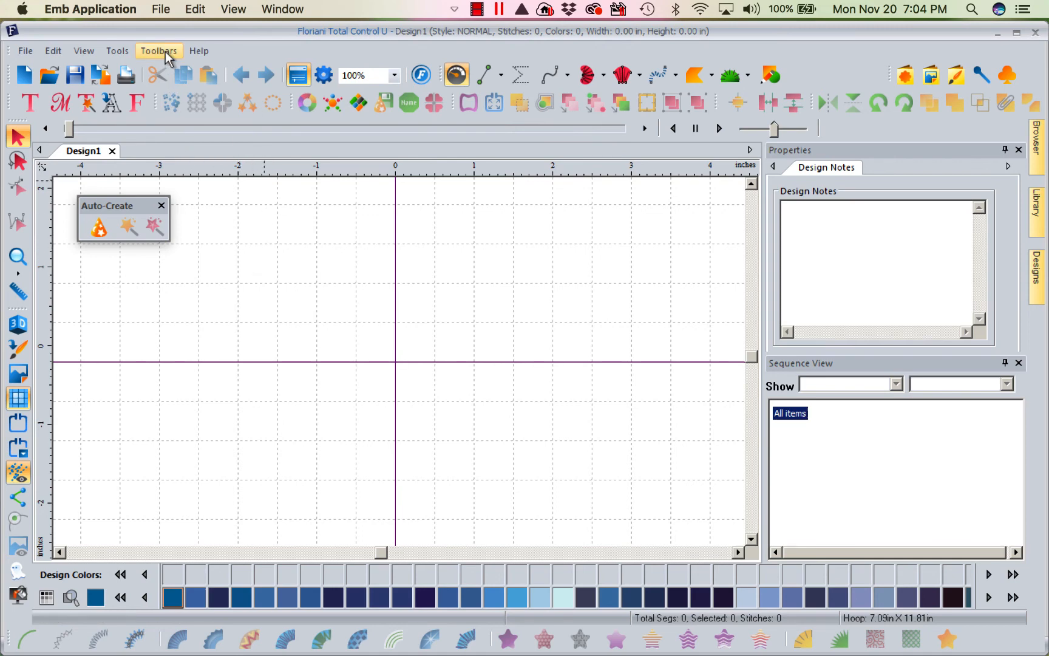
Step: Open the Toolbars menu to reach the saved custom workspace
{"action": "left_click", "coordinate": [158, 50]}
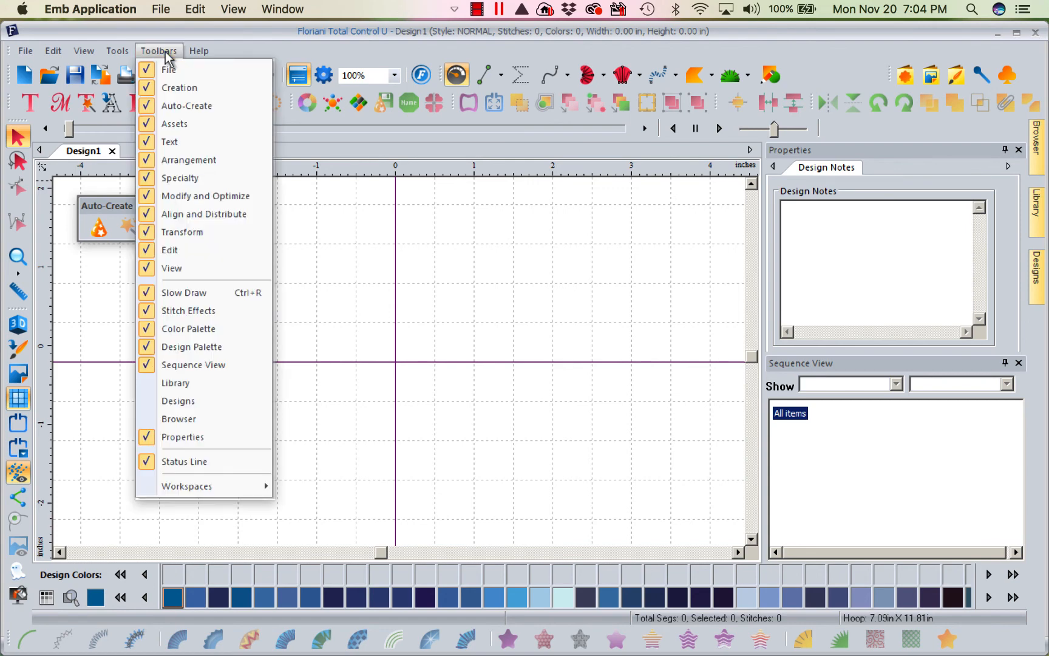
{"action": "mouse_move", "coordinate": [186, 486]}
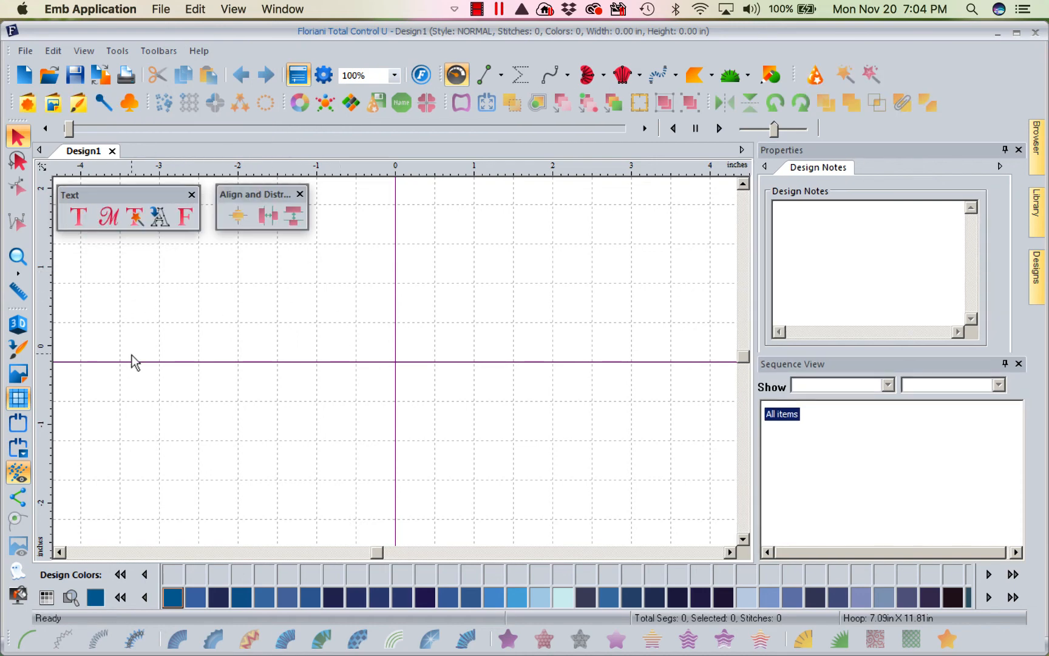
{"action": "mouse_move", "coordinate": [177, 37]}
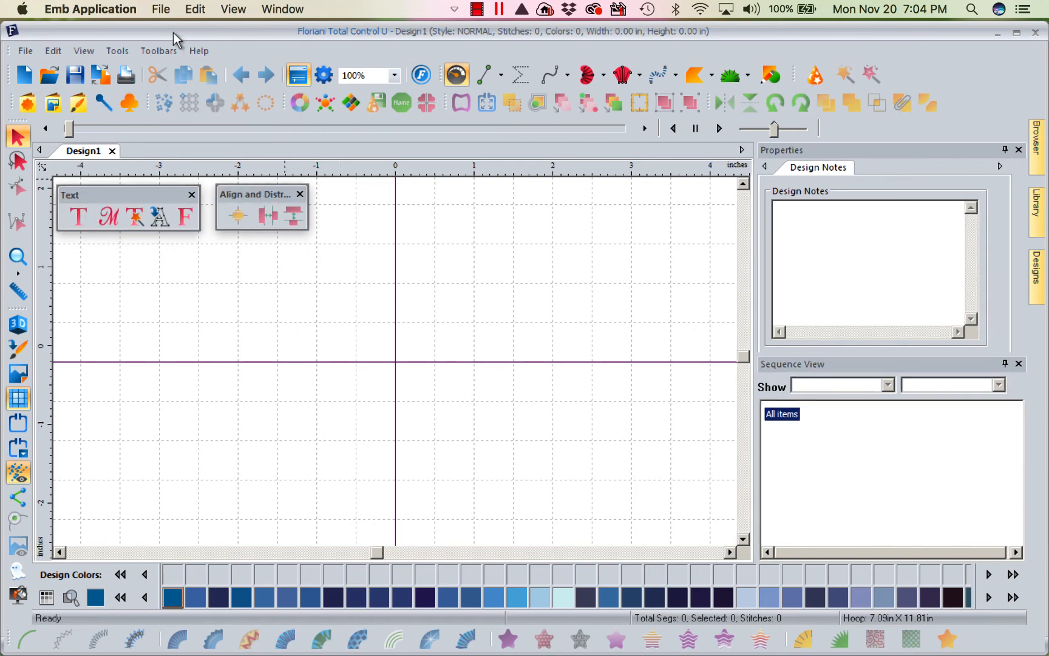
{"action": "mouse_move", "coordinate": [276, 384]}
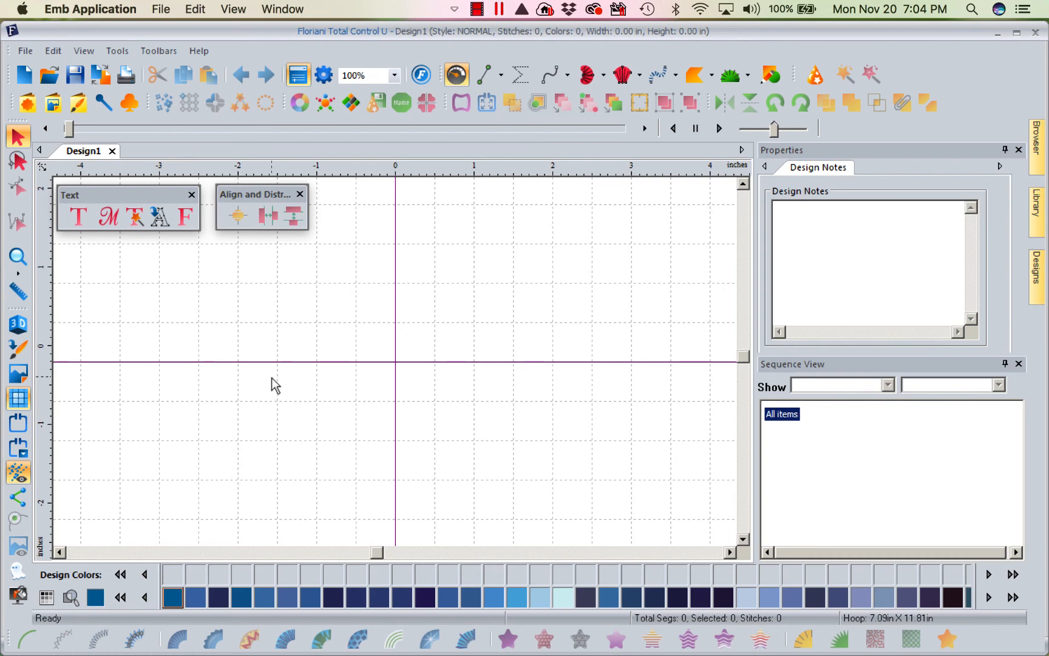
{"action": "mouse_move", "coordinate": [213, 140]}
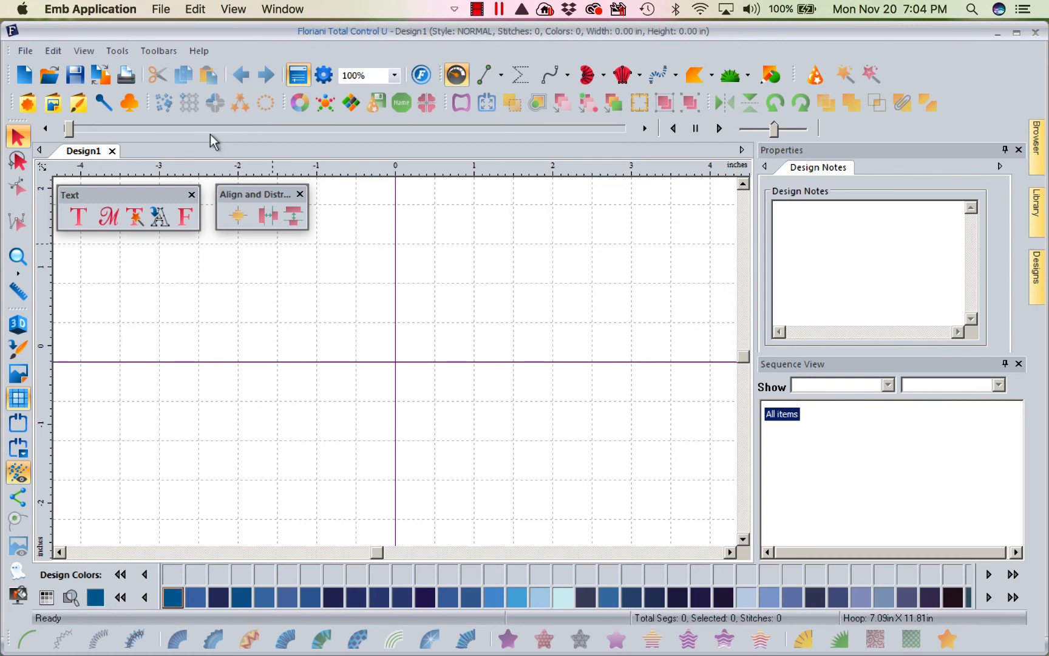
Step: Delete the saved custom workspace through Toolbars > Workspaces > Delete Workspace
{"action": "left_click", "coordinate": [117, 50]}
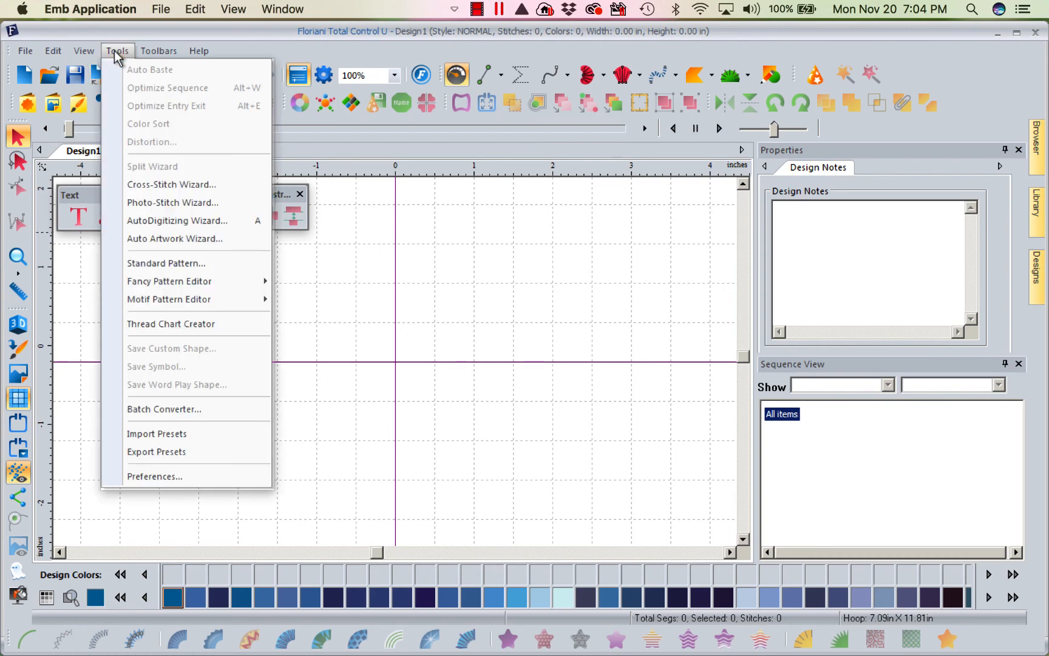
{"action": "mouse_move", "coordinate": [164, 476]}
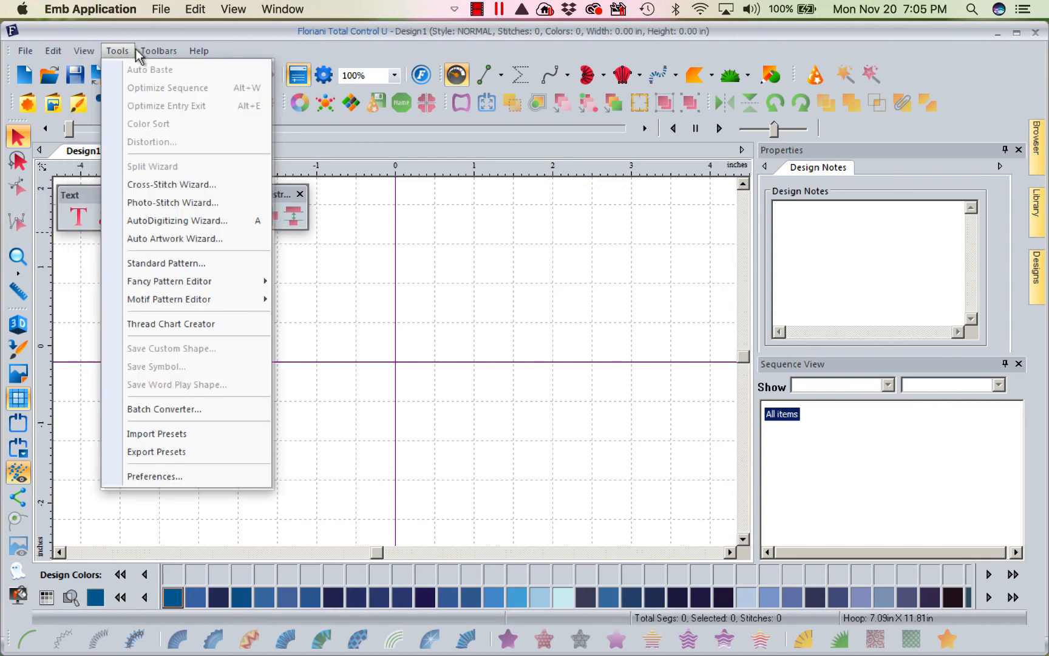
{"action": "left_click", "coordinate": [158, 50]}
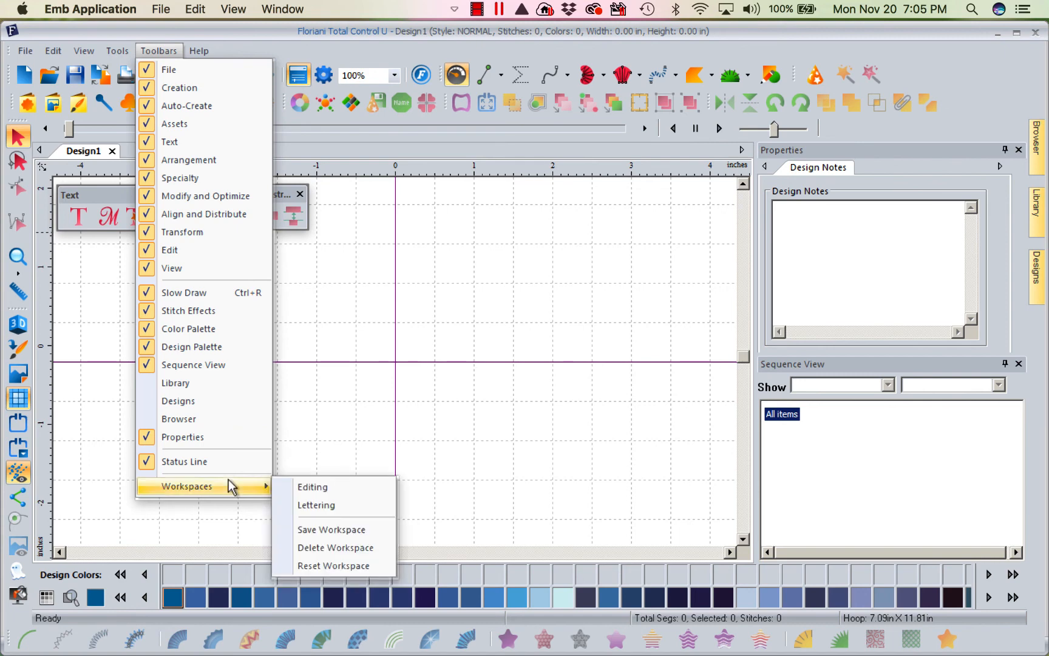
{"action": "mouse_move", "coordinate": [335, 547]}
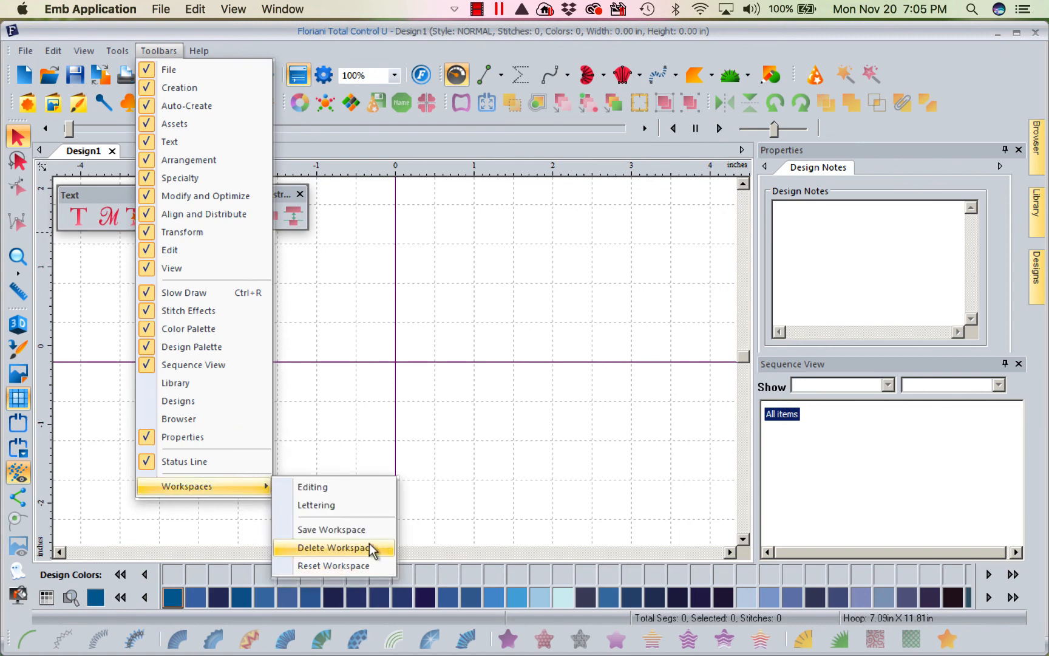
{"action": "left_click", "coordinate": [333, 548]}
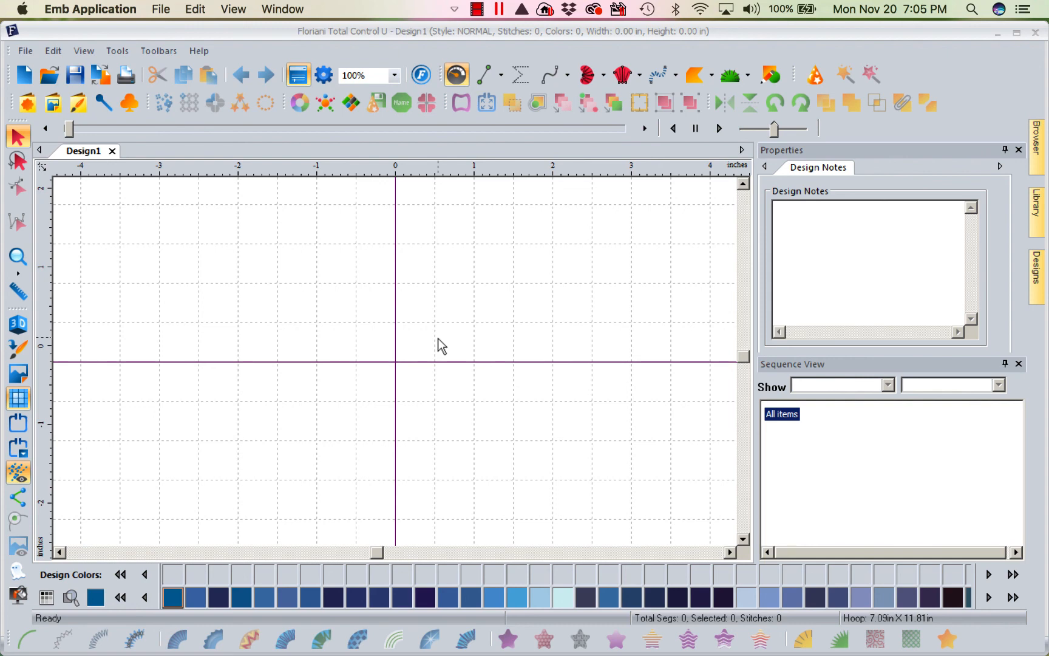
{"action": "left_click", "coordinate": [1037, 210]}
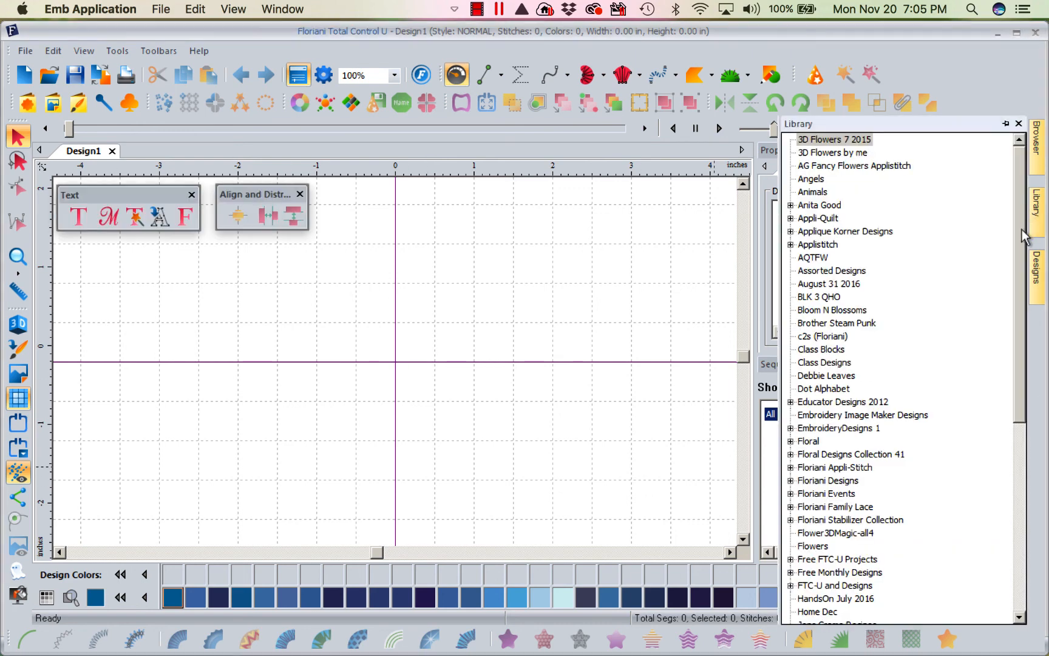
Step: Expand Free Monthly Designs and its NOVEMBER folder to list the 2009–2016 sets
{"action": "scroll", "scroll_direction": "down", "scroll_amount": 3}
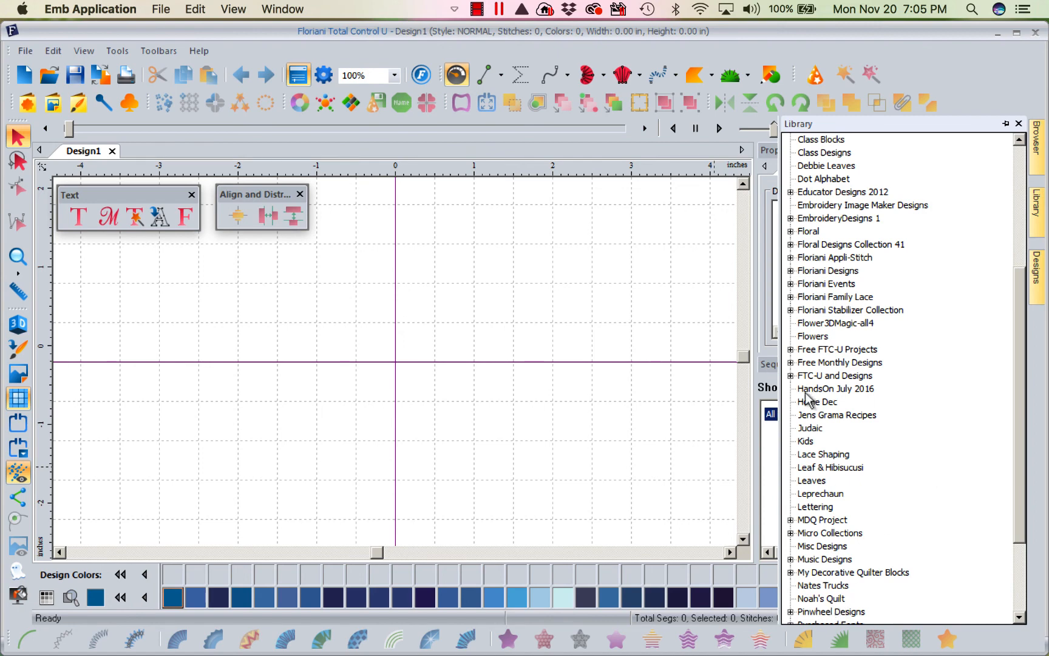
{"action": "left_click", "coordinate": [791, 362]}
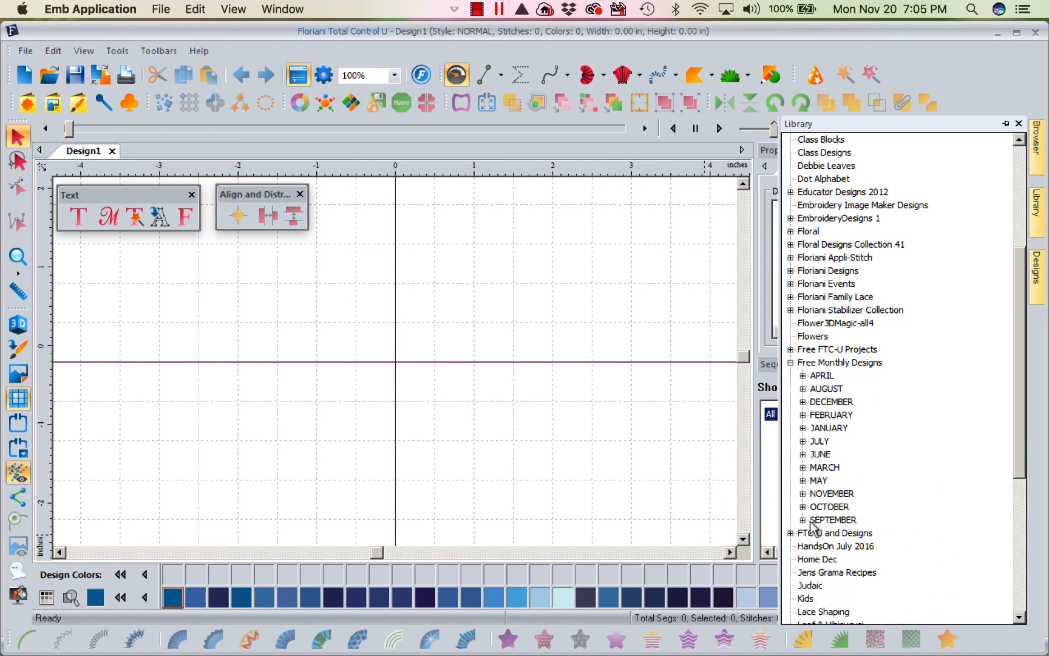
{"action": "left_click", "coordinate": [802, 493]}
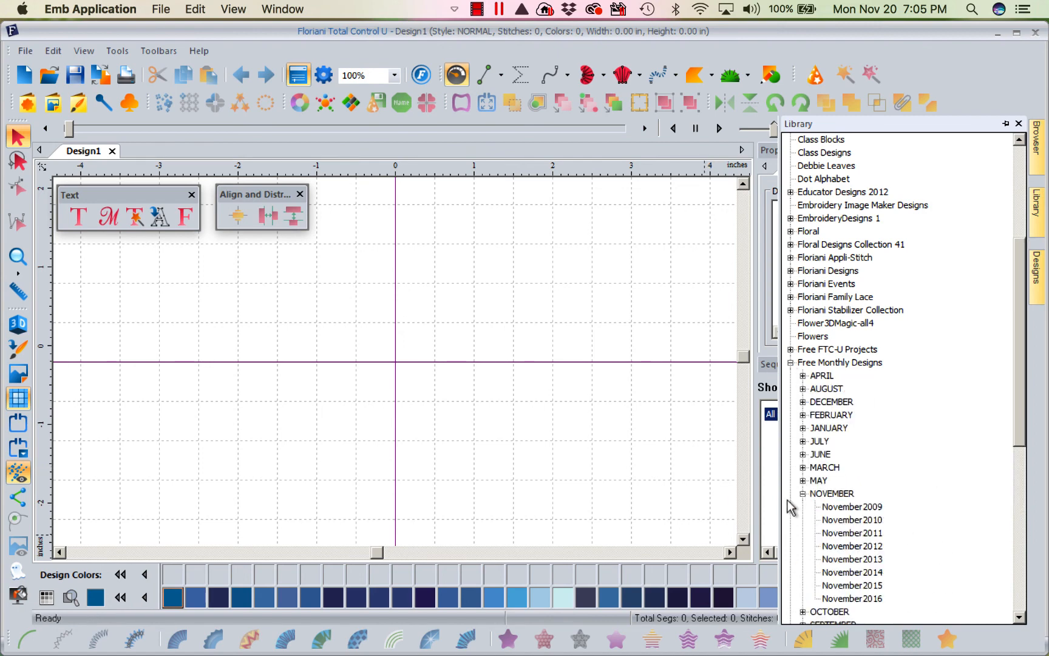
{"action": "mouse_move", "coordinate": [867, 610]}
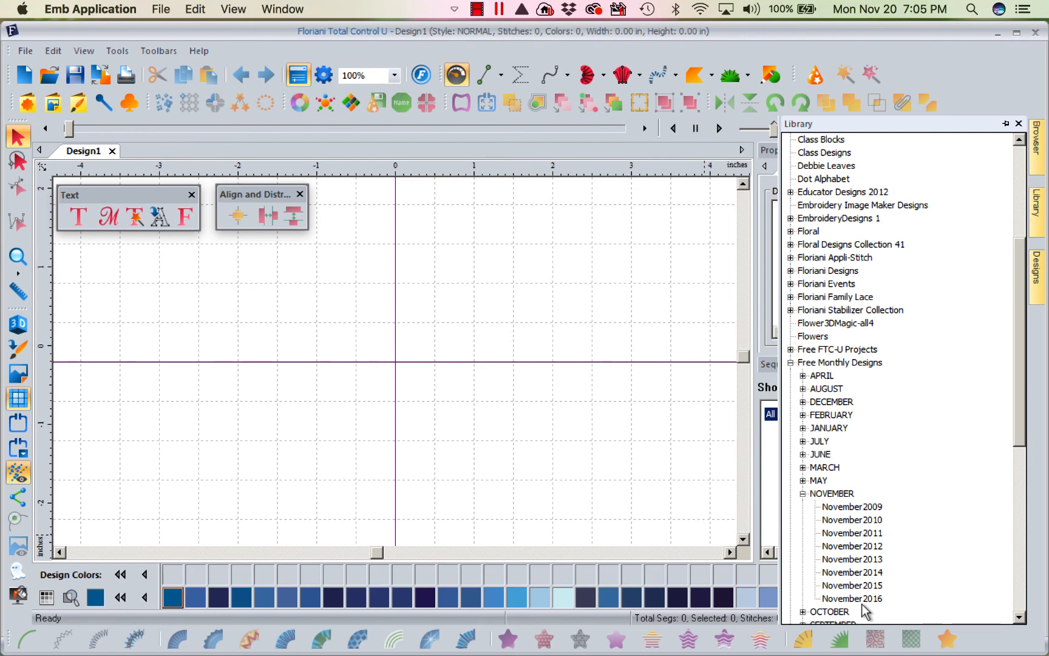
{"action": "mouse_move", "coordinate": [849, 557]}
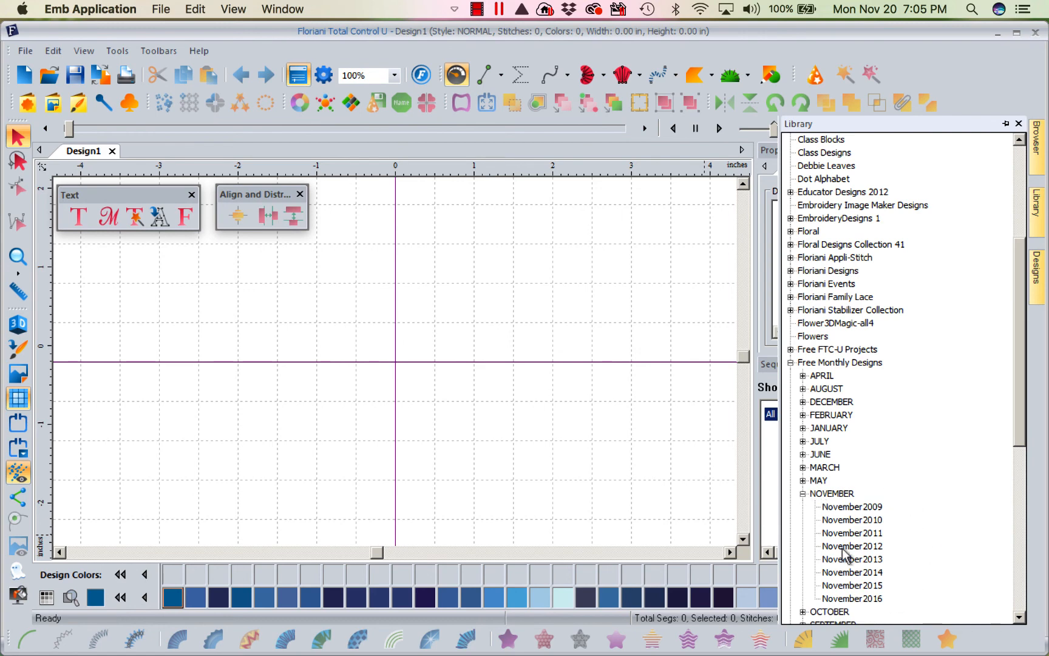
{"action": "scroll", "scroll_direction": "down", "scroll_amount": 3}
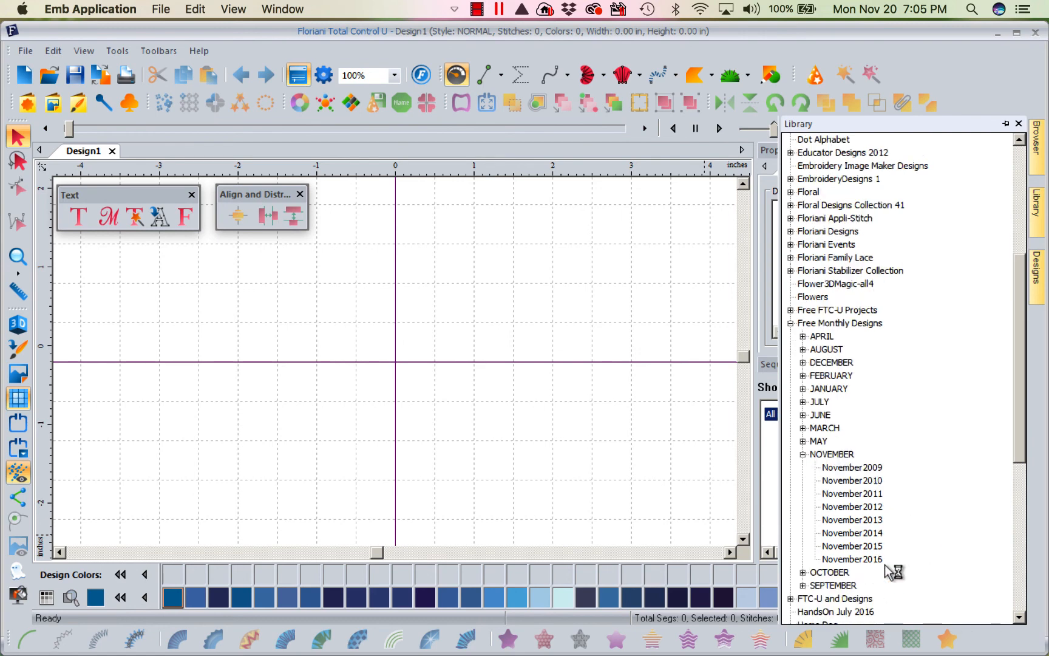
{"action": "mouse_move", "coordinate": [920, 552]}
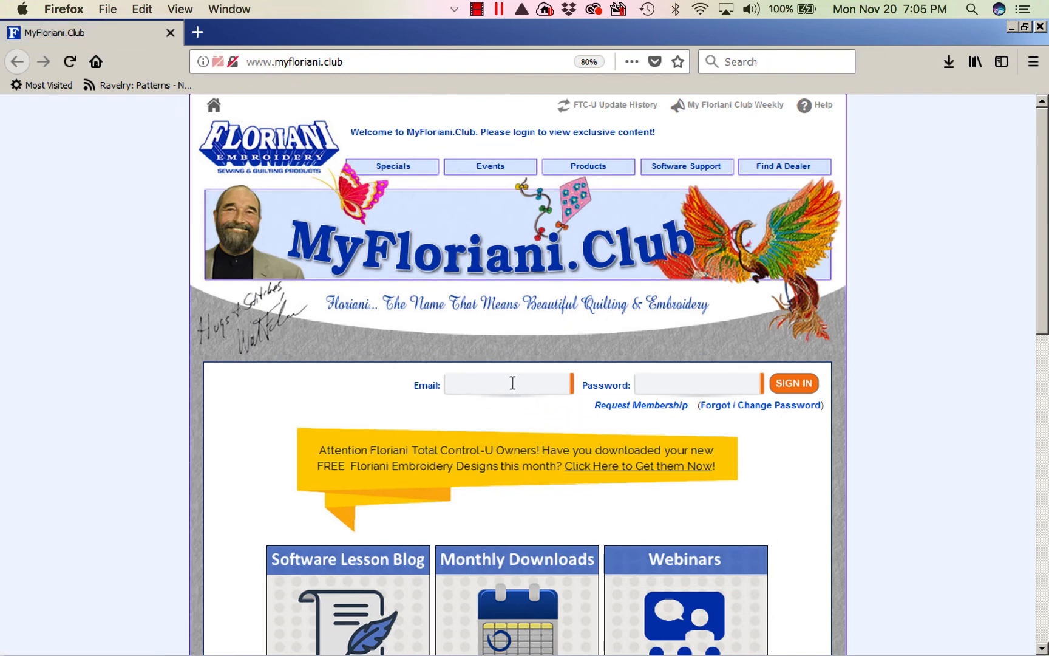
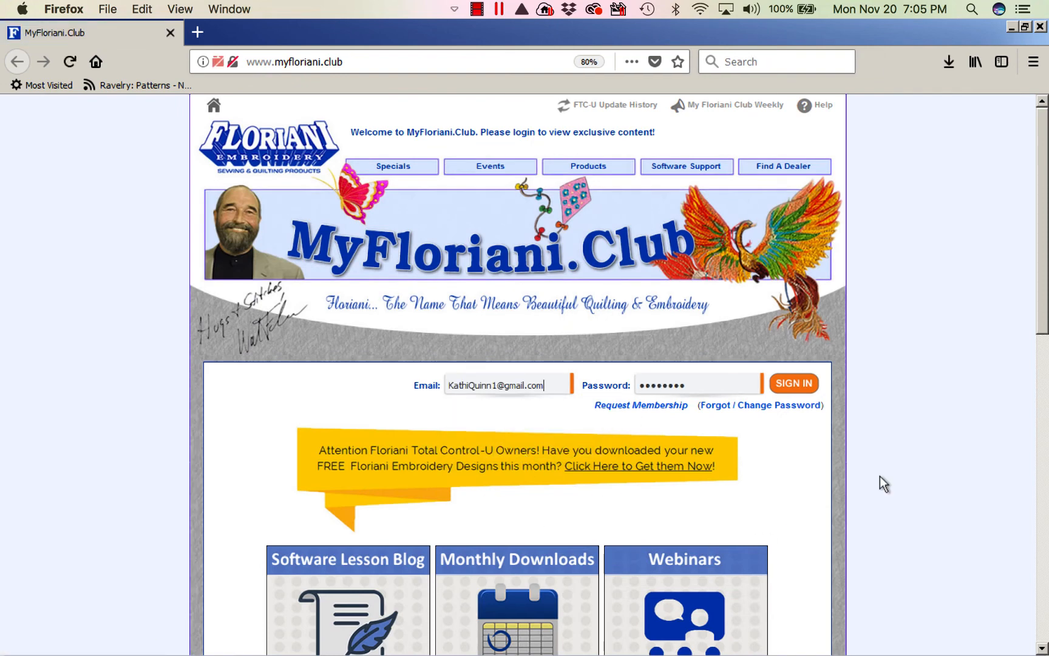
{"action": "mouse_move", "coordinate": [637, 466]}
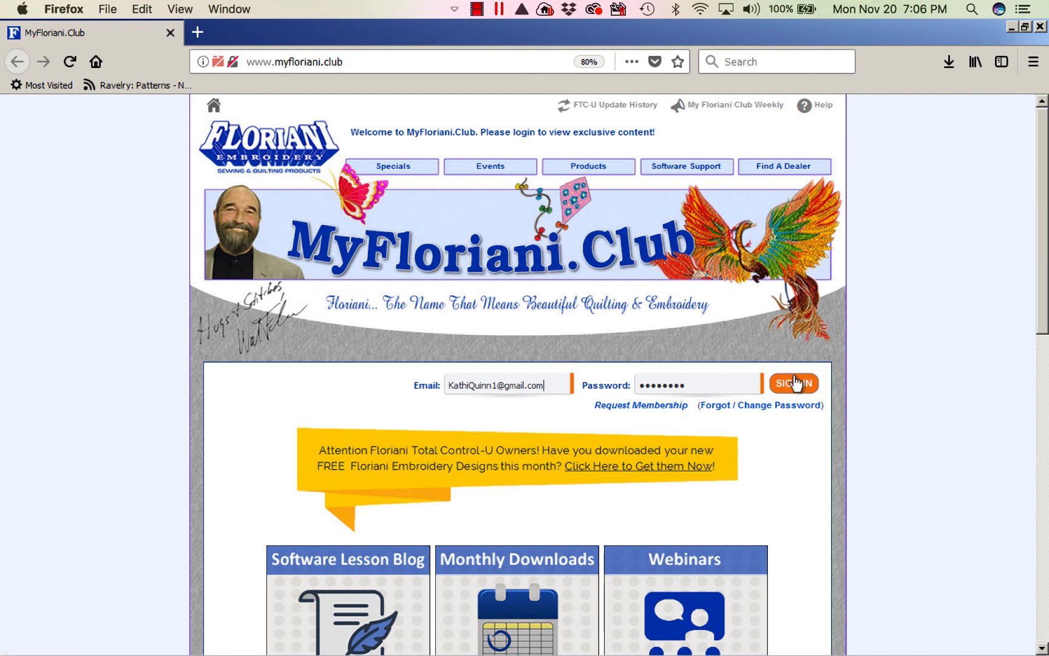
{"action": "left_click", "coordinate": [794, 383]}
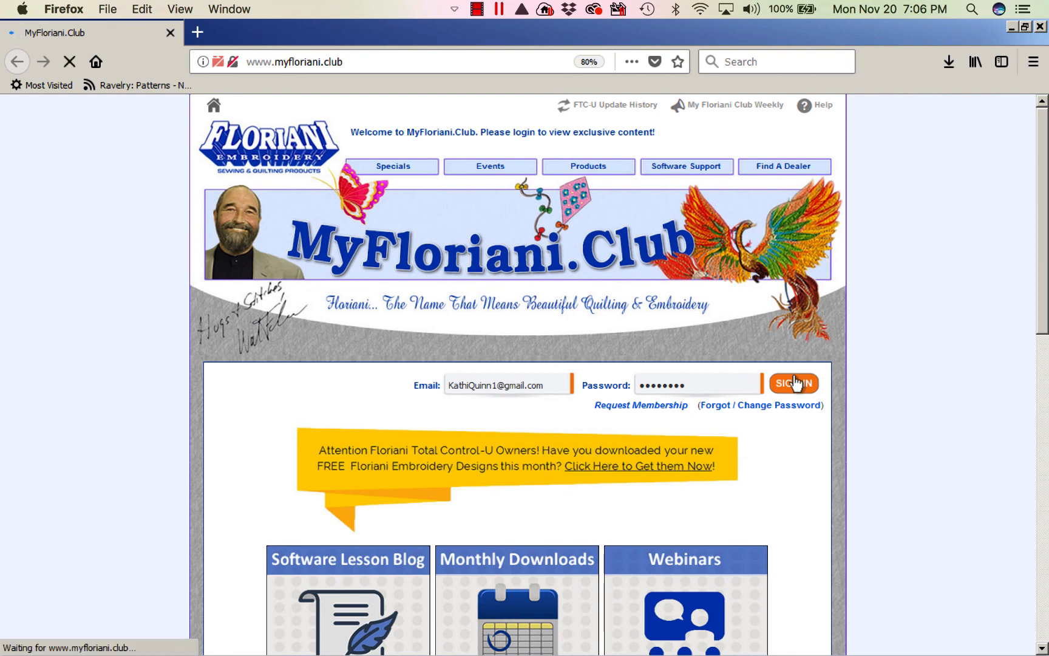
{"action": "left_click", "coordinate": [793, 383]}
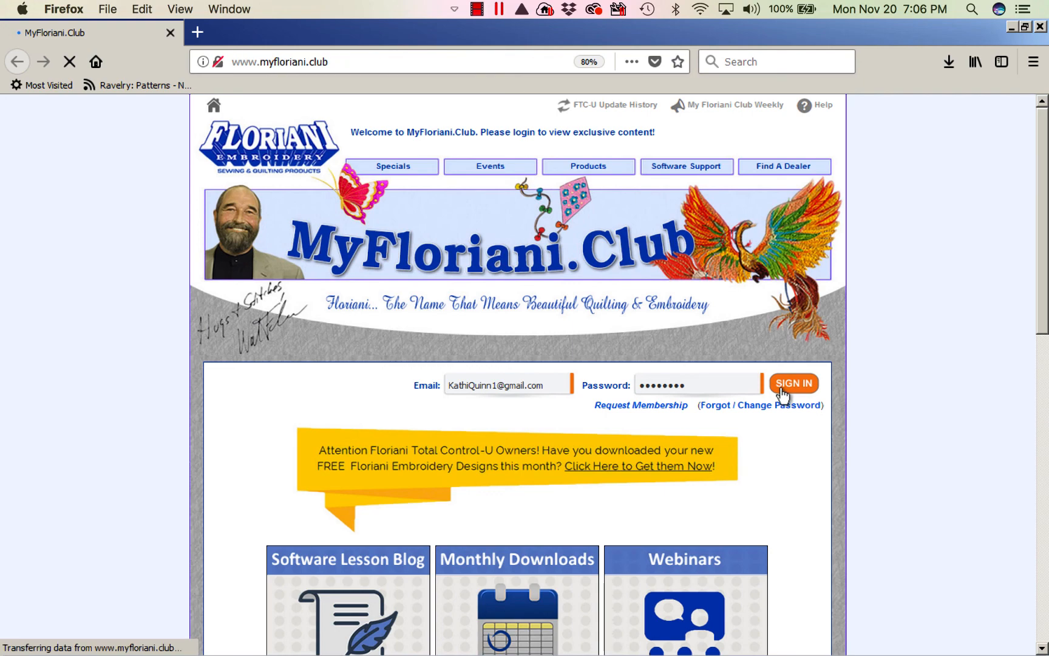
Step: Follow the yellow banner's 'Click Here to Get them Now' link to the November 2017 designs
{"action": "left_click", "coordinate": [793, 382]}
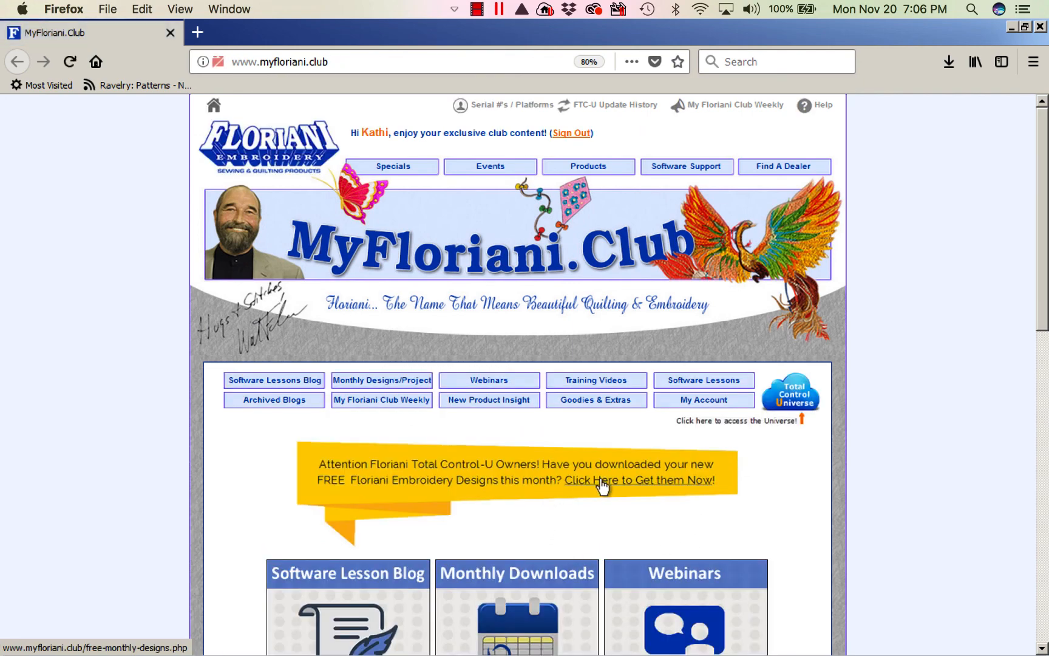
{"action": "left_click", "coordinate": [637, 480]}
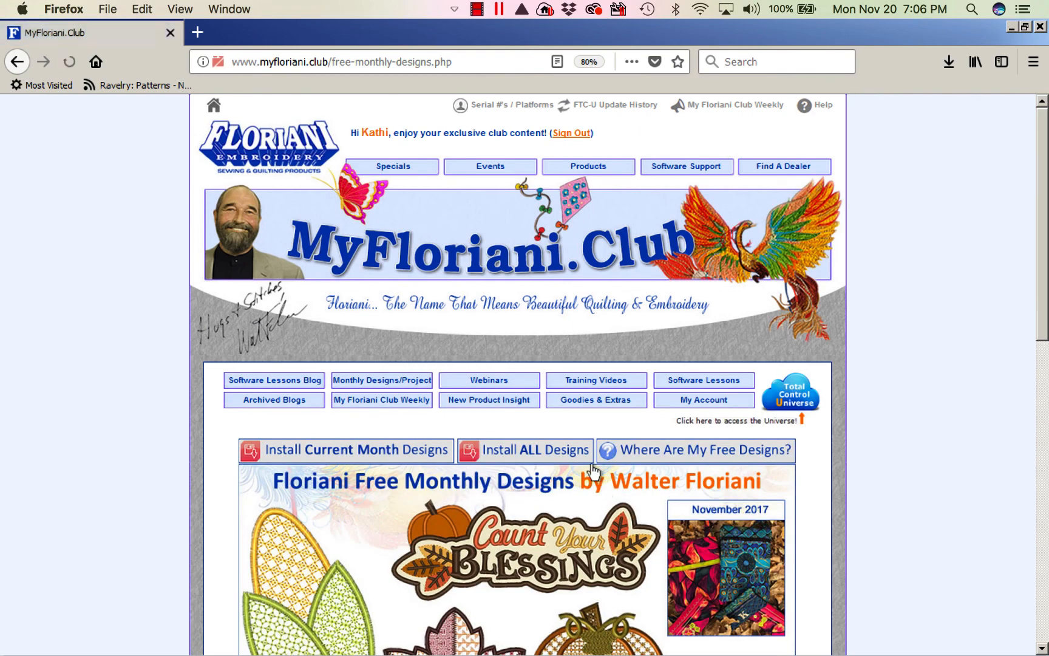
{"action": "scroll", "scroll_direction": "down", "scroll_amount": 3}
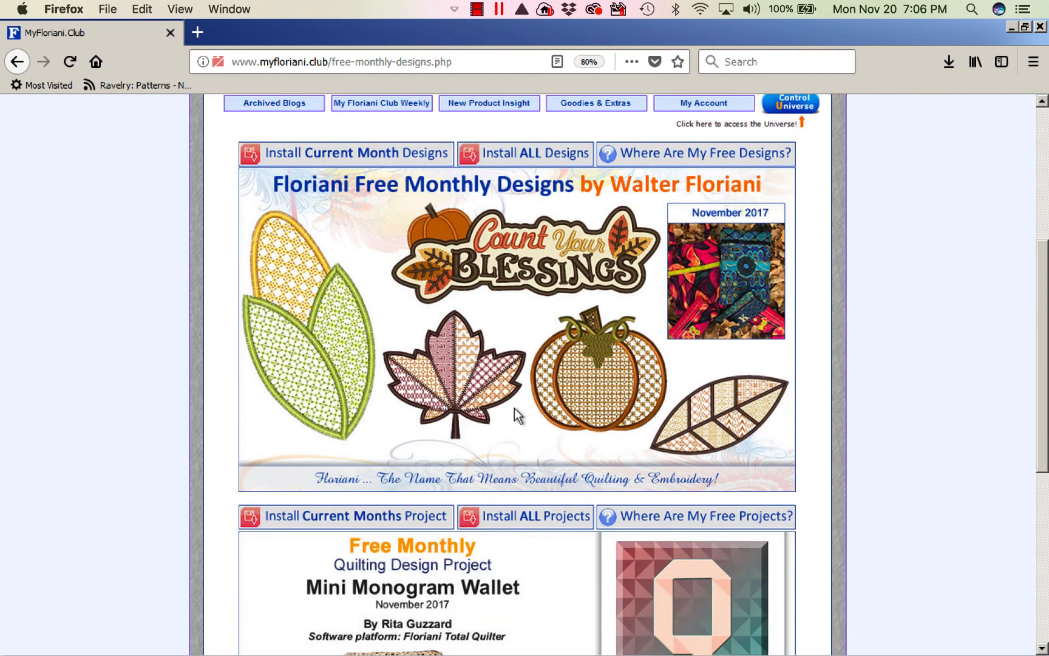
{"action": "mouse_move", "coordinate": [529, 275]}
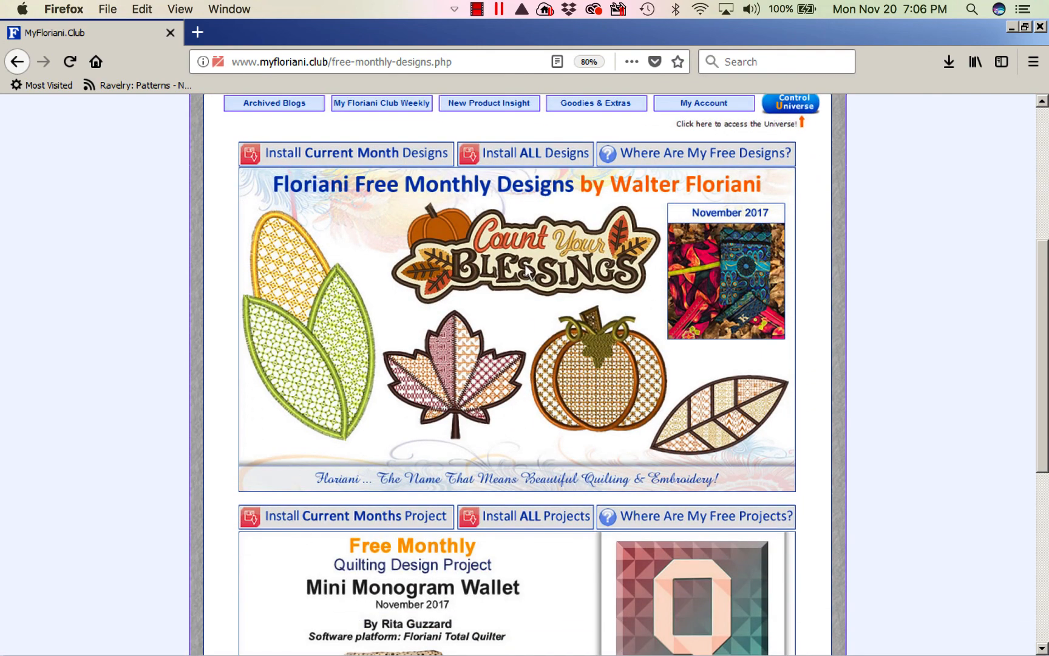
{"action": "mouse_move", "coordinate": [542, 325]}
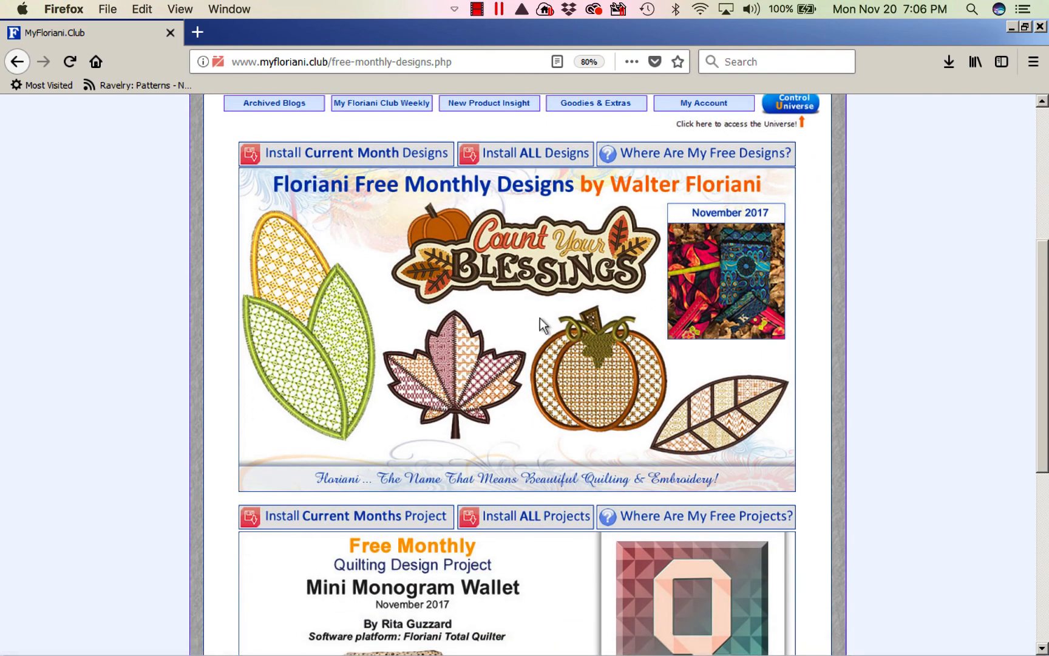
{"action": "mouse_move", "coordinate": [458, 211]}
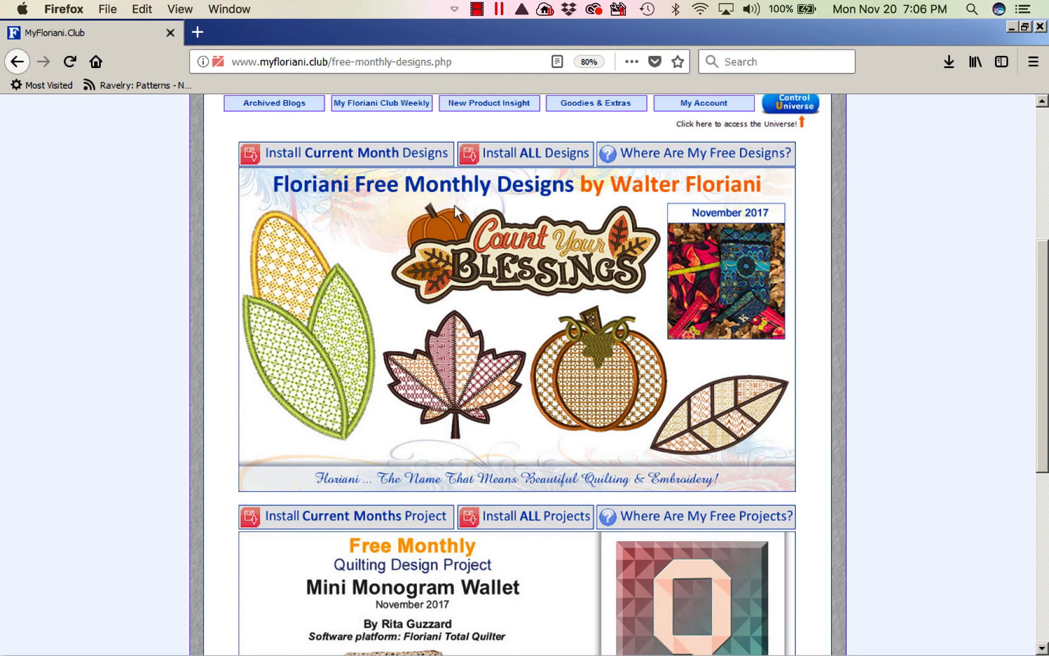
{"action": "mouse_move", "coordinate": [443, 400]}
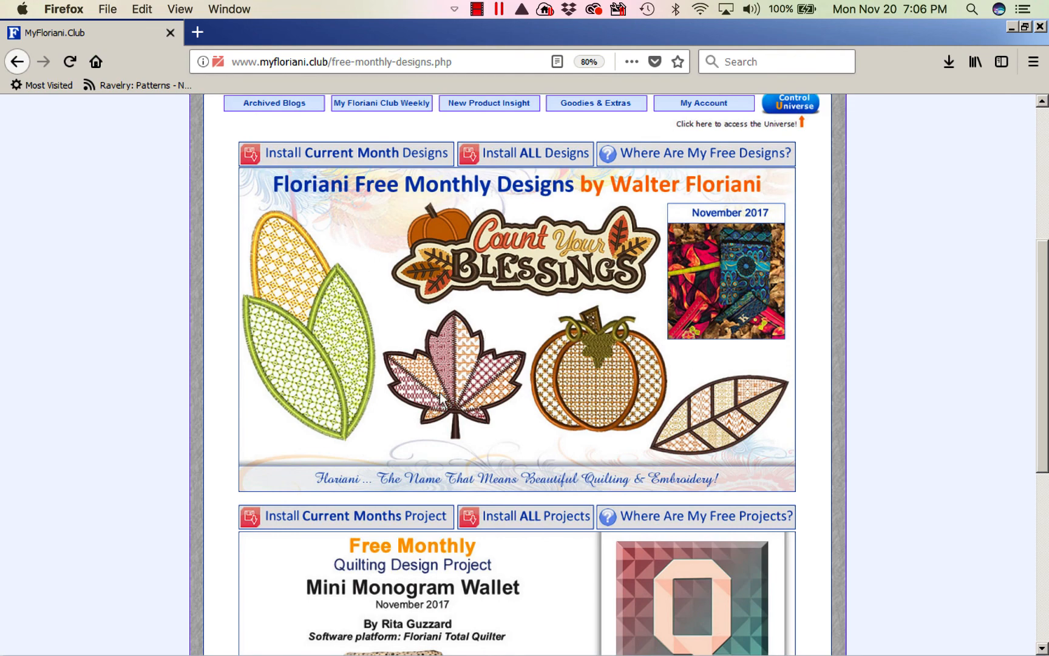
{"action": "mouse_move", "coordinate": [669, 433]}
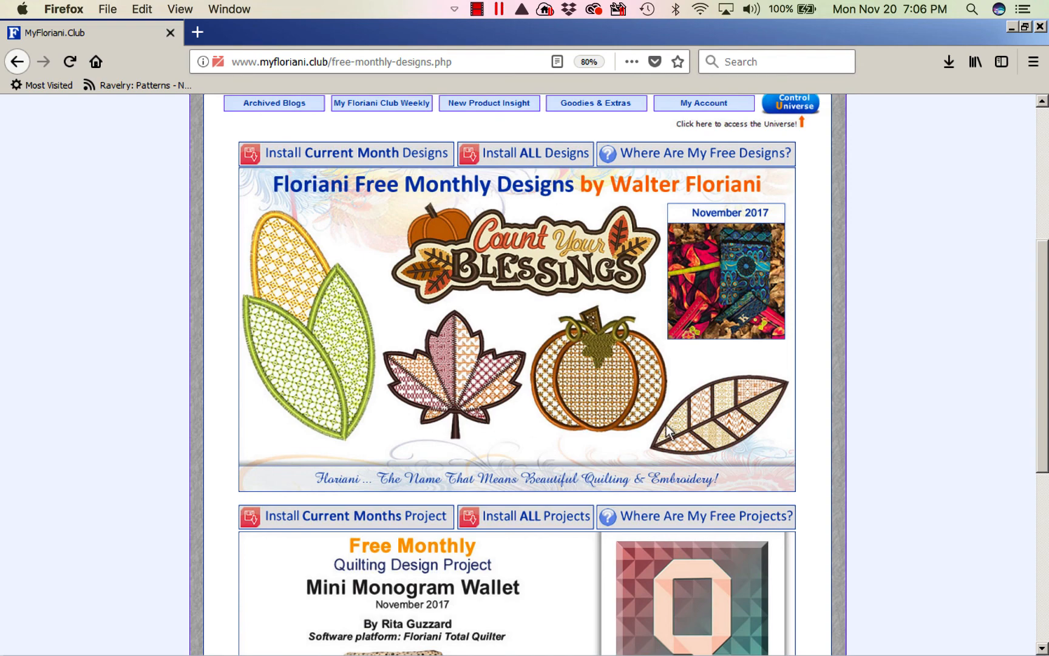
{"action": "mouse_move", "coordinate": [703, 407]}
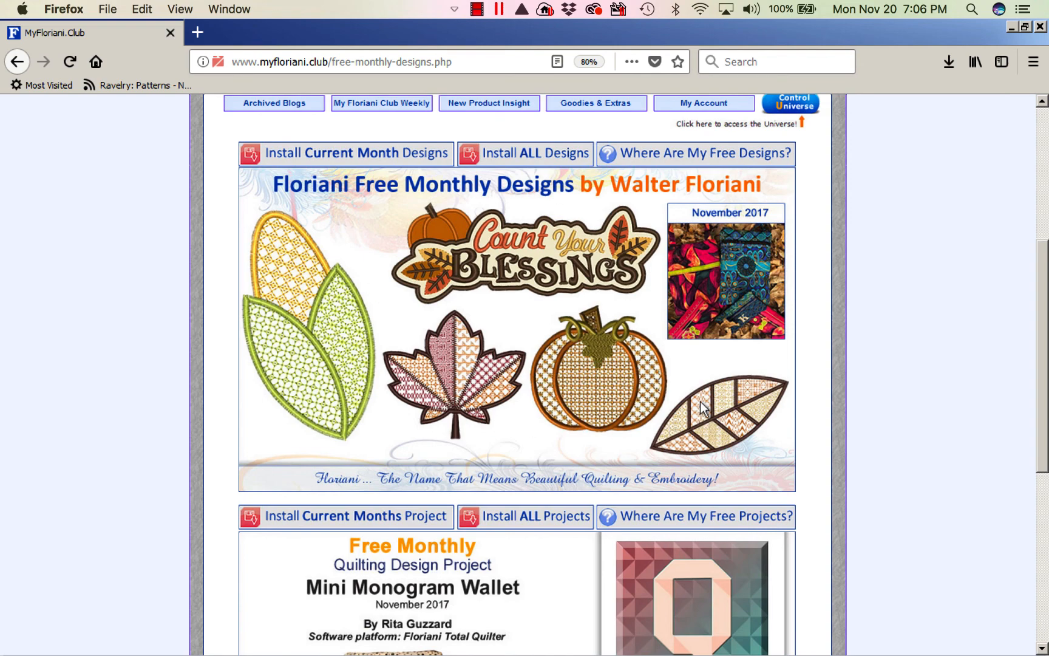